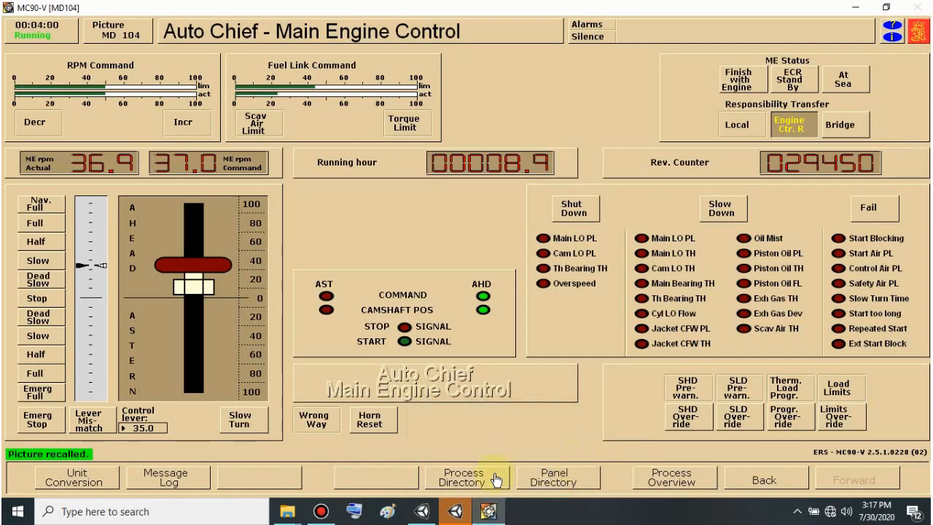
Step: Show the MC90-V Auto Chief and VRER windows, then the Engine Simulator downloads folder
{"action": "left_click", "coordinate": [553, 477]}
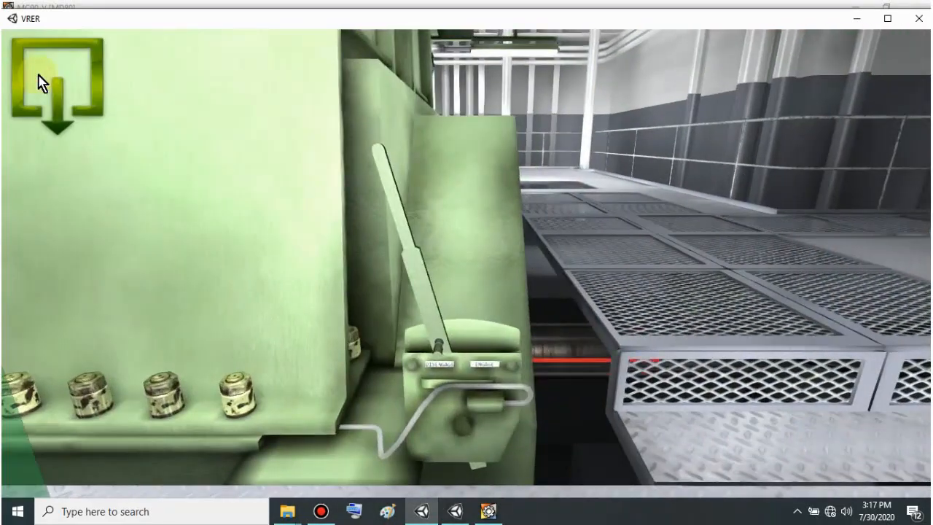
{"action": "left_click", "coordinate": [55, 81]}
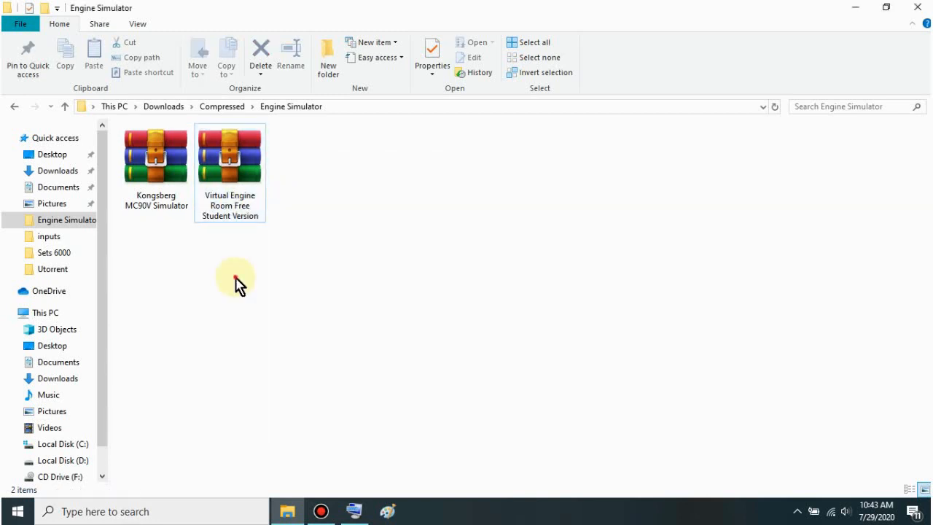
{"action": "mouse_move", "coordinate": [262, 326]}
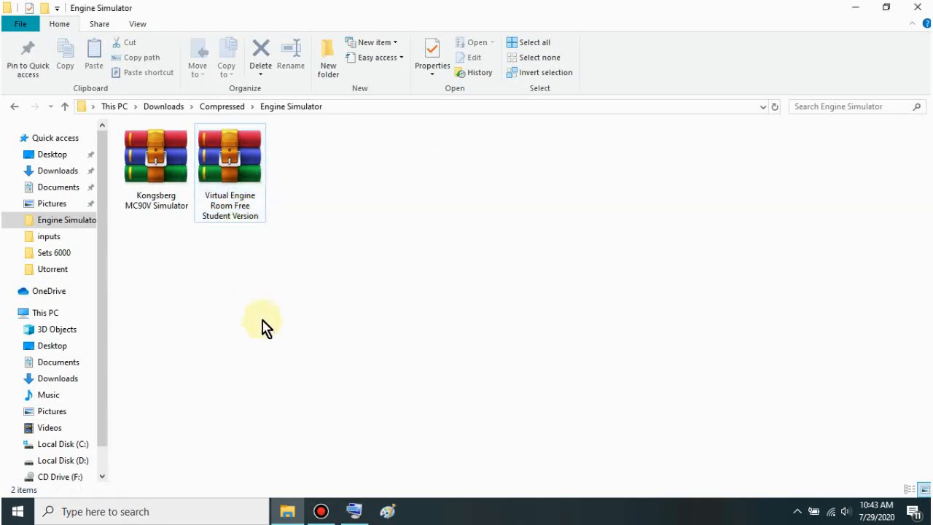
{"action": "left_click", "coordinate": [229, 153]}
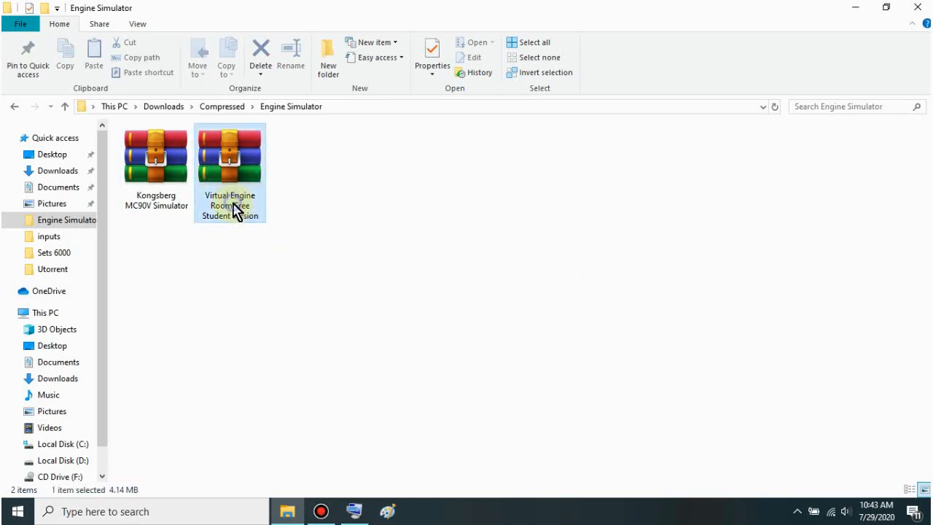
{"action": "right_click", "coordinate": [230, 168]}
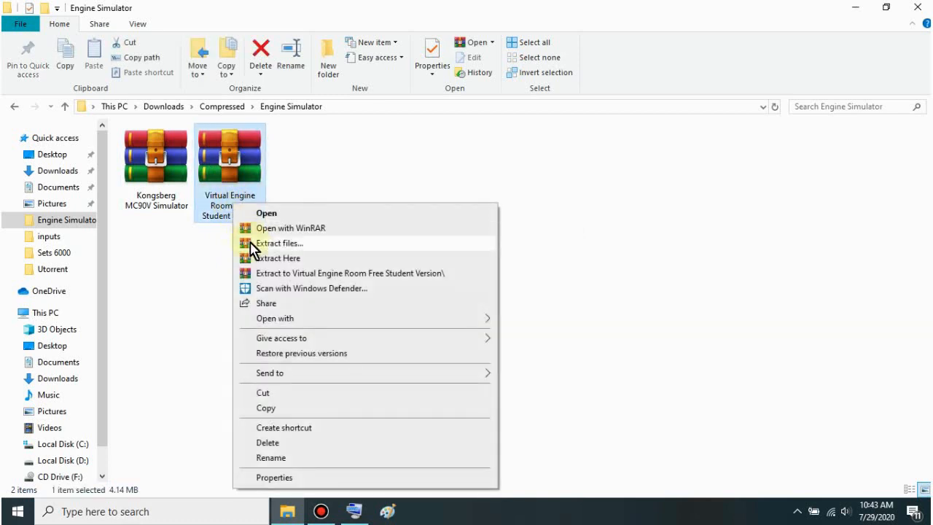
{"action": "left_click", "coordinate": [279, 242]}
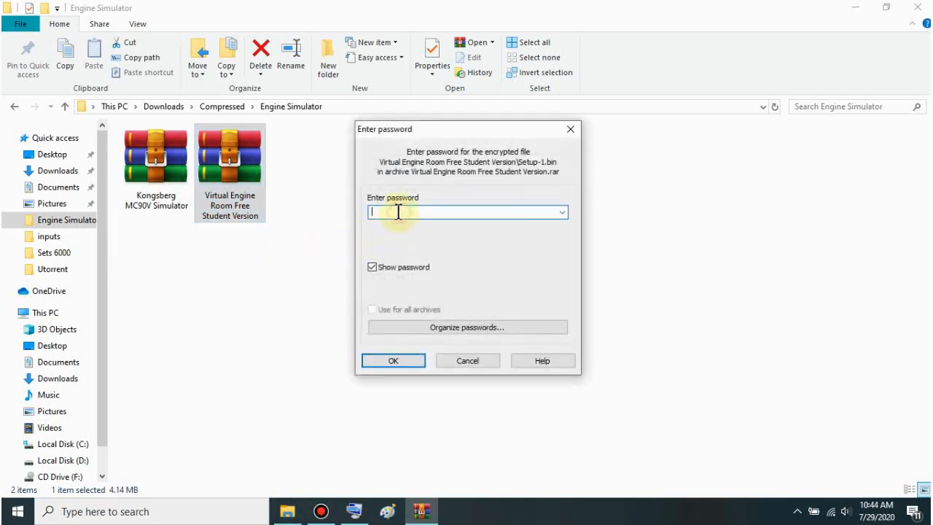
{"action": "type", "text": "MarinersGuide"}
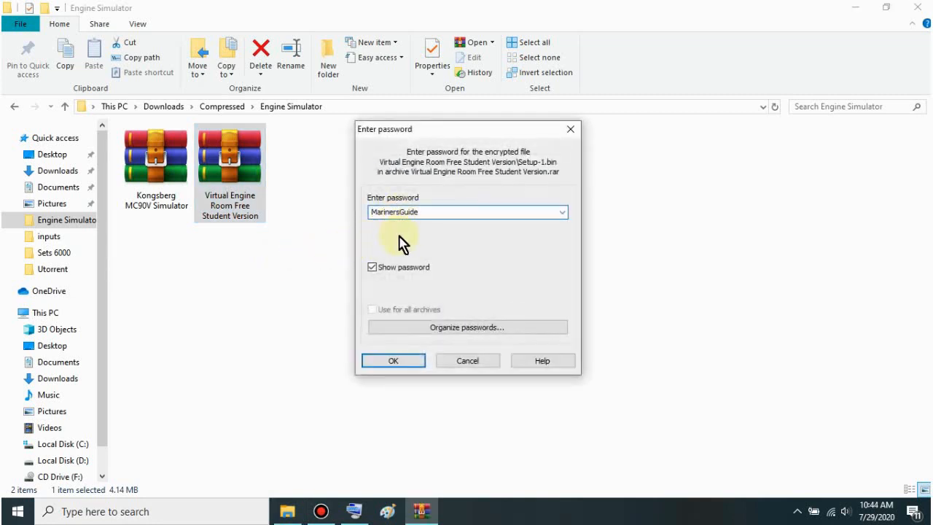
{"action": "mouse_move", "coordinate": [393, 360]}
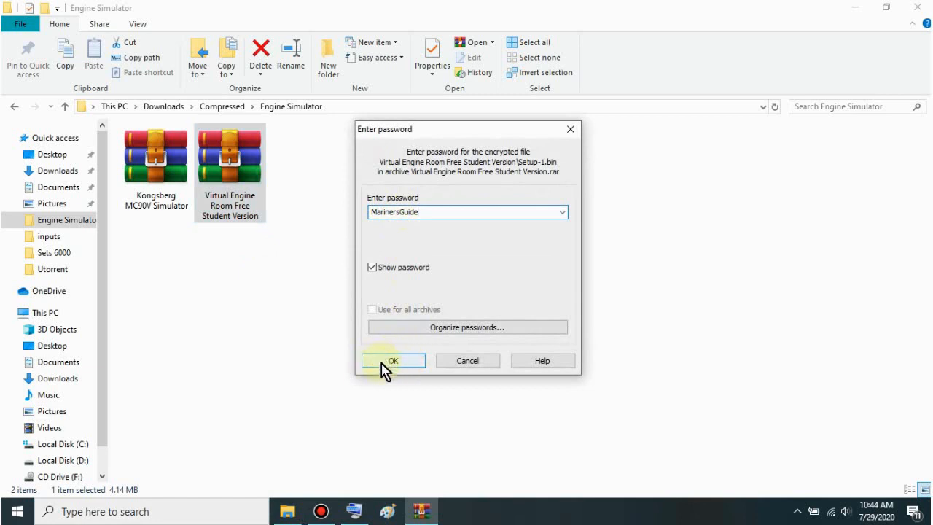
{"action": "left_click", "coordinate": [393, 360]}
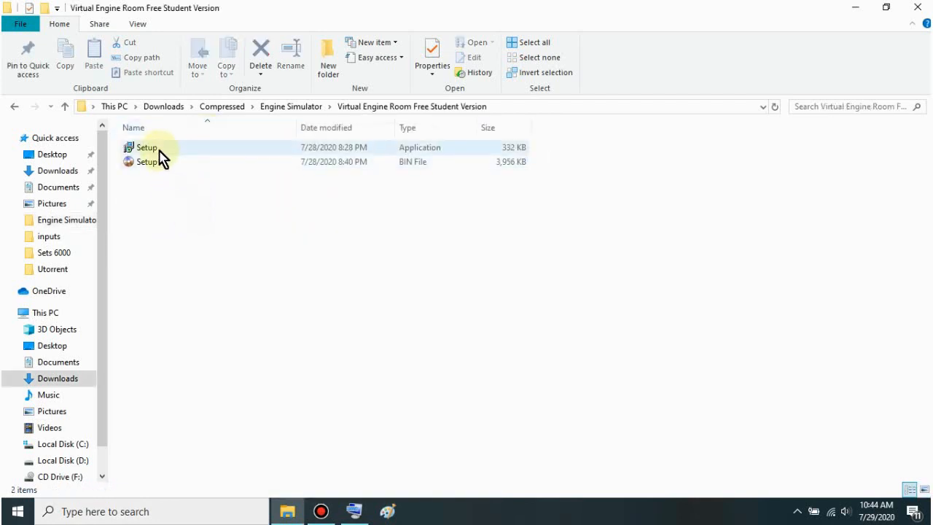
Step: Run Setup and install Virtual Engine Room with the license accepted and default folders
{"action": "right_click", "coordinate": [147, 147]}
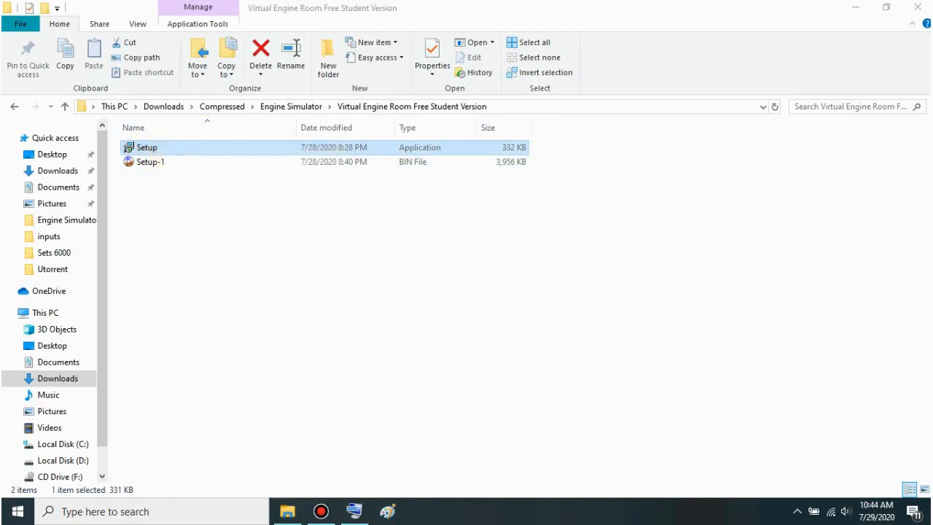
{"action": "double_click", "coordinate": [146, 147]}
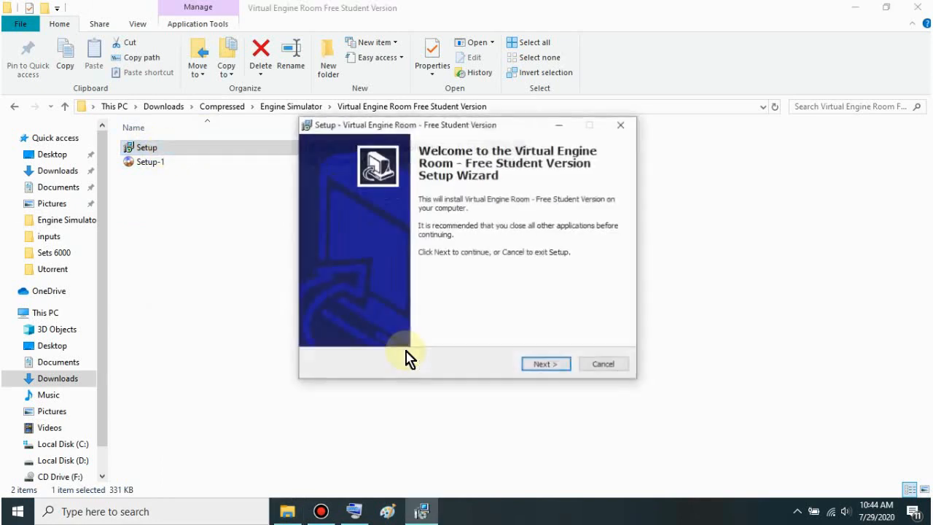
{"action": "mouse_move", "coordinate": [546, 364]}
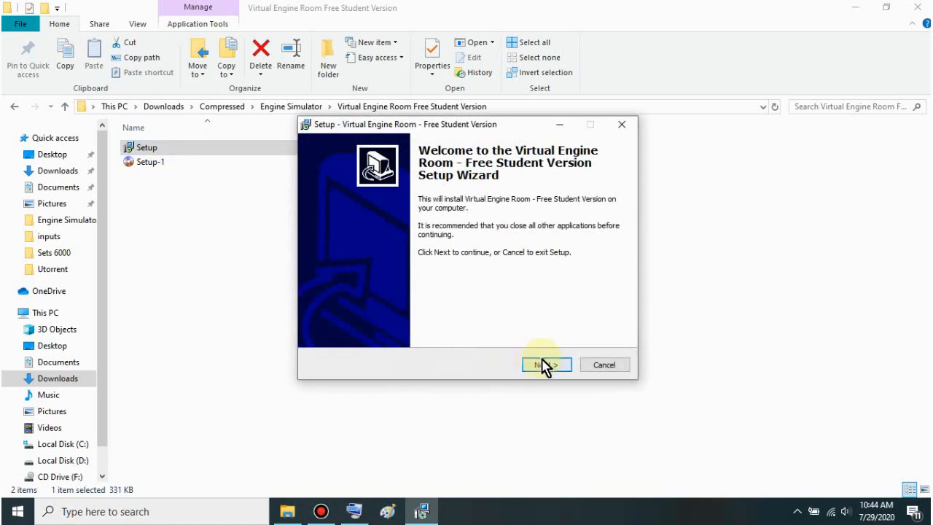
{"action": "left_click", "coordinate": [547, 364]}
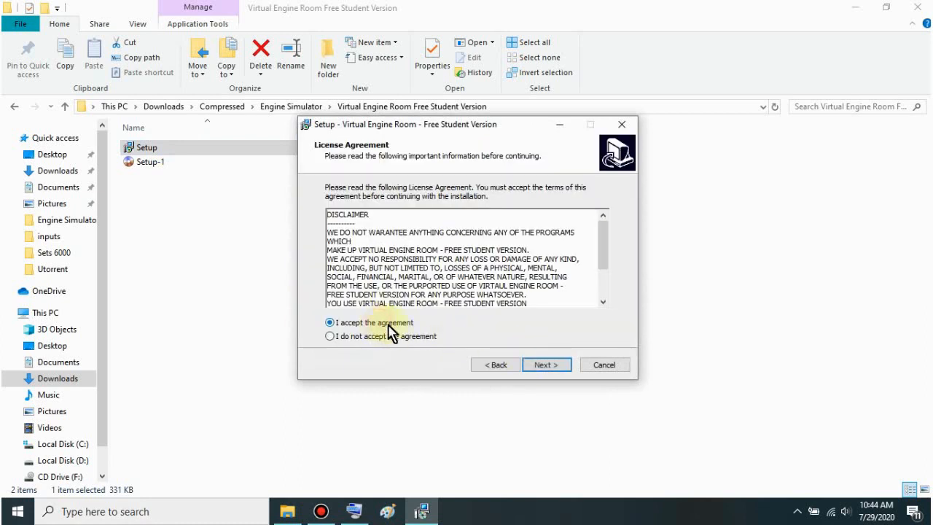
{"action": "left_click", "coordinate": [546, 365]}
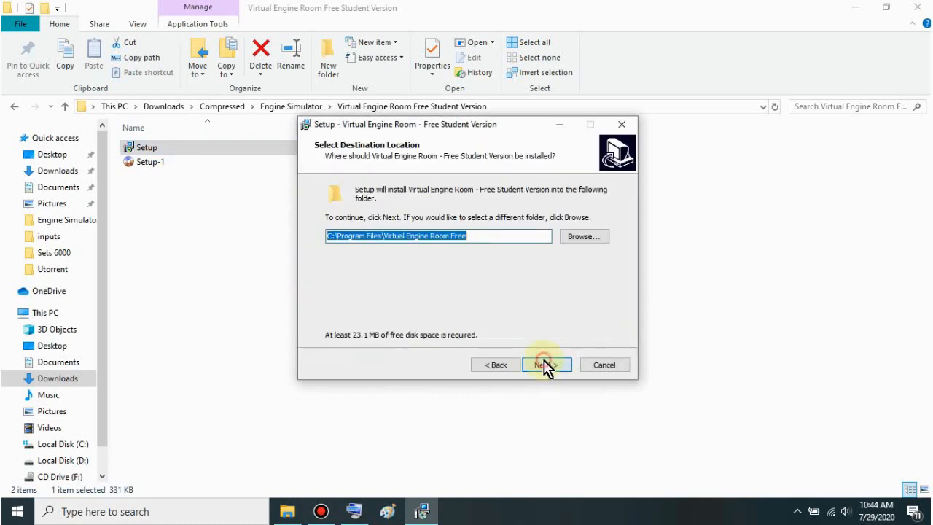
{"action": "left_click", "coordinate": [546, 364]}
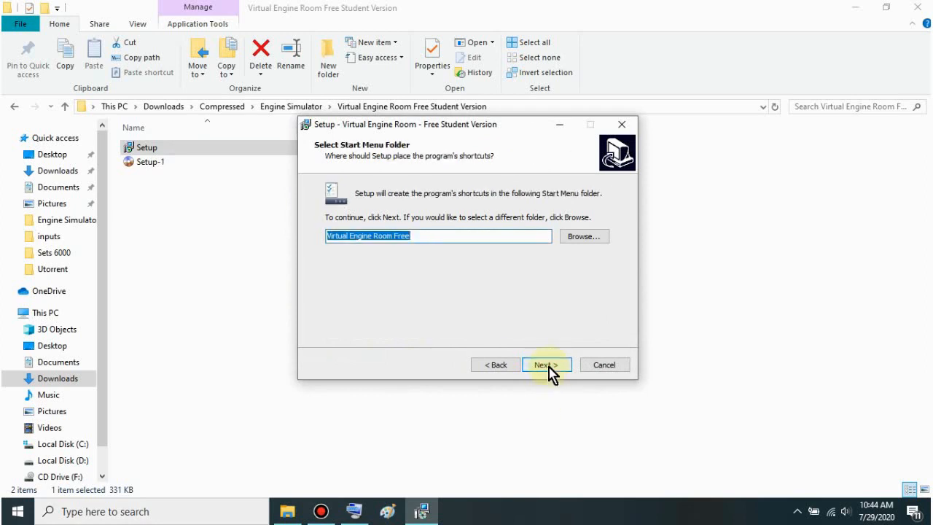
{"action": "left_click", "coordinate": [546, 364]}
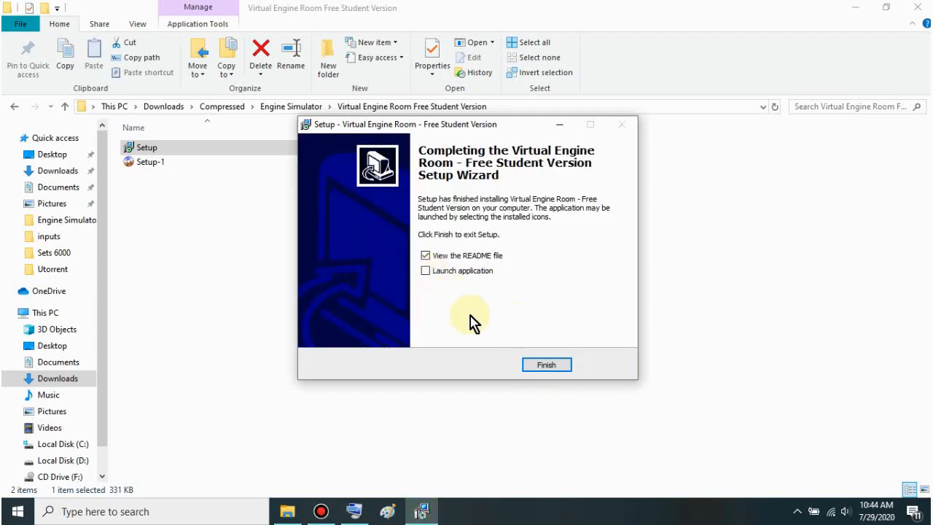
{"action": "left_click", "coordinate": [546, 364]}
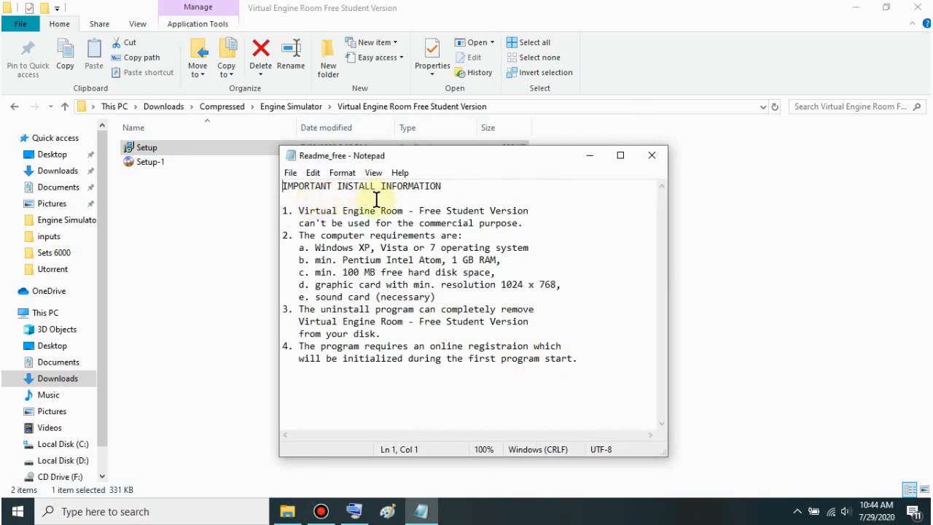
Step: Review the readme's requirements and notes in Notepad and close it
{"action": "left_click_drag", "start_coordinate": [302, 235], "coordinate": [361, 259]}
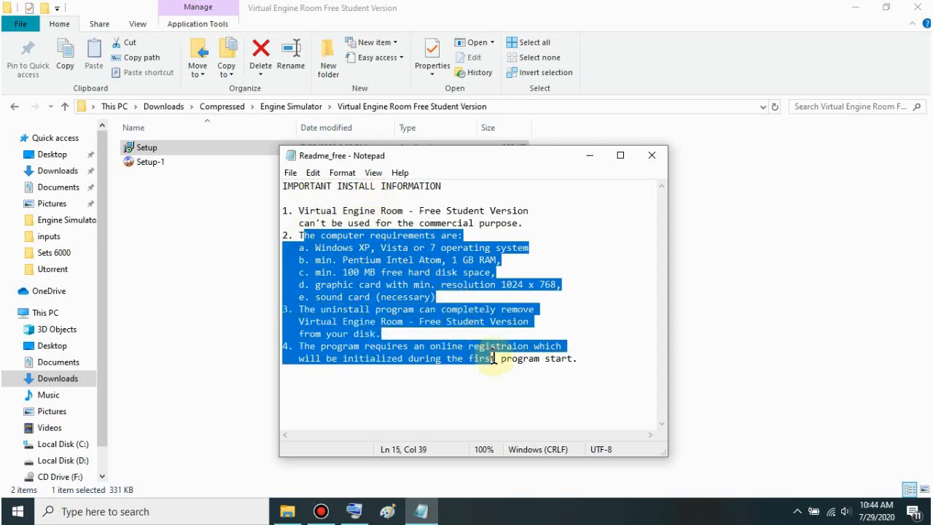
{"action": "left_click", "coordinate": [577, 359]}
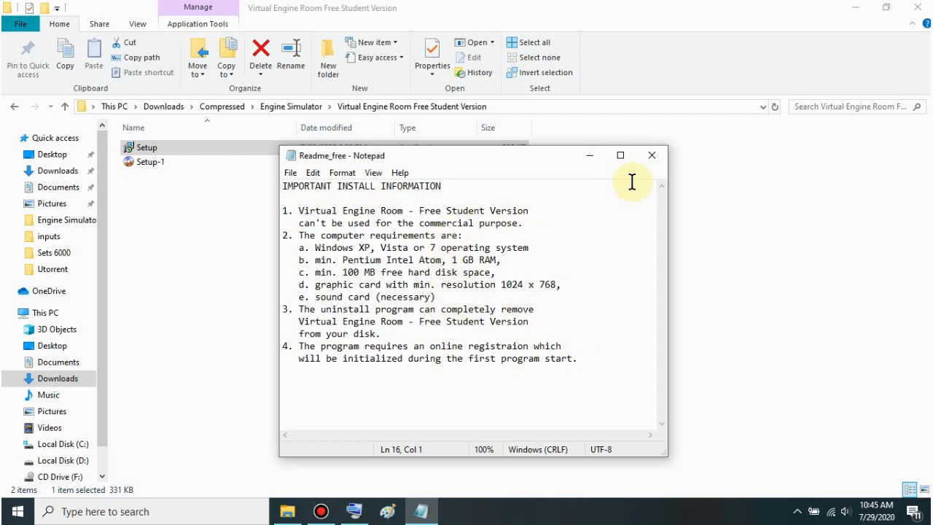
{"action": "mouse_move", "coordinate": [652, 156]}
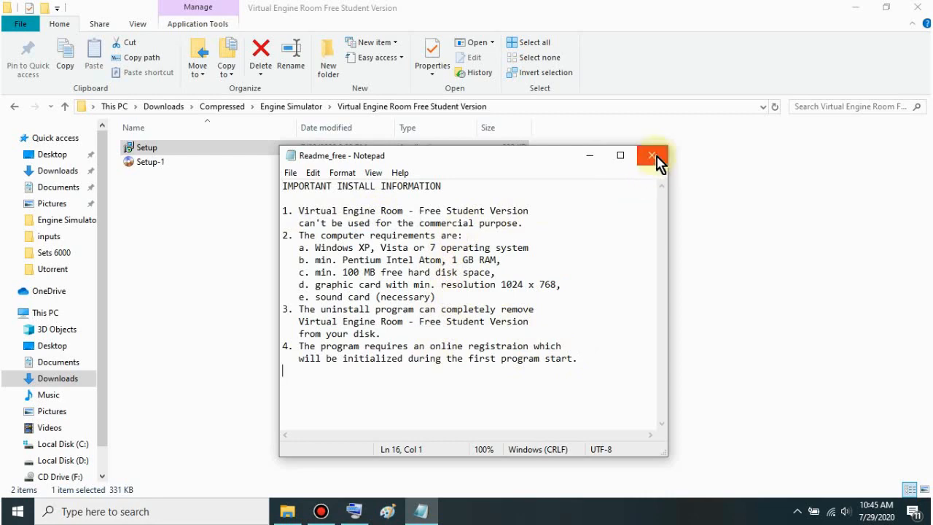
{"action": "left_click", "coordinate": [651, 155]}
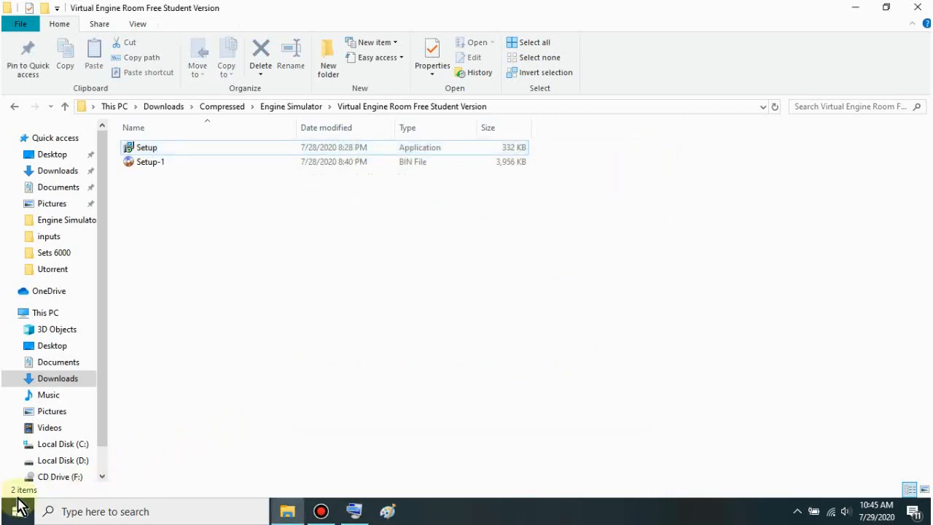
Step: Launch Virtual Engine Room from Start, lower speaker volume to 39, and copy the user key
{"action": "left_click", "coordinate": [15, 511]}
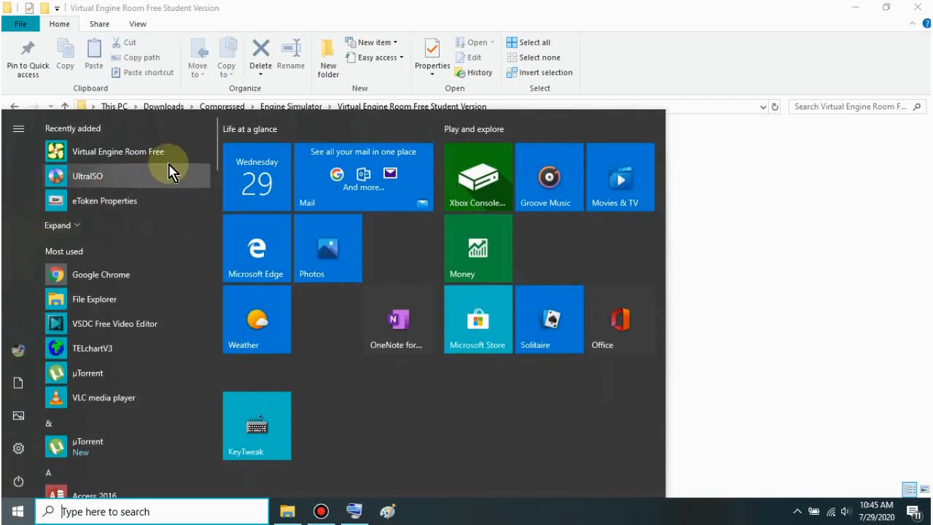
{"action": "mouse_move", "coordinate": [151, 164]}
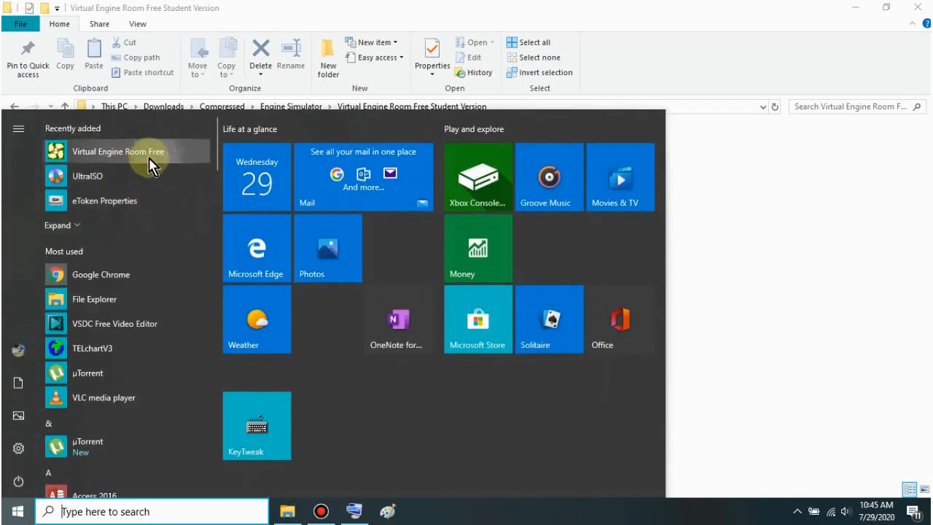
{"action": "mouse_move", "coordinate": [143, 160]}
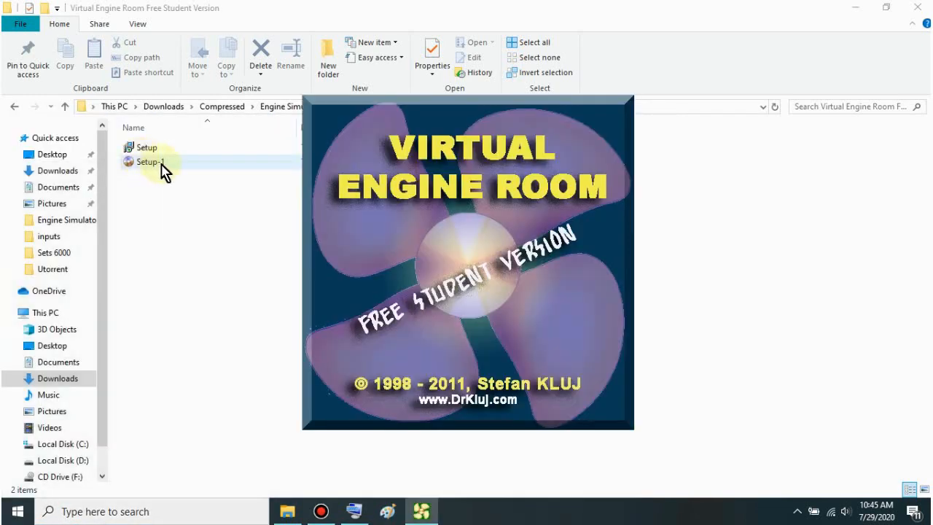
{"action": "double_click", "coordinate": [149, 161]}
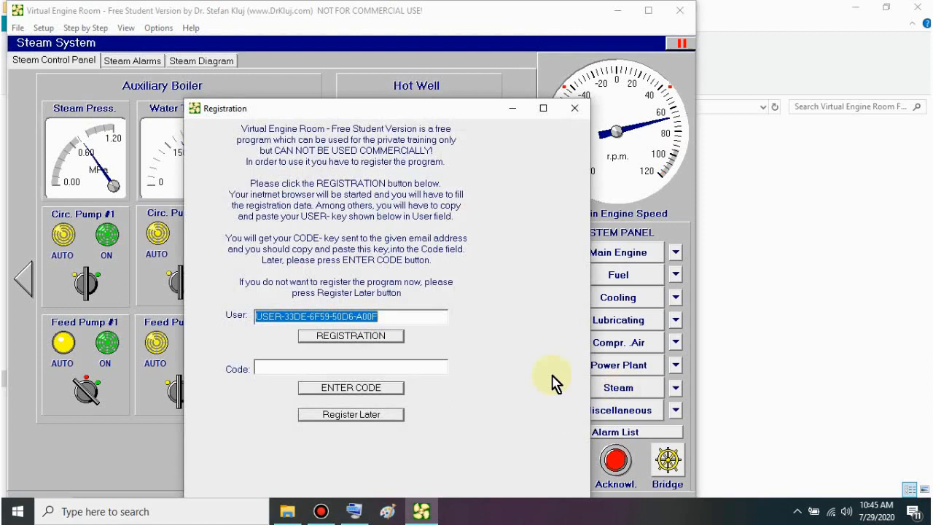
{"action": "mouse_move", "coordinate": [832, 499]}
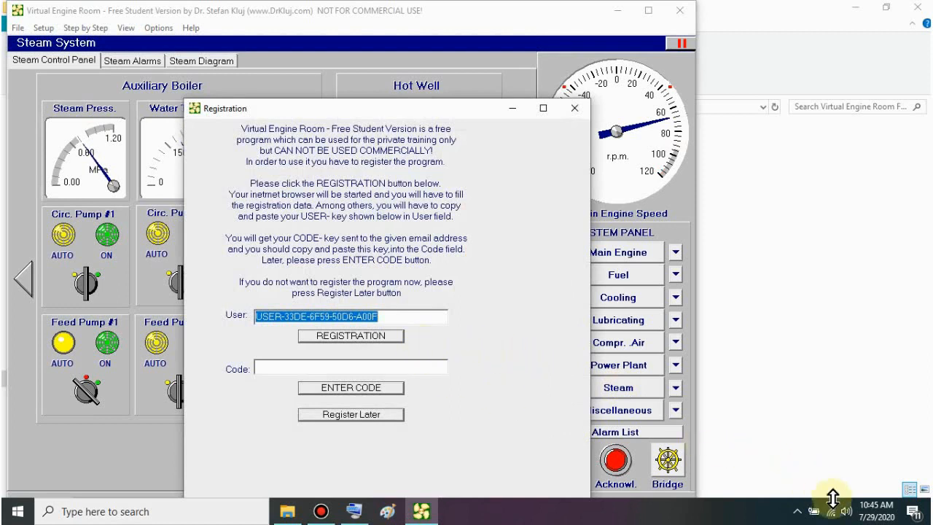
{"action": "left_click", "coordinate": [846, 511]}
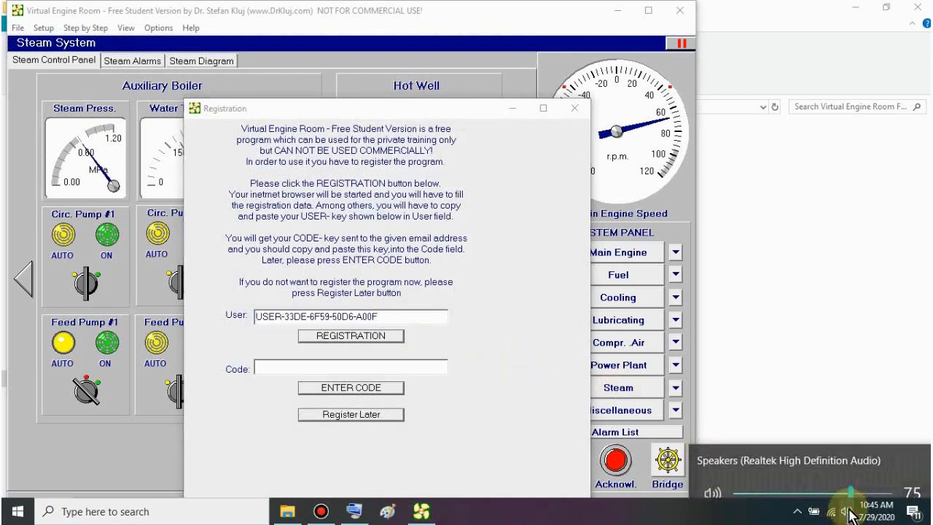
{"action": "left_click_drag", "start_coordinate": [852, 482], "coordinate": [795, 480]}
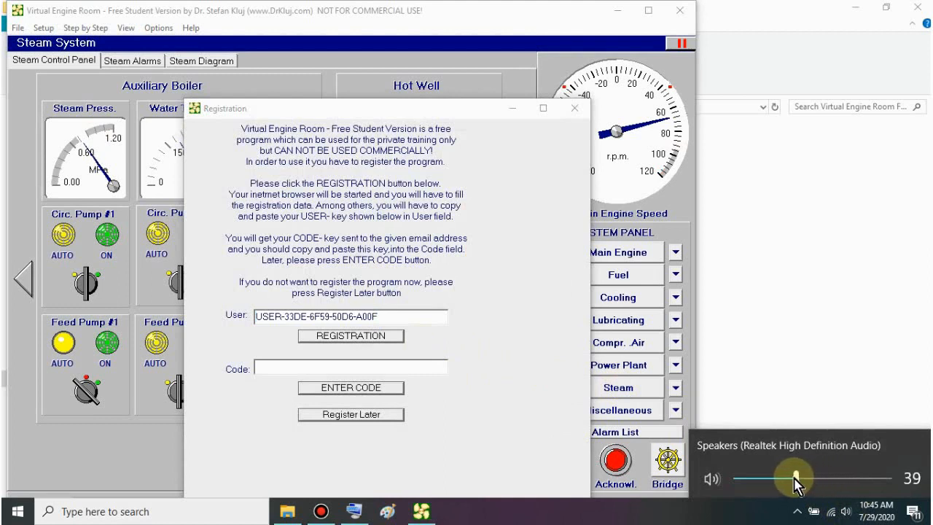
{"action": "left_click_drag", "start_coordinate": [794, 479], "coordinate": [772, 478]}
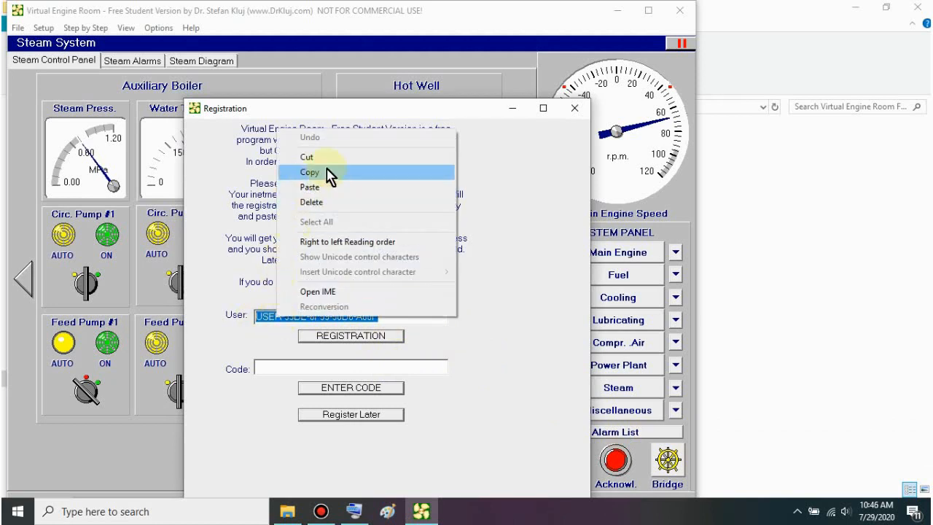
{"action": "left_click", "coordinate": [310, 172]}
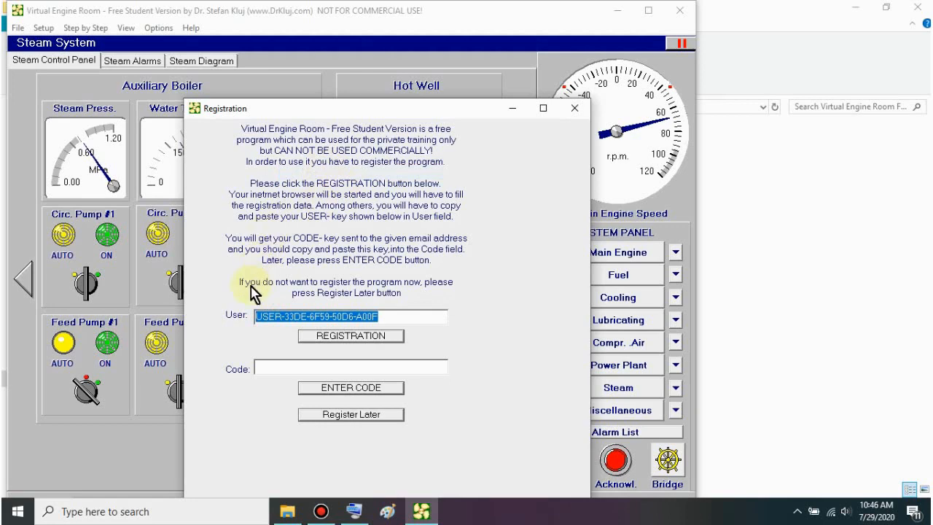
{"action": "mouse_move", "coordinate": [351, 337]}
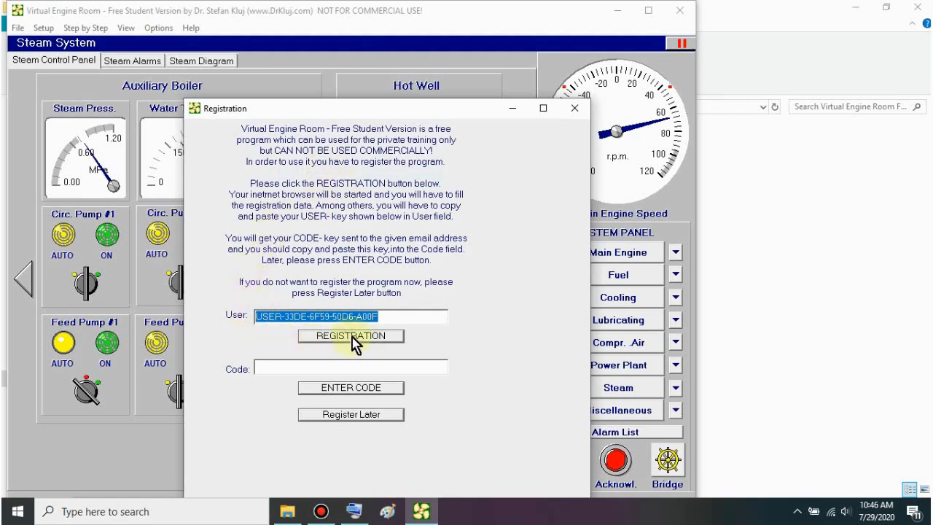
Step: Reach the drkluj.com/key registration page and enter the email
{"action": "left_click", "coordinate": [351, 335]}
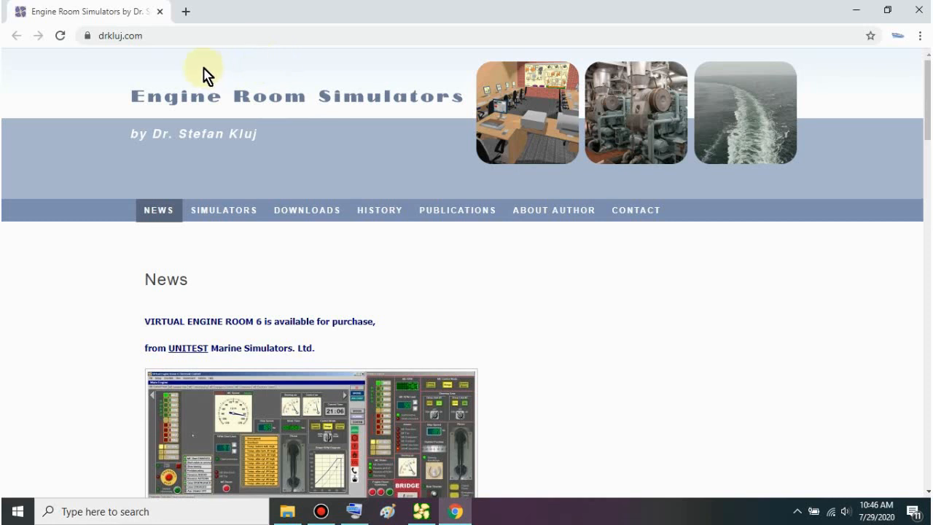
{"action": "mouse_move", "coordinate": [146, 78]}
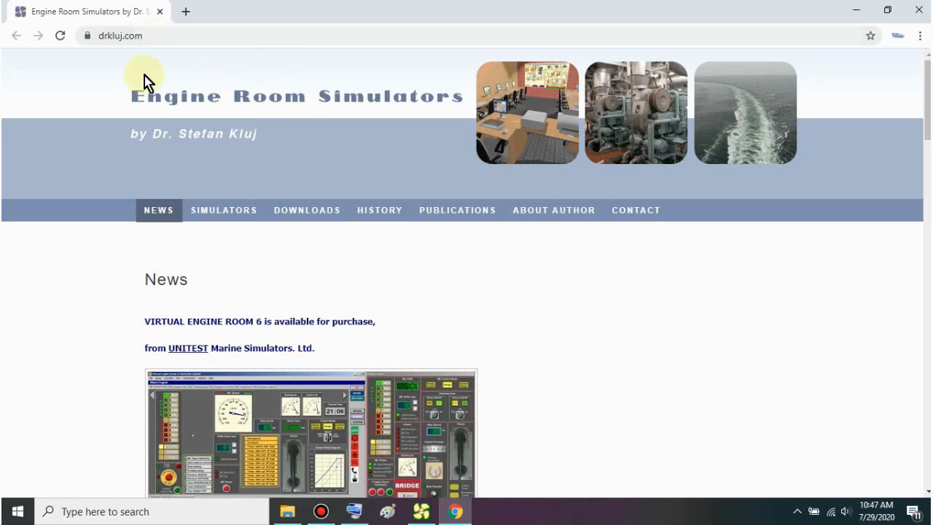
{"action": "left_click", "coordinate": [117, 35]}
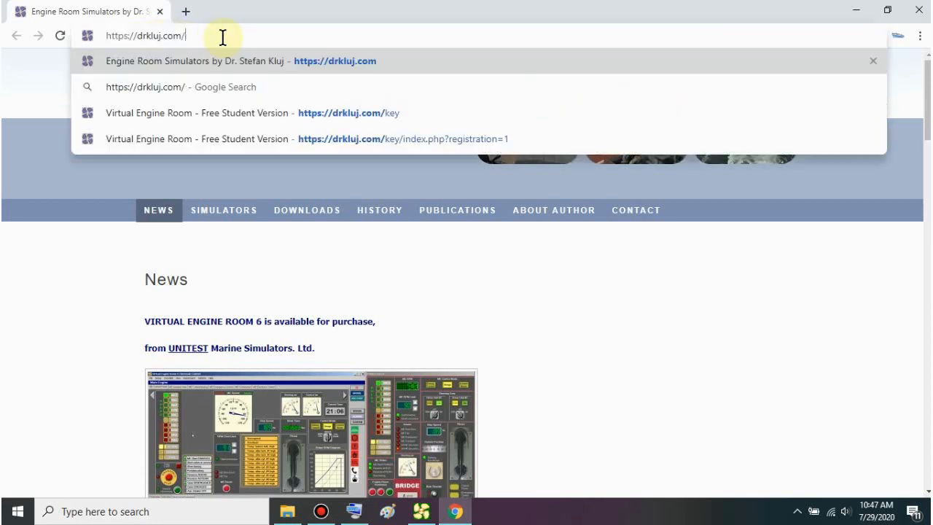
{"action": "type", "text": "ke"}
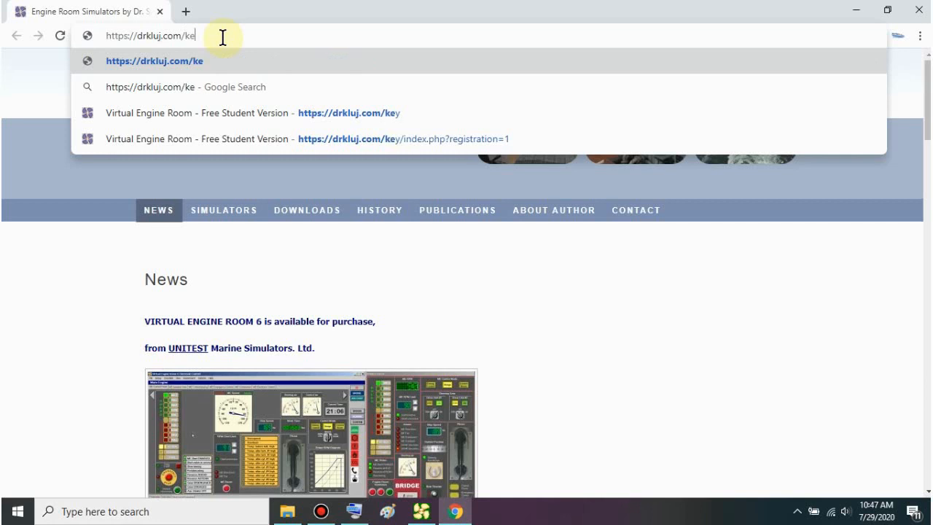
{"action": "type", "text": "y"}
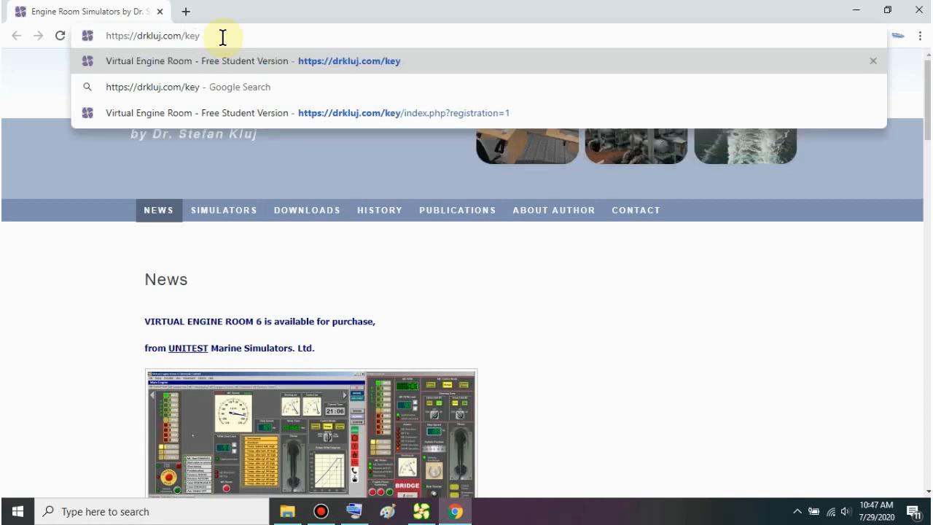
{"action": "mouse_move", "coordinate": [355, 27]}
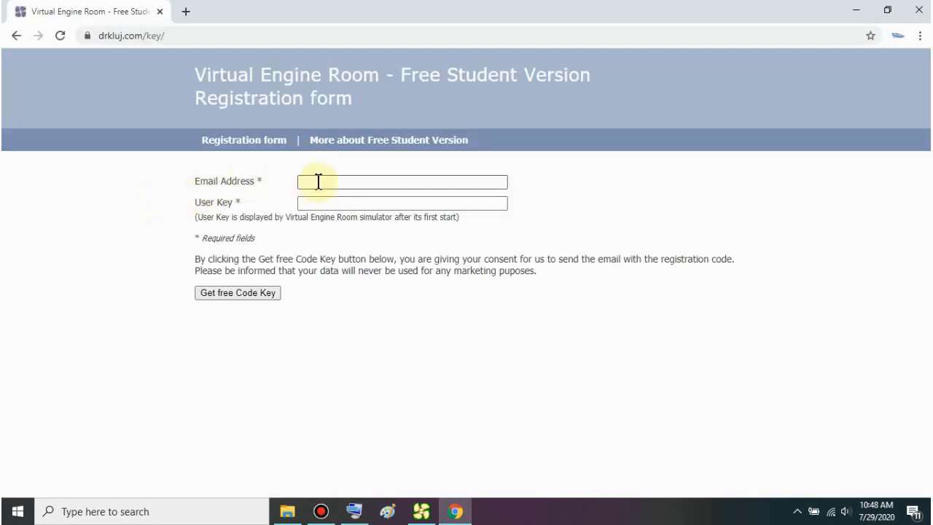
{"action": "type", "text": "D"}
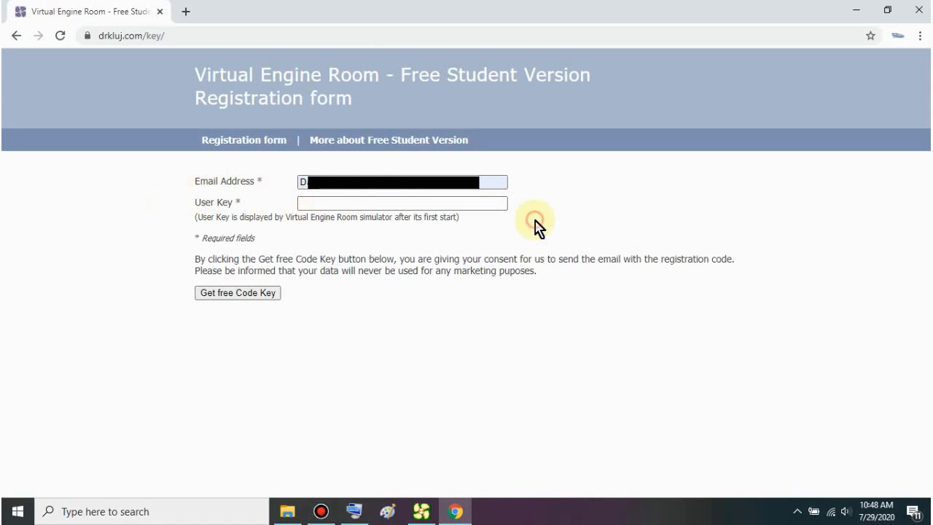
Step: Paste the user key into the form and request the free code key
{"action": "left_click", "coordinate": [401, 202]}
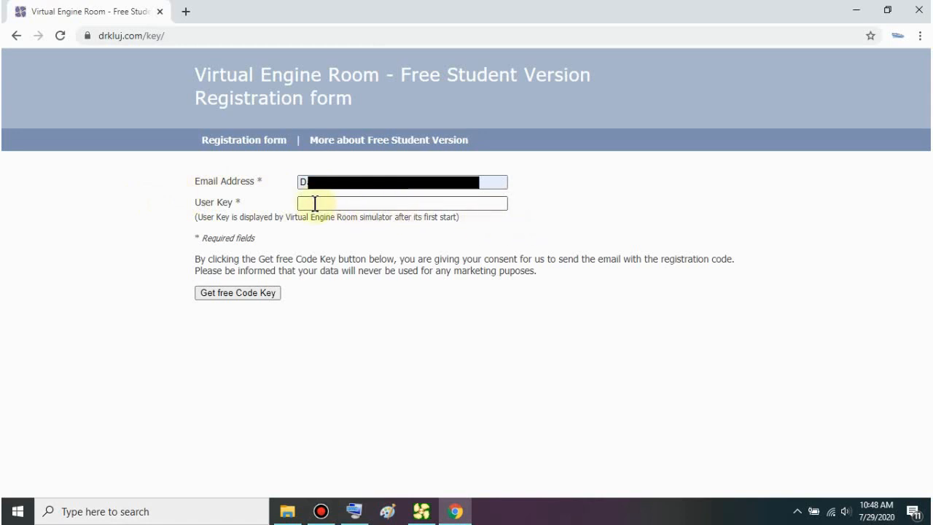
{"action": "right_click", "coordinate": [401, 203]}
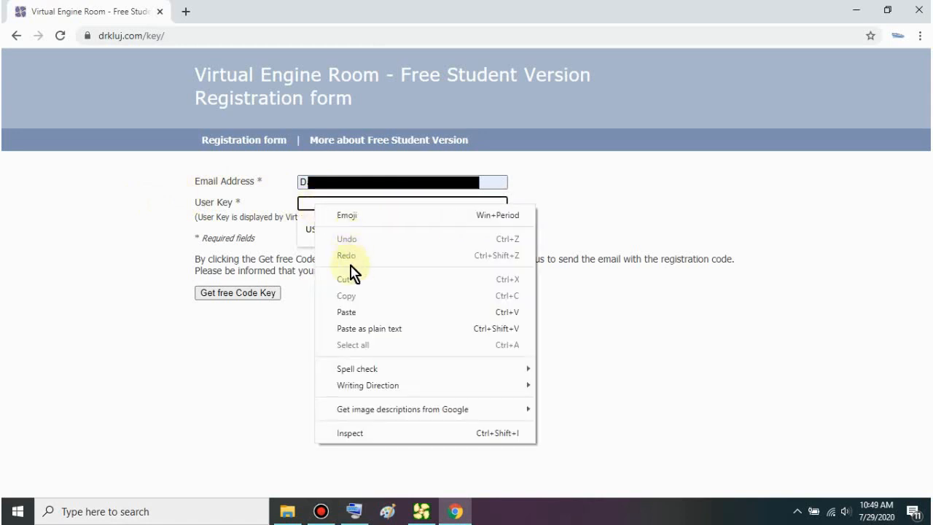
{"action": "left_click", "coordinate": [346, 312]}
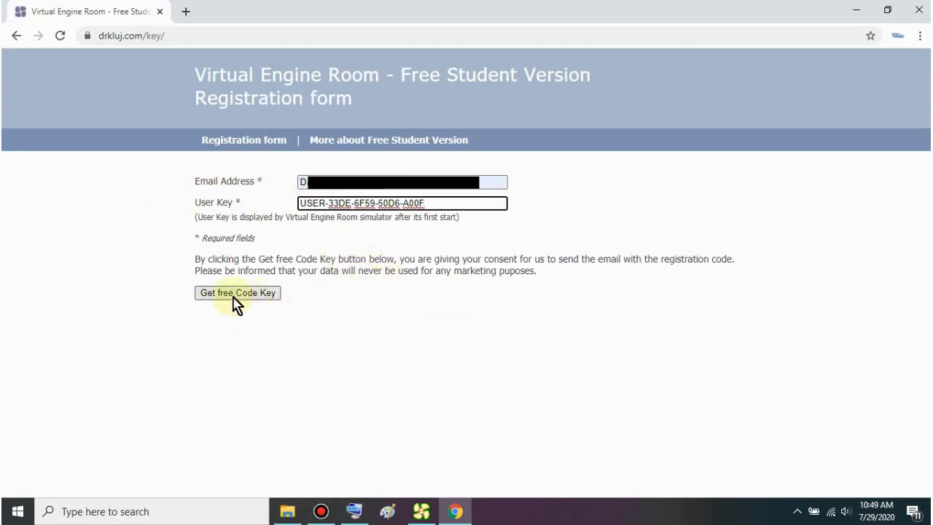
{"action": "left_click", "coordinate": [237, 292]}
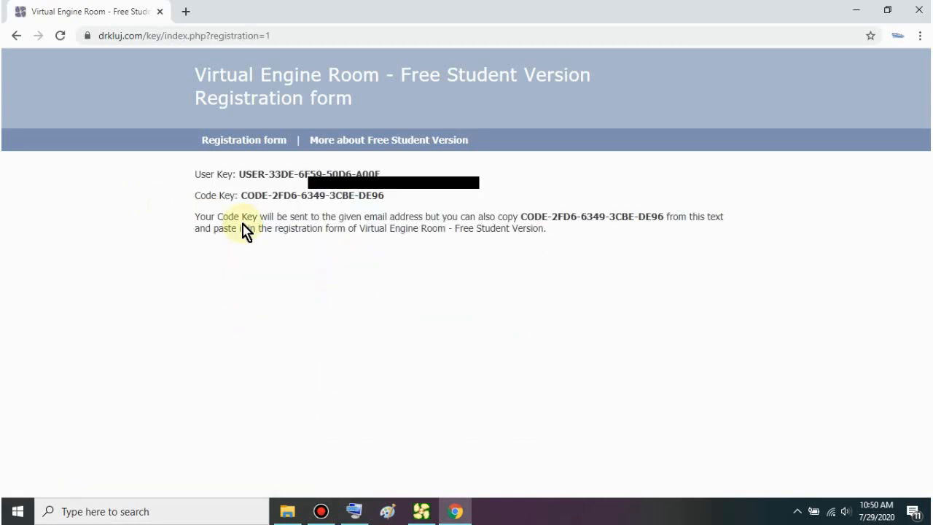
{"action": "mouse_move", "coordinate": [412, 202]}
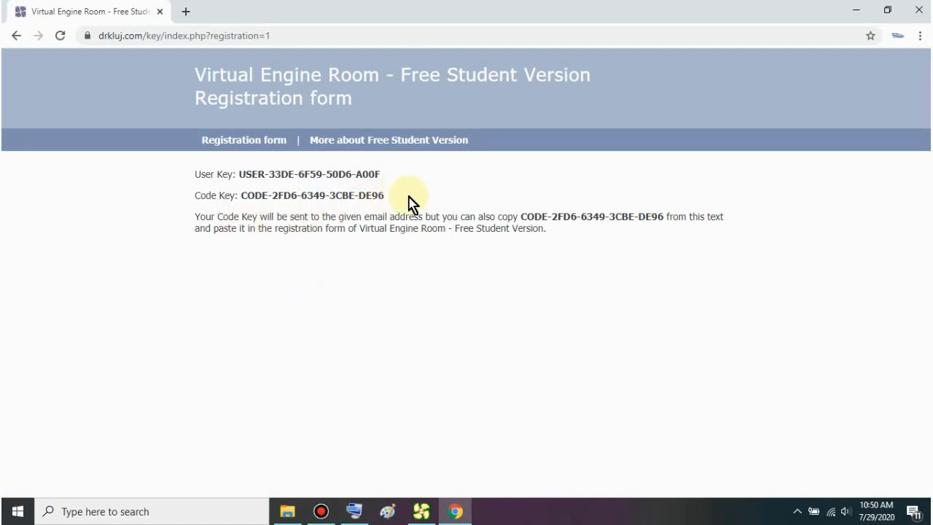
{"action": "mouse_move", "coordinate": [210, 213]}
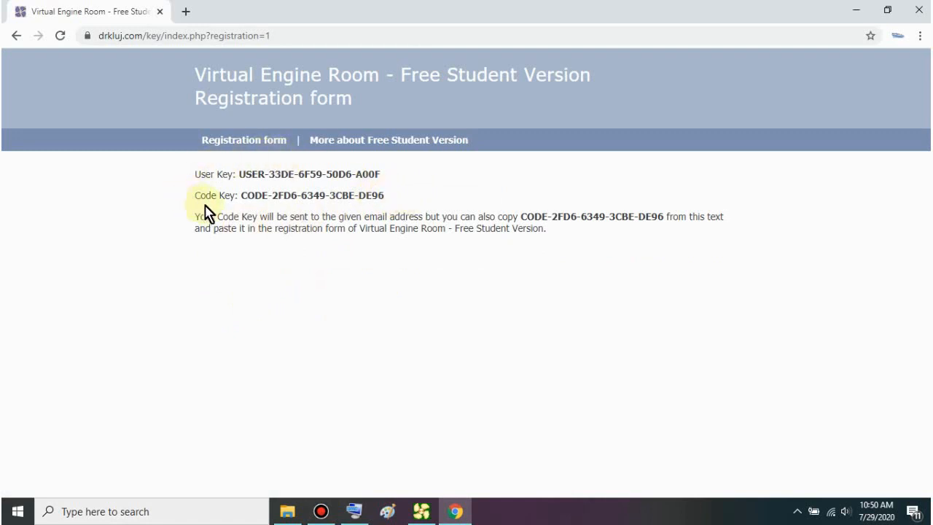
{"action": "mouse_move", "coordinate": [394, 204]}
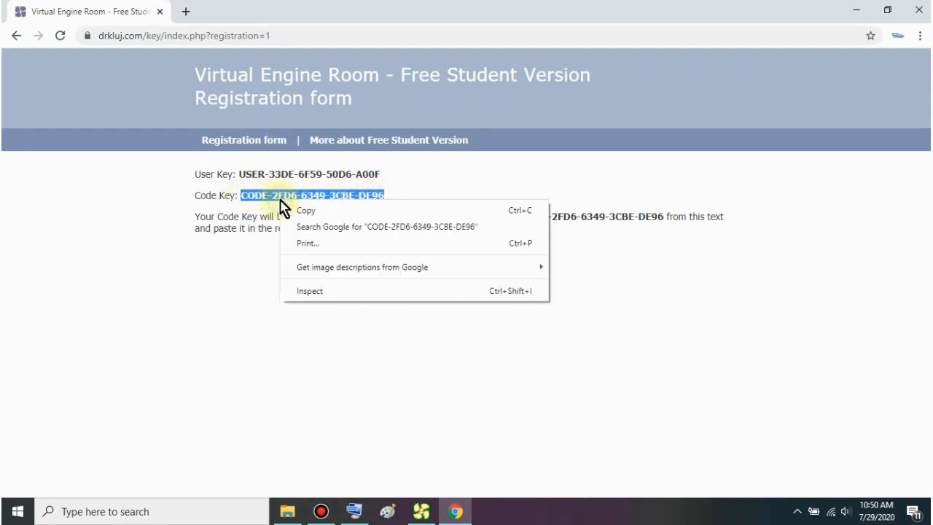
Step: Copy the code key, dismiss the Registration failed notice, and relaunch Virtual Engine Room Free
{"action": "left_click", "coordinate": [305, 210]}
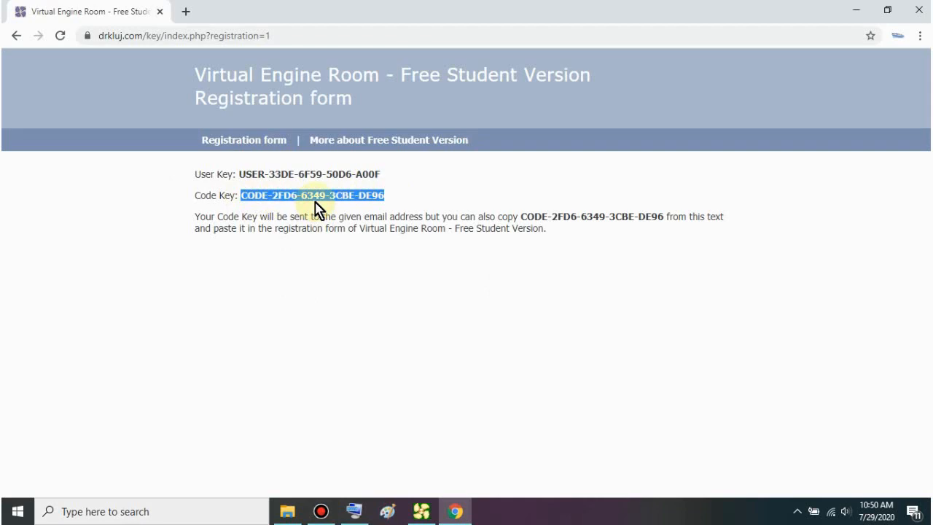
{"action": "mouse_move", "coordinate": [422, 510]}
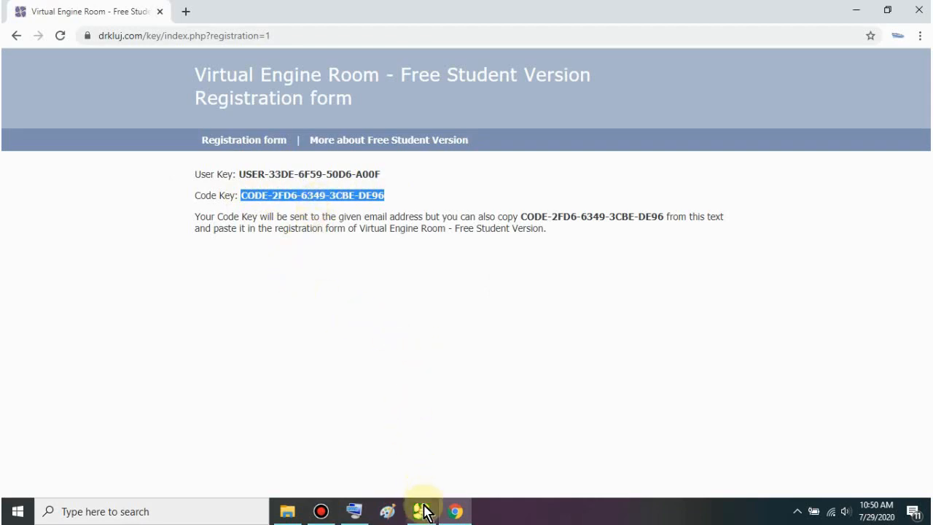
{"action": "left_click", "coordinate": [422, 511]}
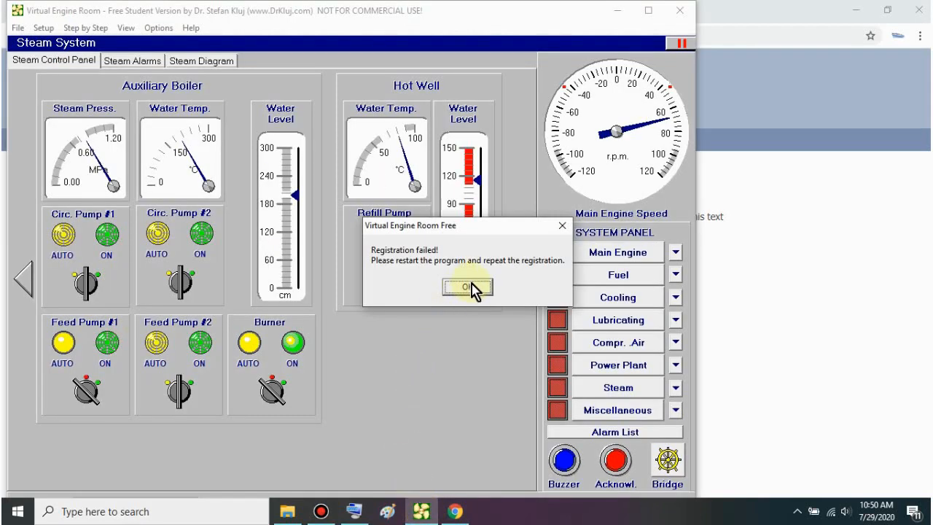
{"action": "left_click", "coordinate": [466, 287]}
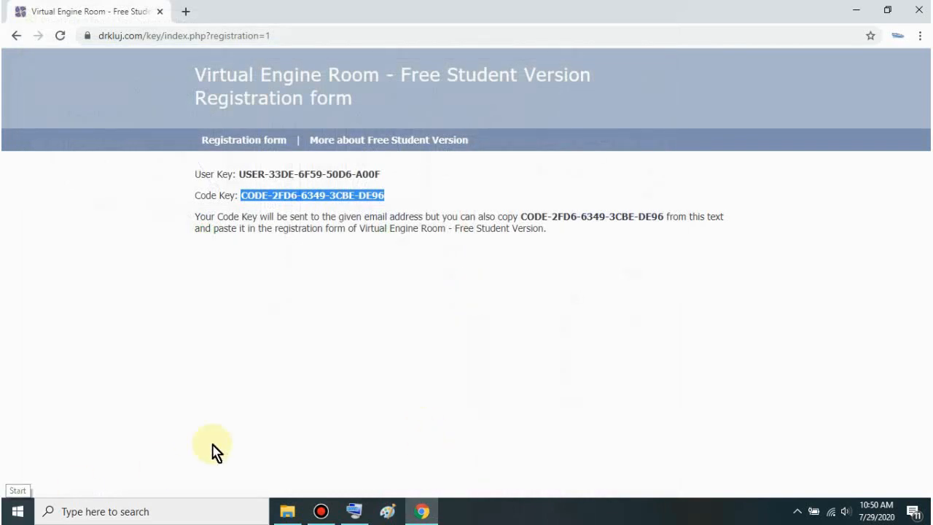
{"action": "left_click", "coordinate": [18, 511]}
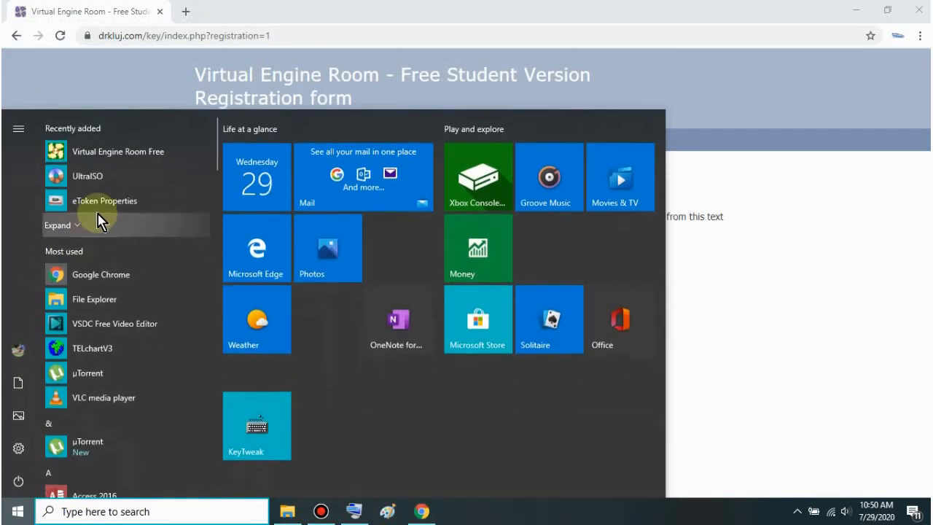
{"action": "mouse_move", "coordinate": [118, 151]}
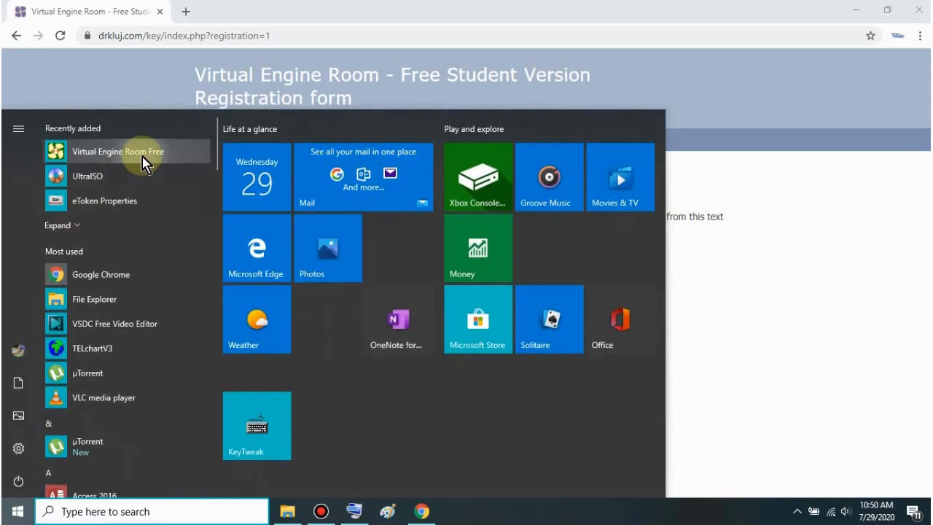
{"action": "left_click", "coordinate": [118, 151]}
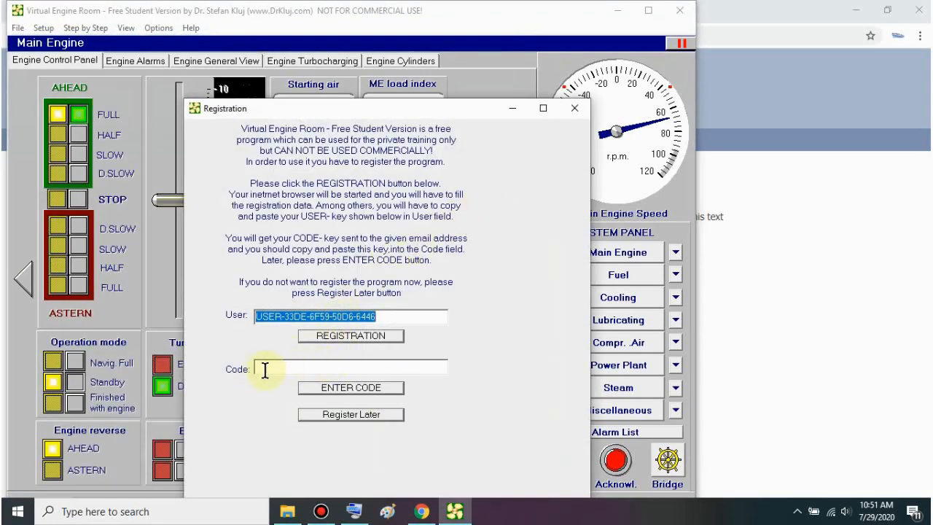
{"action": "left_click", "coordinate": [350, 369]}
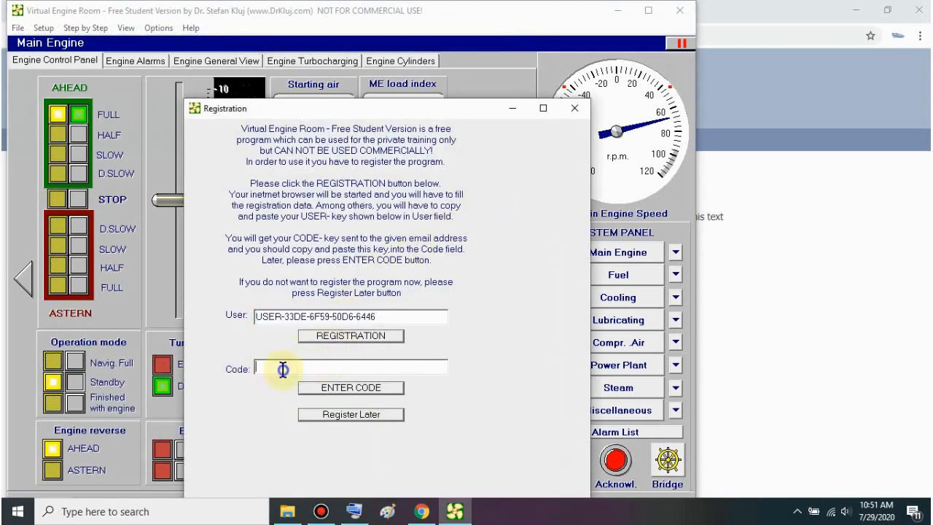
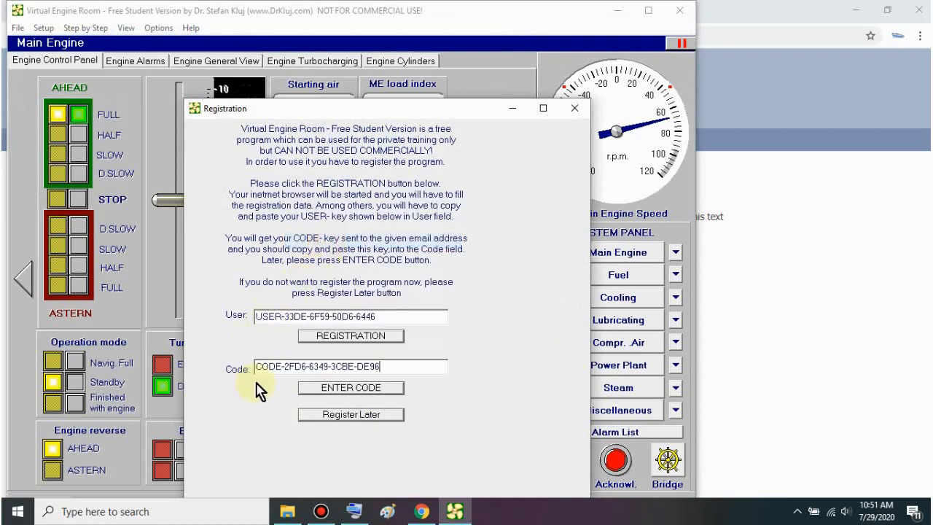
{"action": "mouse_move", "coordinate": [351, 387]}
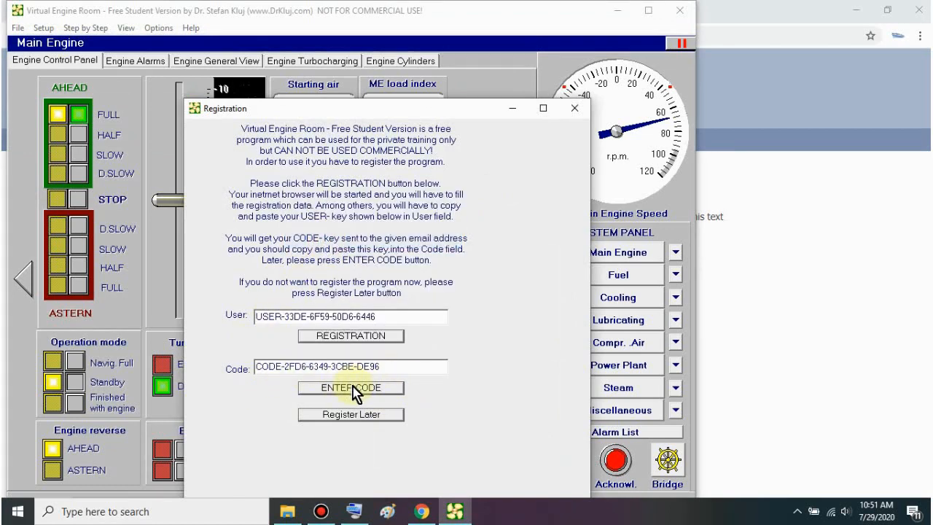
{"action": "left_click", "coordinate": [351, 387]}
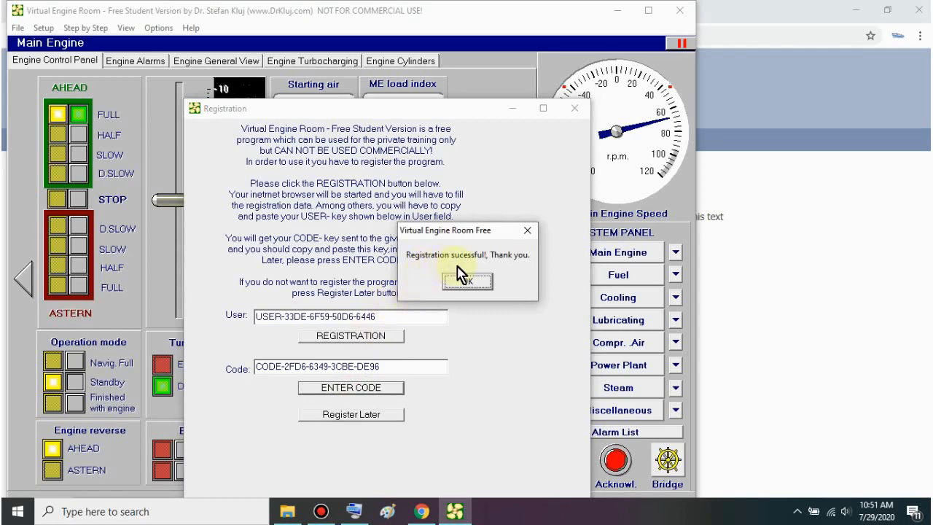
{"action": "left_click", "coordinate": [467, 281]}
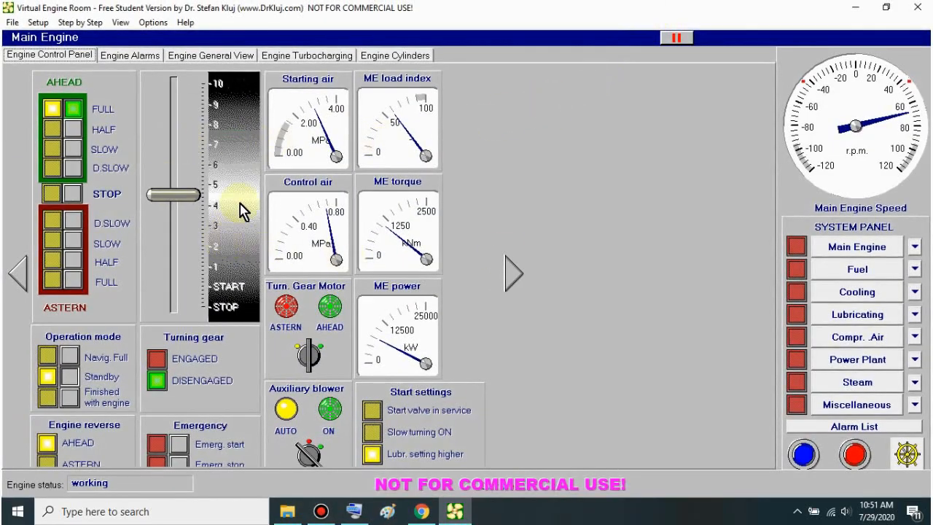
{"action": "mouse_move", "coordinate": [543, 262]}
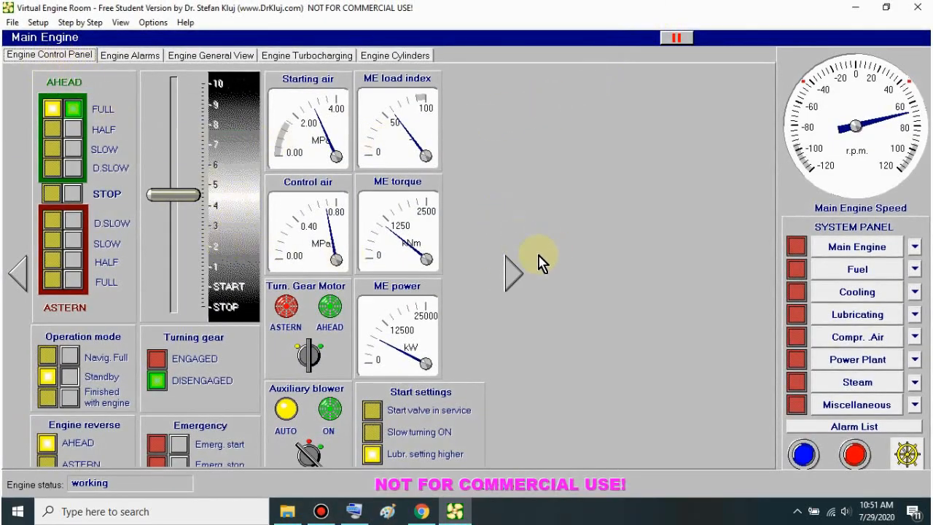
Step: View the compressed air alarms, diagram and gauges, then return to the main engine panel
{"action": "left_click", "coordinate": [857, 292]}
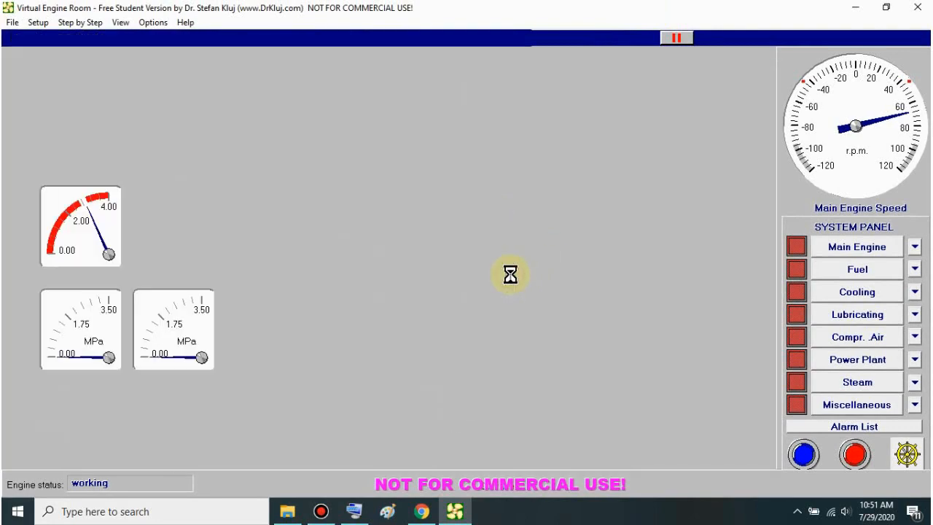
{"action": "left_click", "coordinate": [858, 336]}
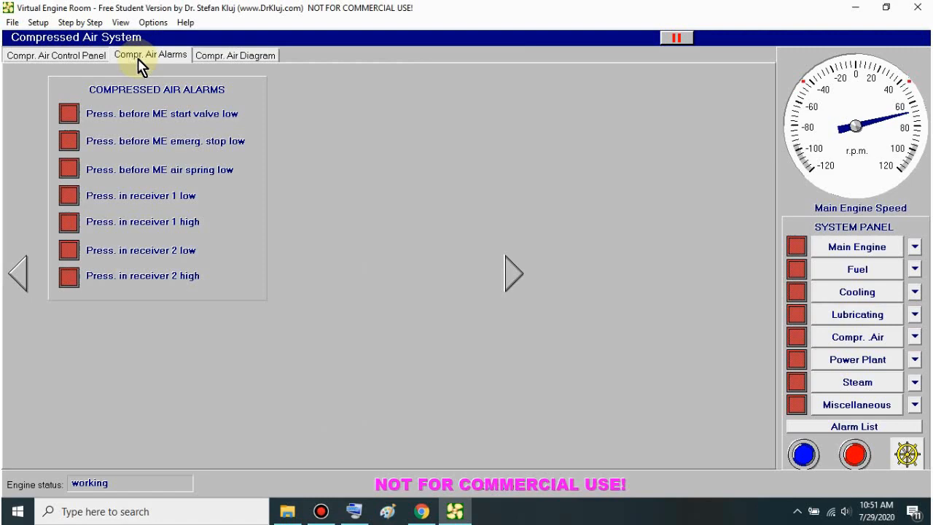
{"action": "left_click", "coordinate": [234, 55]}
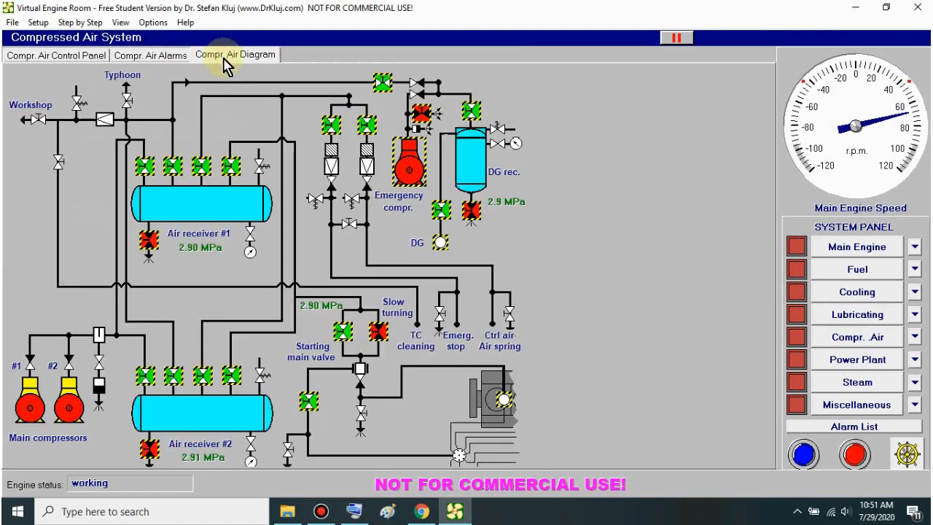
{"action": "mouse_move", "coordinate": [56, 60]}
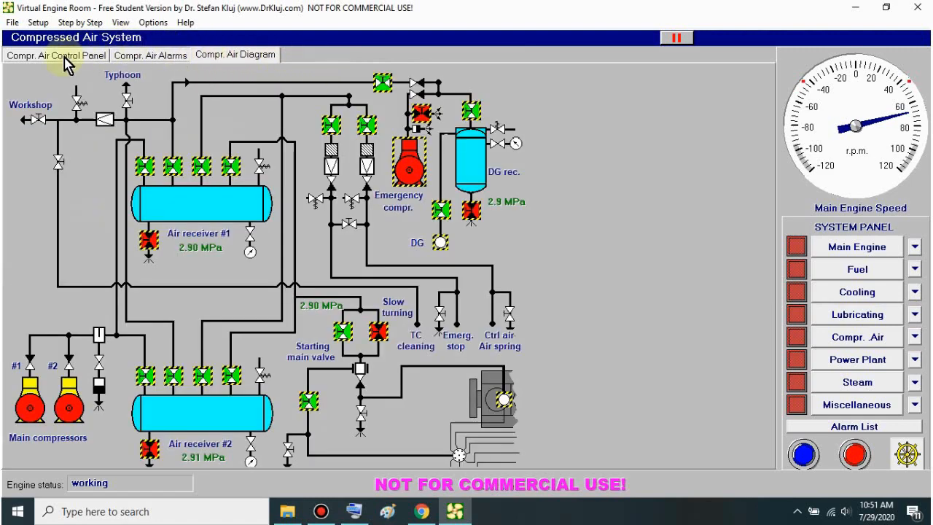
{"action": "left_click", "coordinate": [55, 55]}
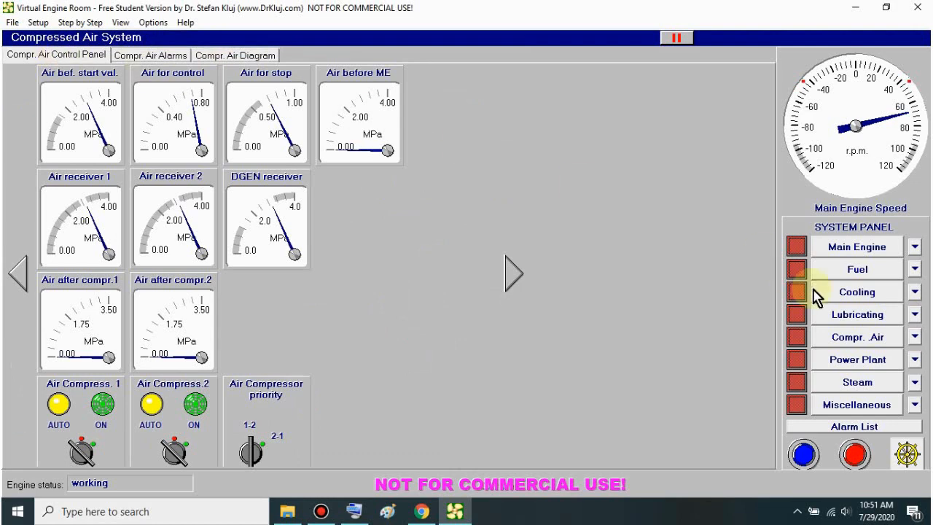
{"action": "left_click", "coordinate": [856, 246]}
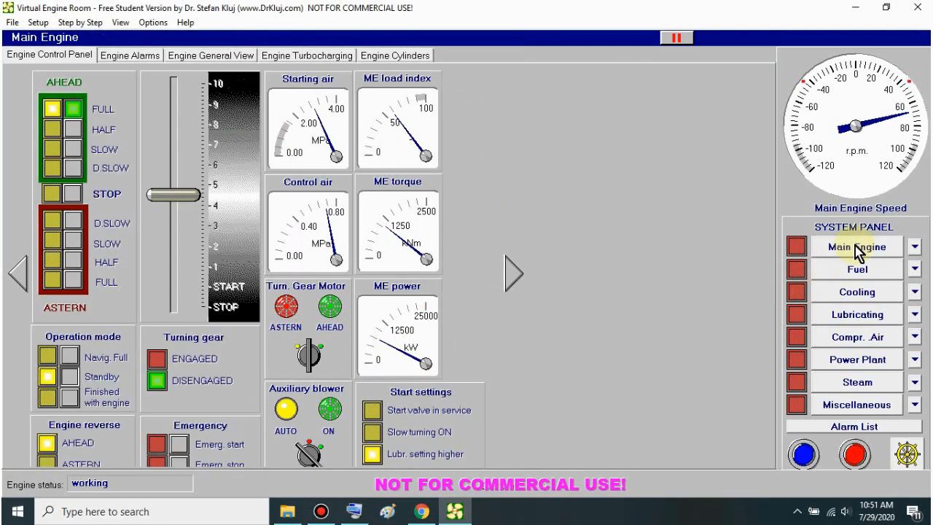
Step: View main engine alarms, general view, turbocharging, and HFO separator #1 on the fuel page
{"action": "left_click", "coordinate": [129, 54]}
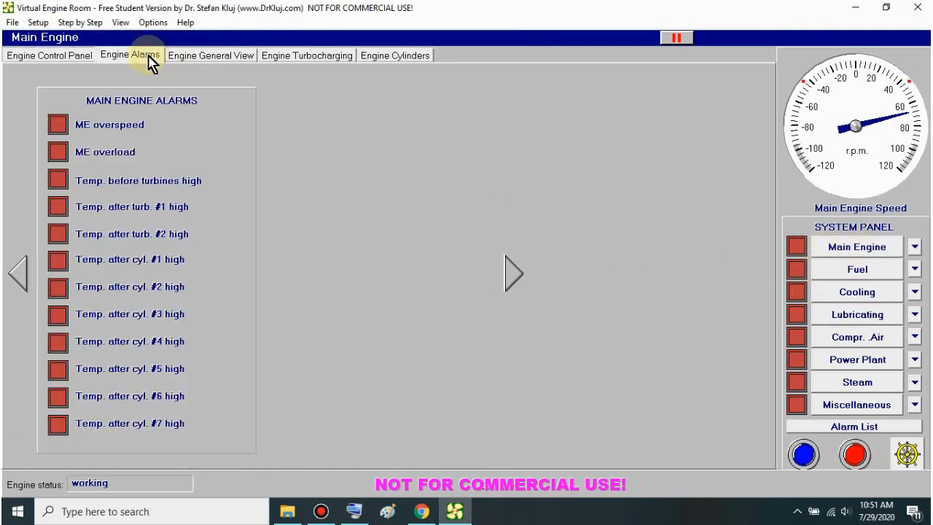
{"action": "left_click", "coordinate": [210, 56]}
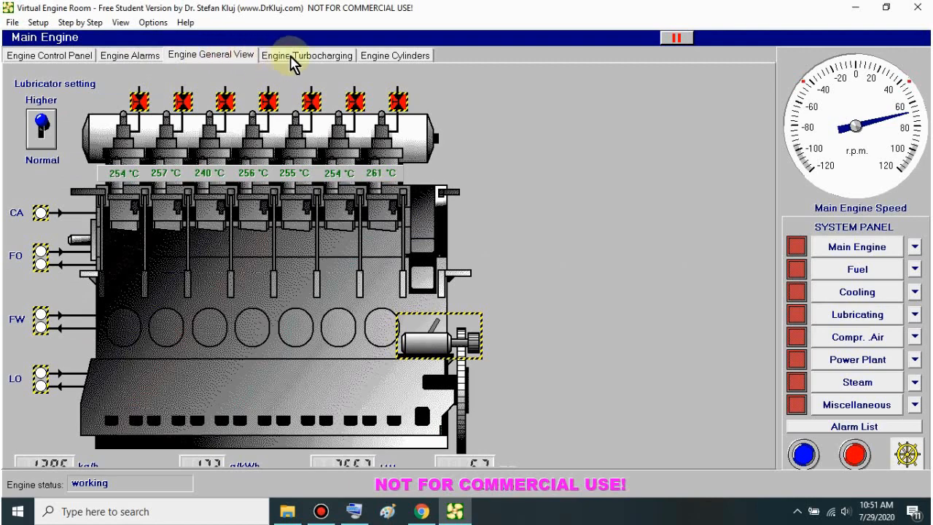
{"action": "left_click", "coordinate": [857, 268]}
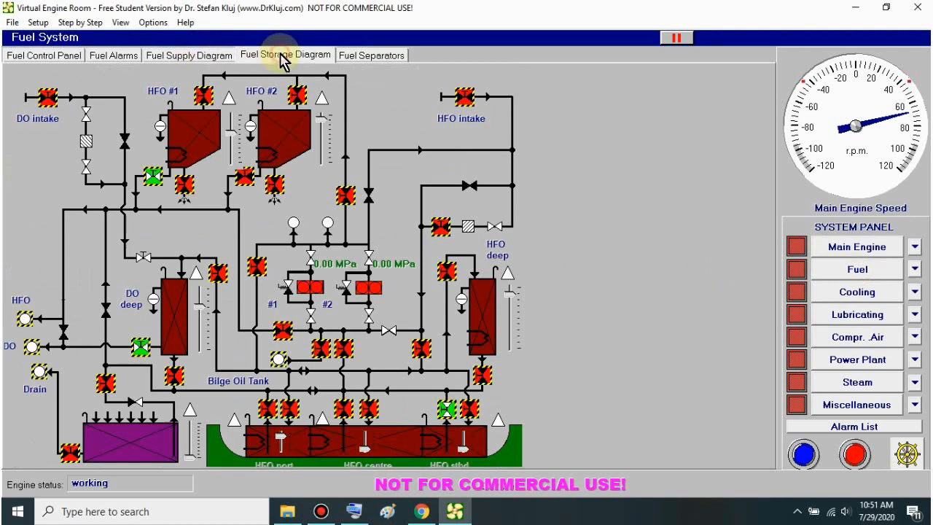
{"action": "mouse_move", "coordinate": [362, 60]}
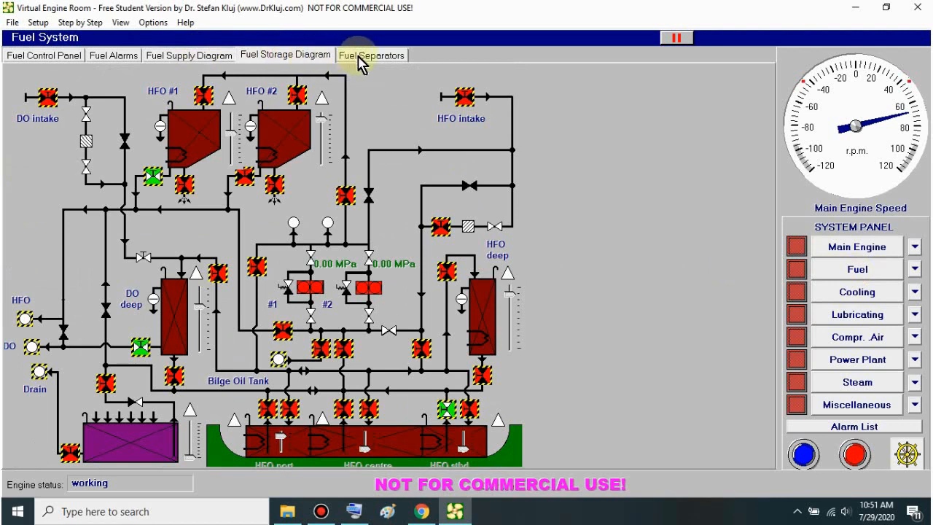
{"action": "left_click", "coordinate": [372, 55]}
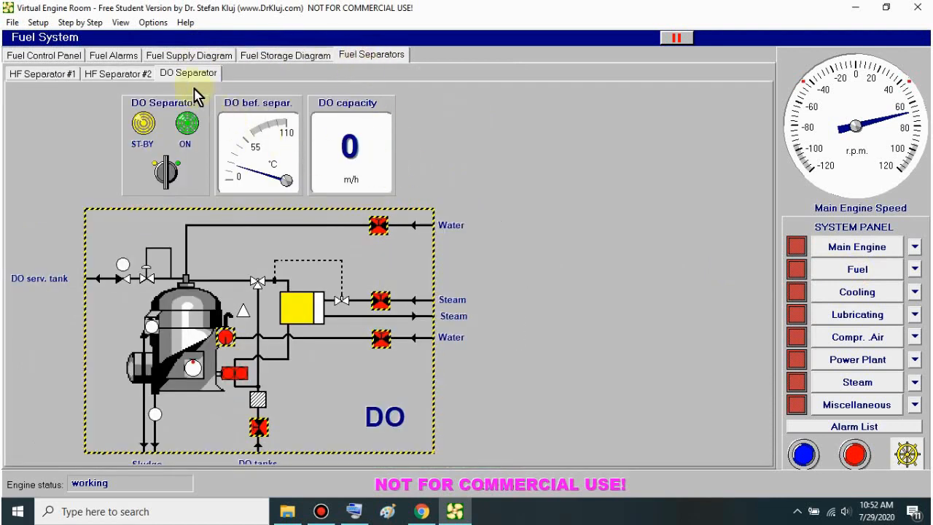
{"action": "left_click", "coordinate": [41, 73]}
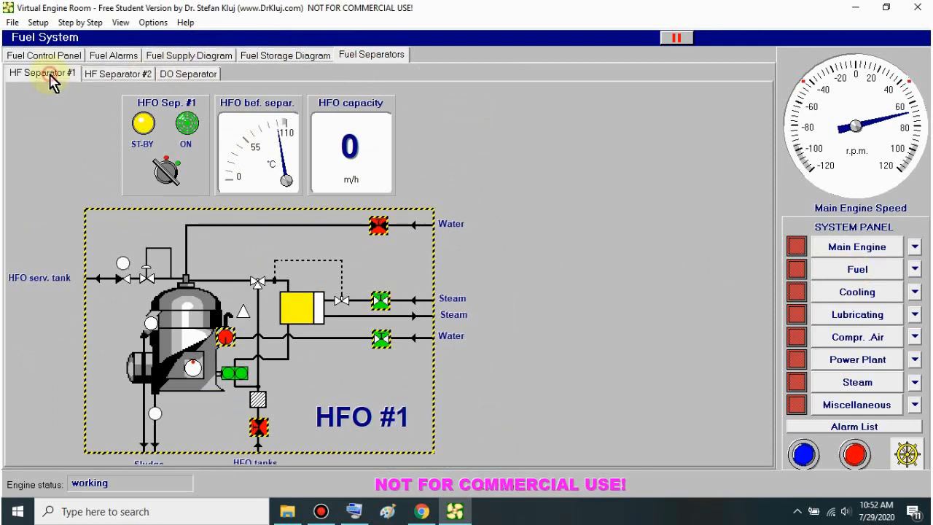
Step: Move through the lubricating page to the compressed air alarms
{"action": "left_click", "coordinate": [857, 315]}
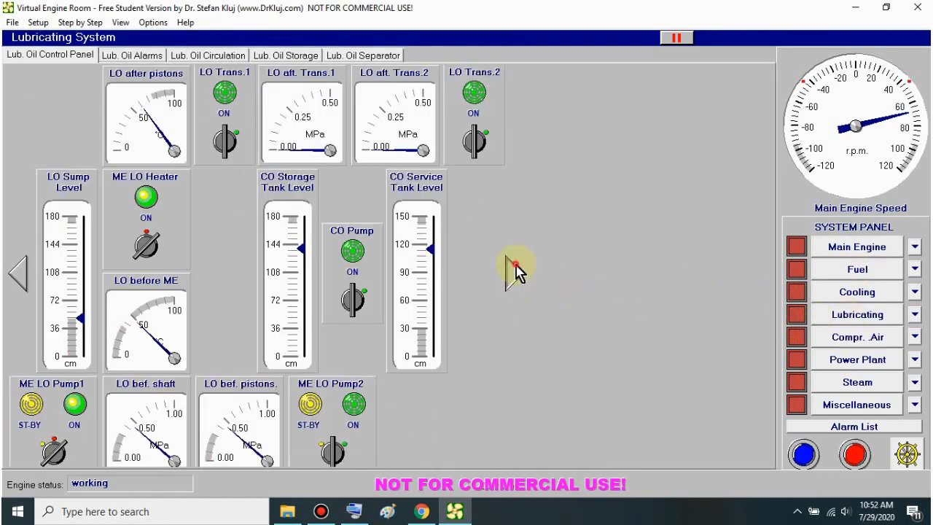
{"action": "left_click", "coordinate": [858, 337]}
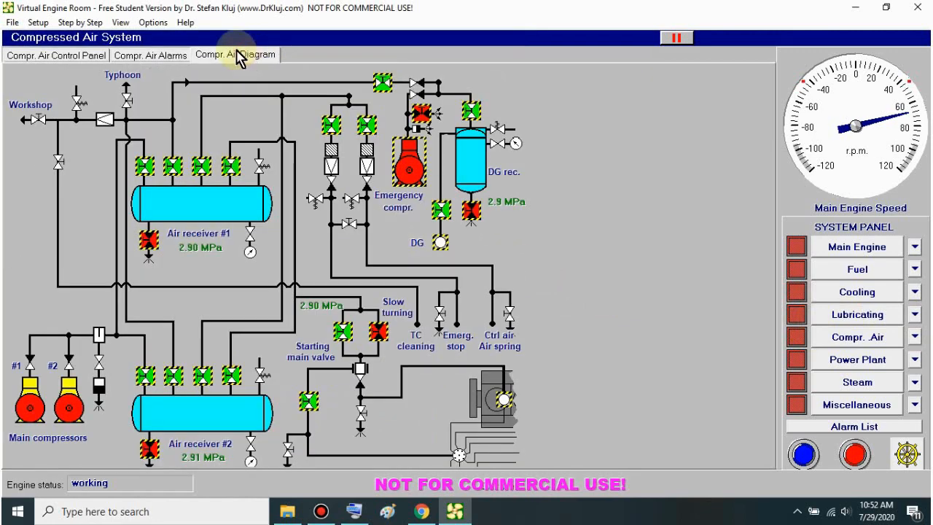
{"action": "left_click", "coordinate": [149, 55]}
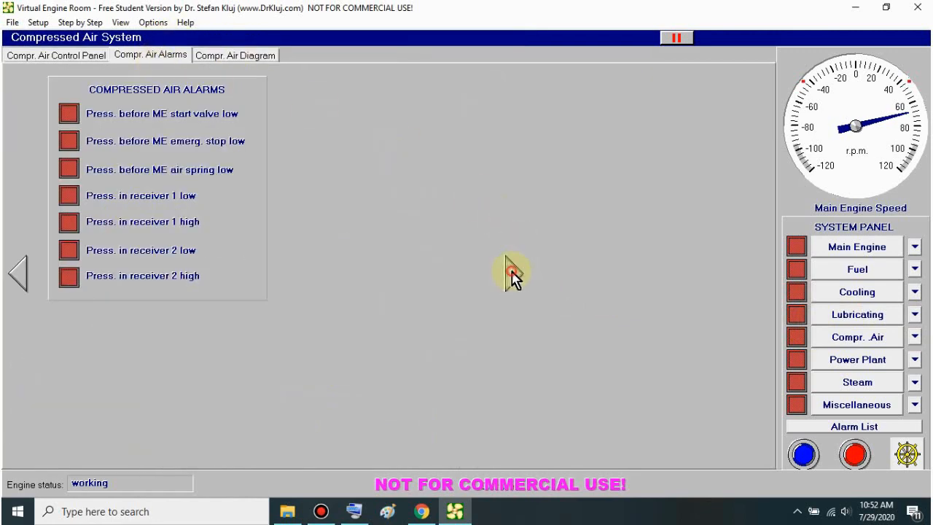
Step: View the power plant switchboard, steam alarms and fire-fighting diagram, then load Miscellaneous Systems
{"action": "left_click", "coordinate": [857, 359]}
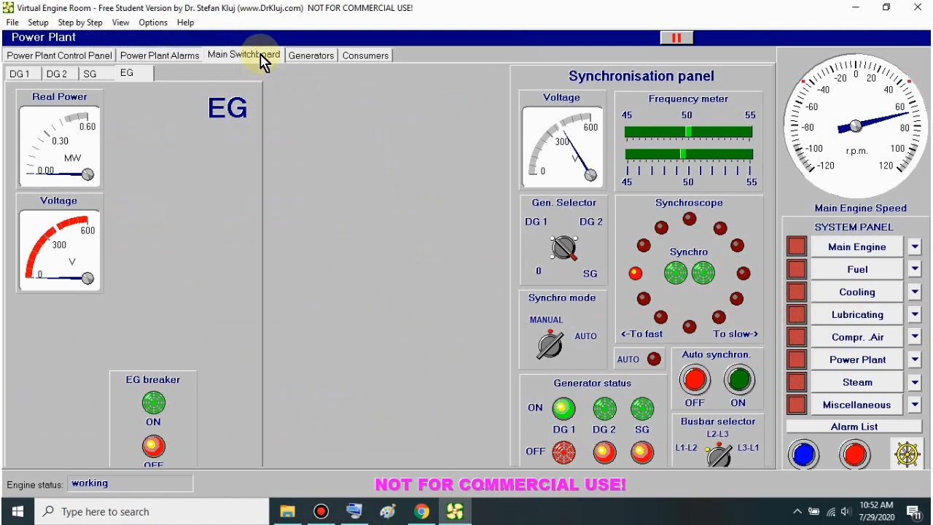
{"action": "mouse_move", "coordinate": [252, 321]}
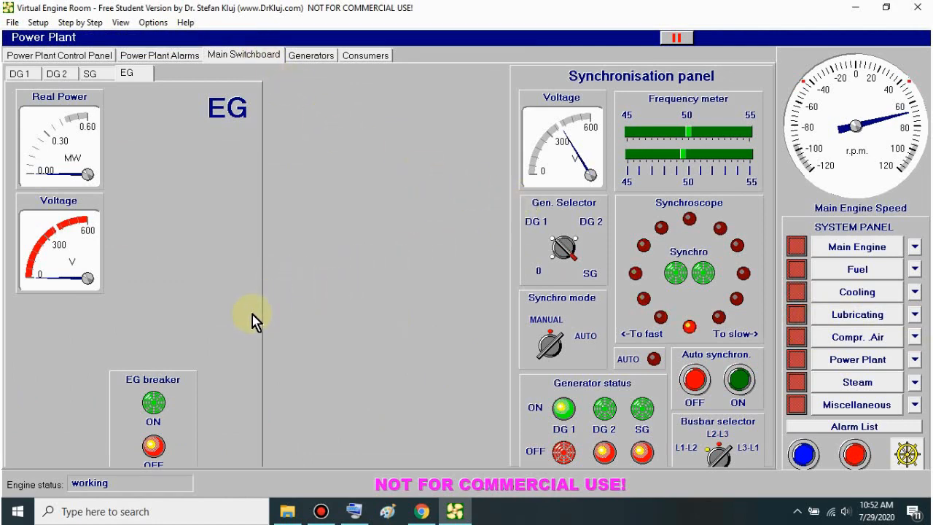
{"action": "mouse_move", "coordinate": [846, 365]}
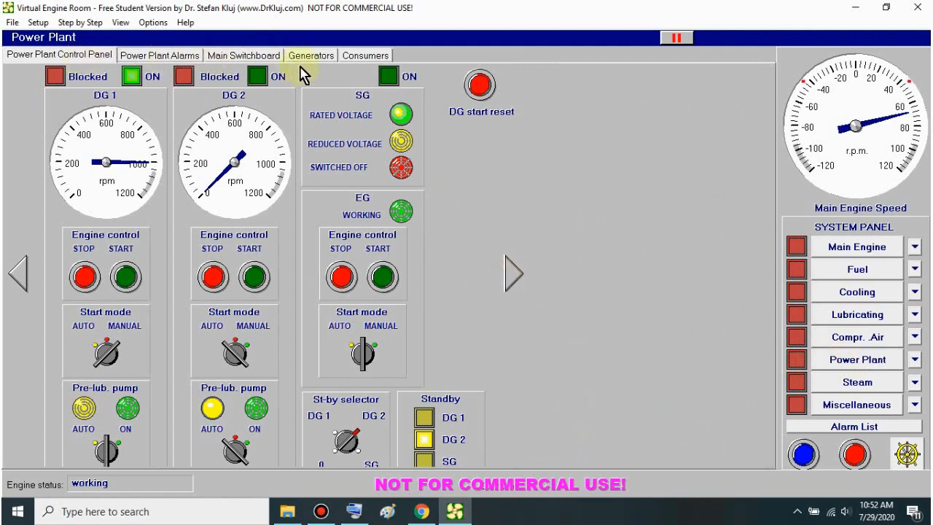
{"action": "left_click", "coordinate": [857, 381]}
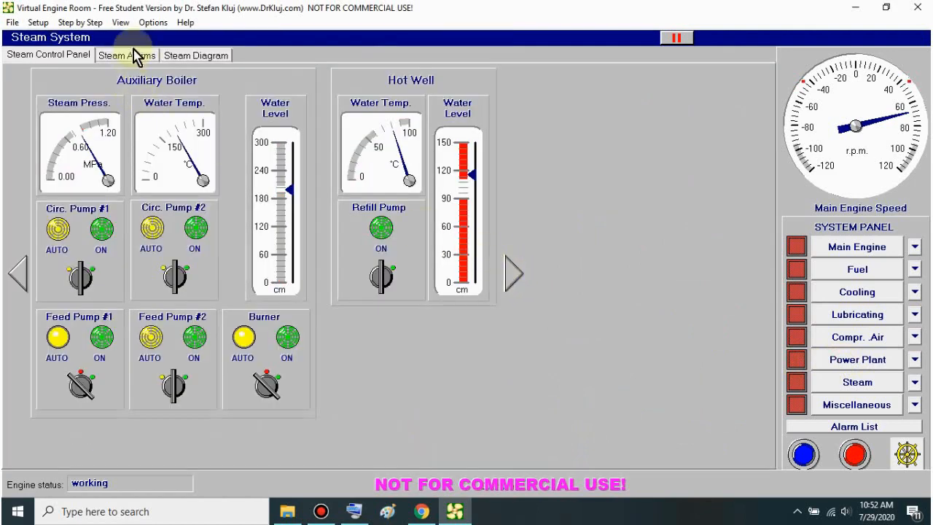
{"action": "left_click", "coordinate": [127, 55]}
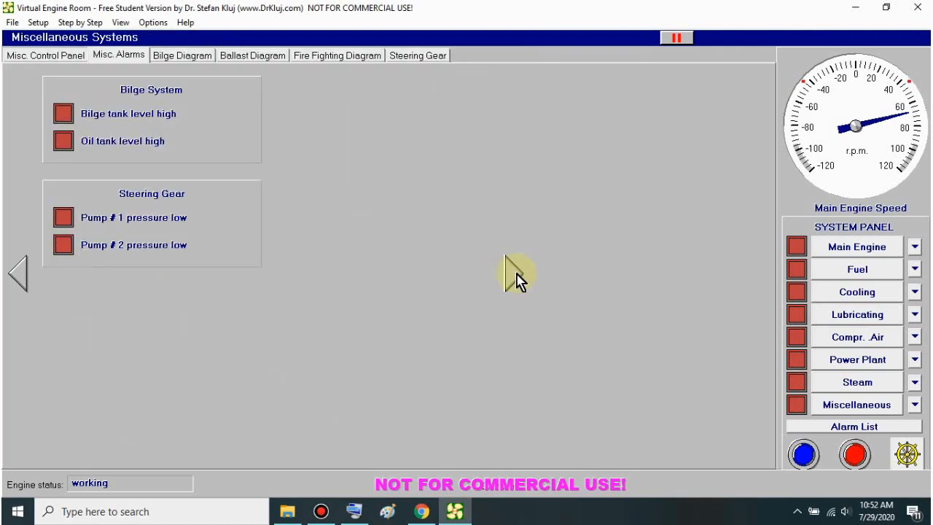
{"action": "left_click", "coordinate": [337, 55]}
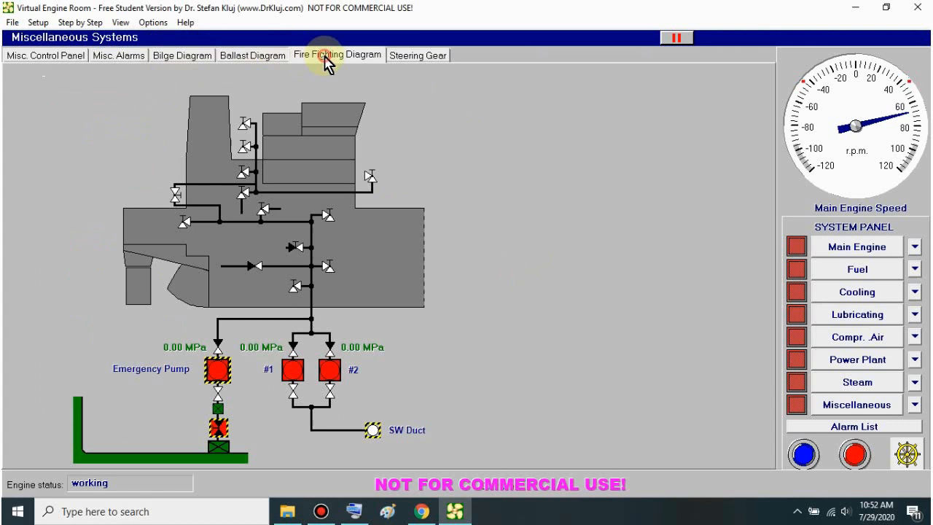
{"action": "left_click", "coordinate": [857, 381]}
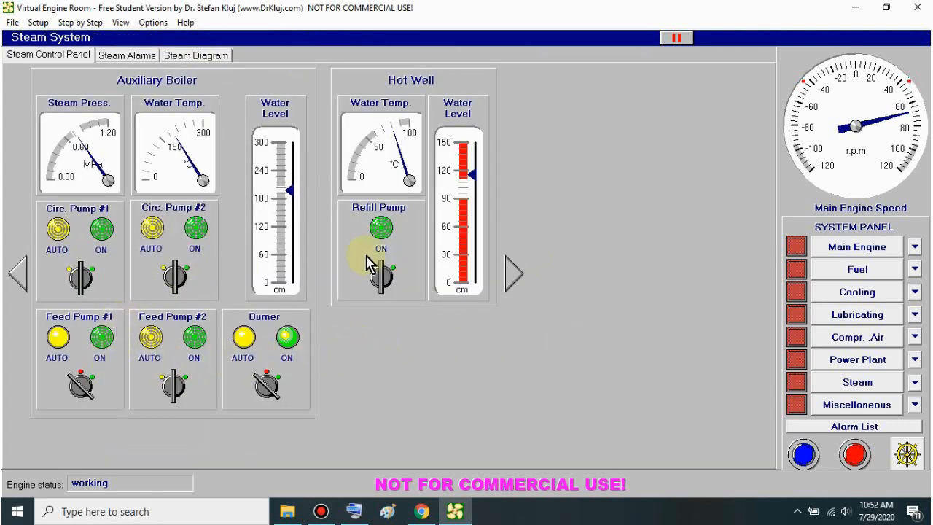
{"action": "mouse_move", "coordinate": [266, 383]}
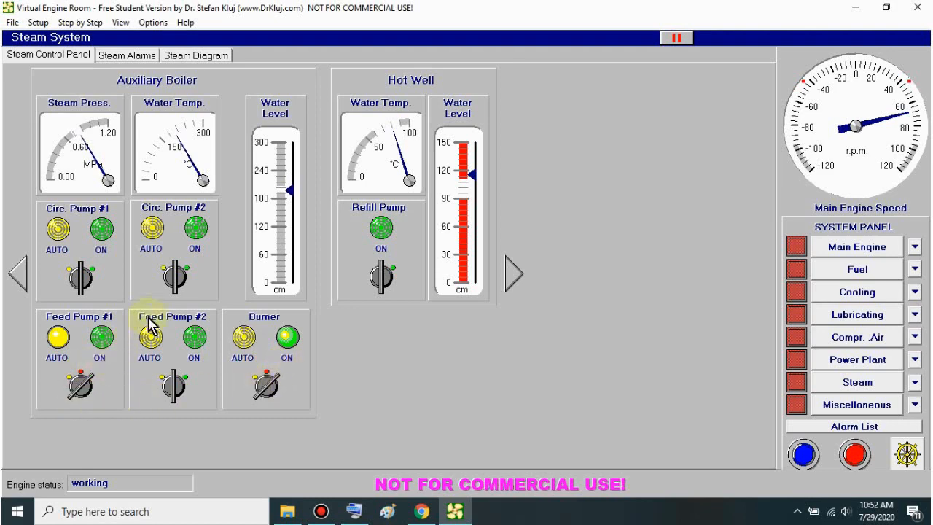
{"action": "left_click", "coordinate": [856, 404]}
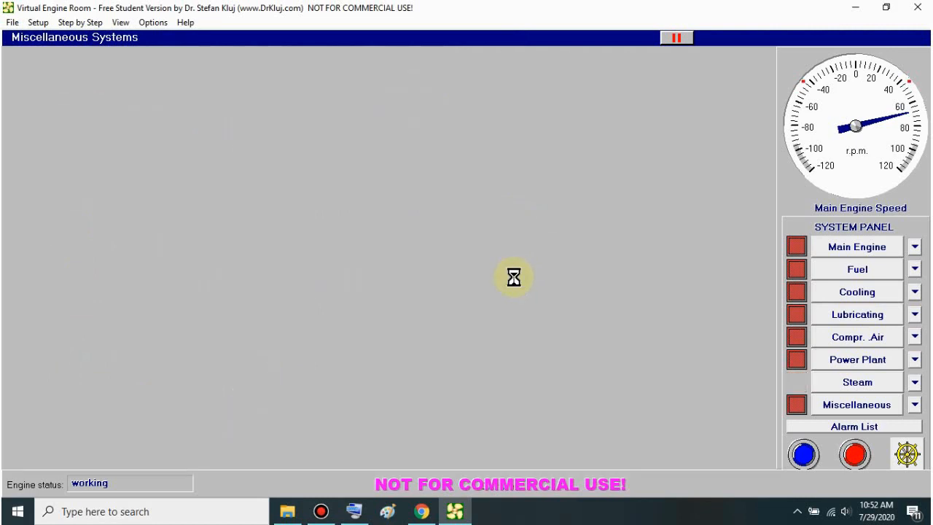
Step: Reach the steam alarms page and select an unacknowledged auxiliary boiler alarm in the list
{"action": "left_click", "coordinate": [857, 247]}
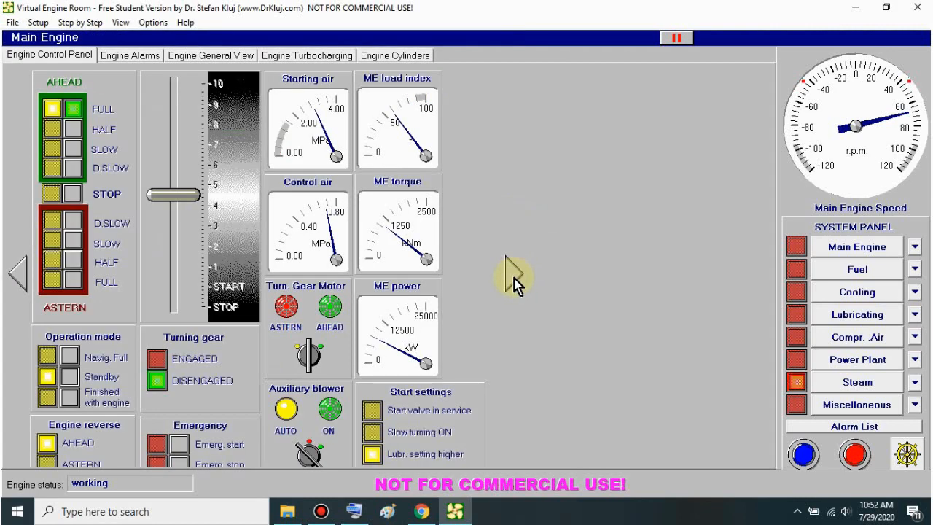
{"action": "mouse_move", "coordinate": [844, 388]}
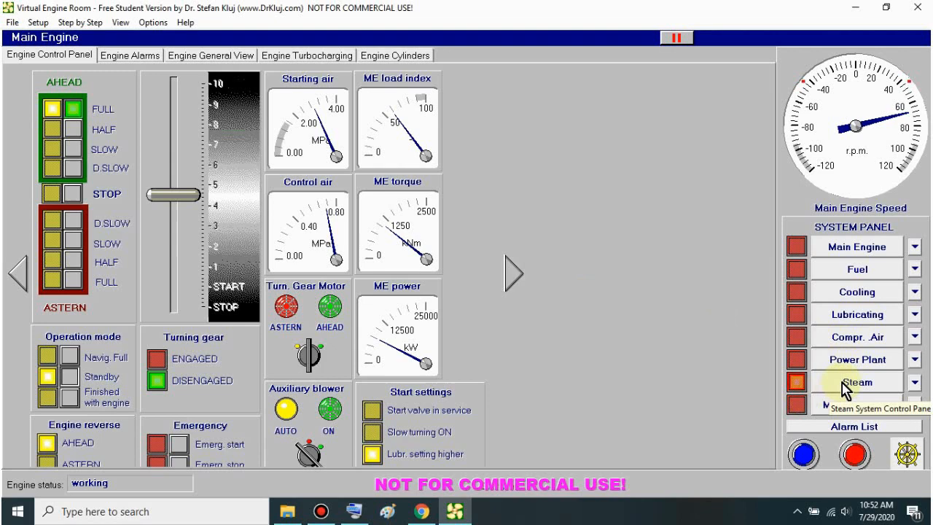
{"action": "left_click", "coordinate": [858, 381]}
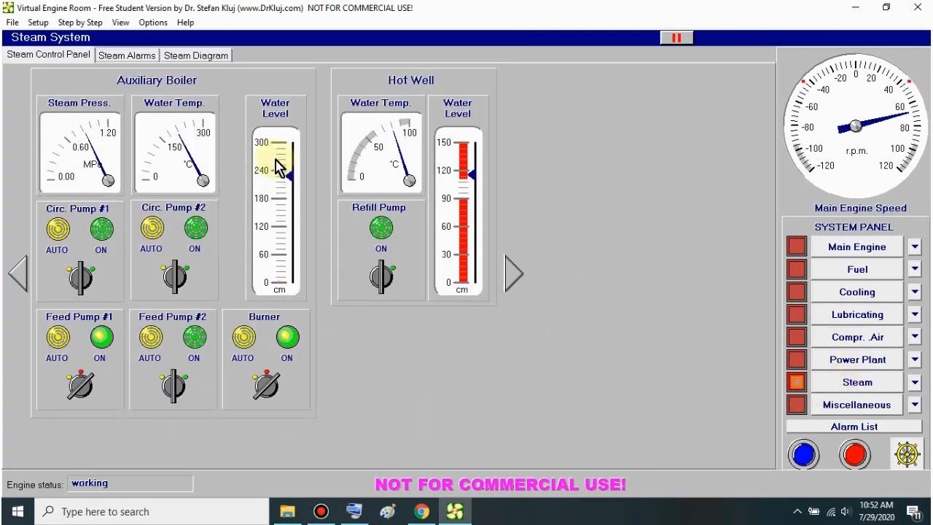
{"action": "left_click", "coordinate": [126, 55]}
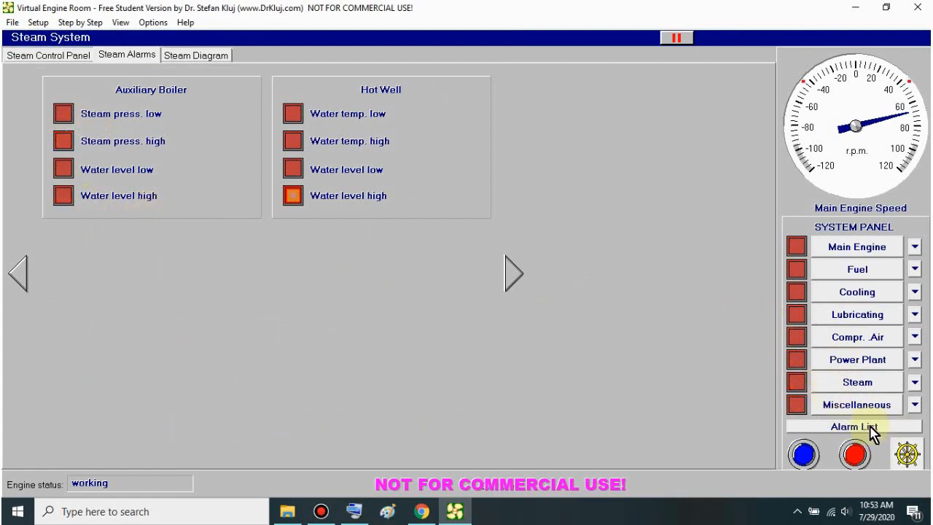
{"action": "left_click", "coordinate": [854, 426]}
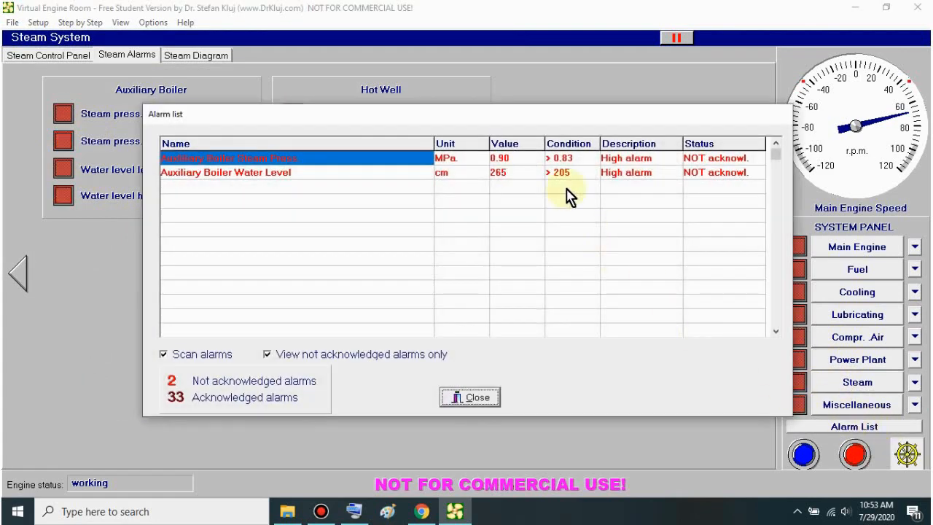
{"action": "mouse_move", "coordinate": [211, 386]}
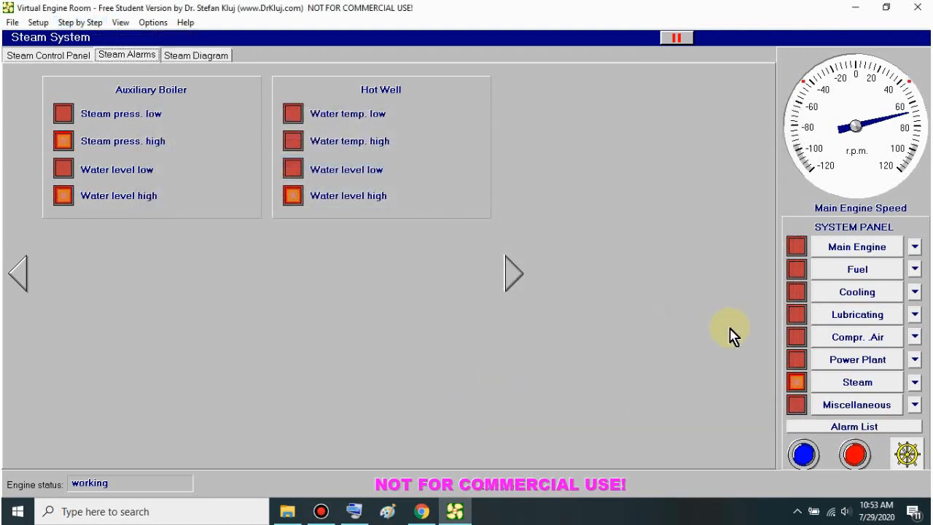
{"action": "mouse_move", "coordinate": [490, 344]}
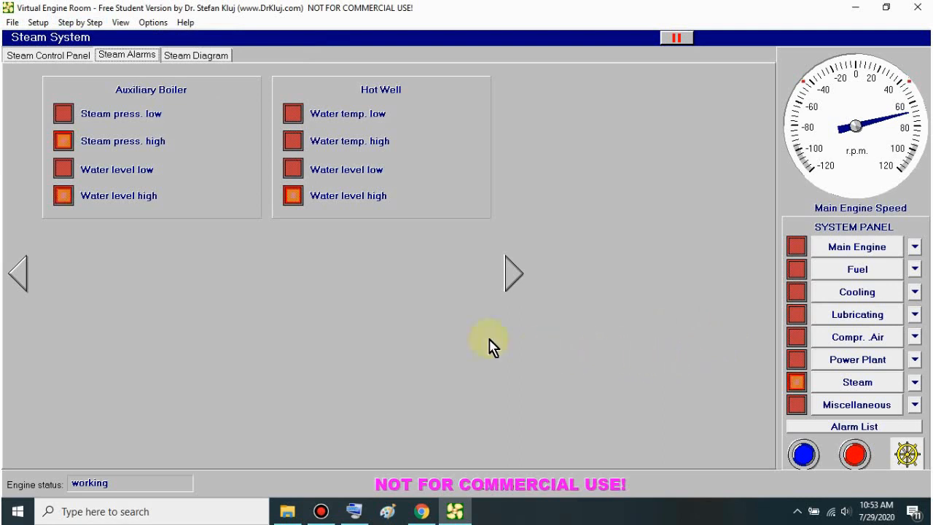
{"action": "mouse_move", "coordinate": [81, 25]}
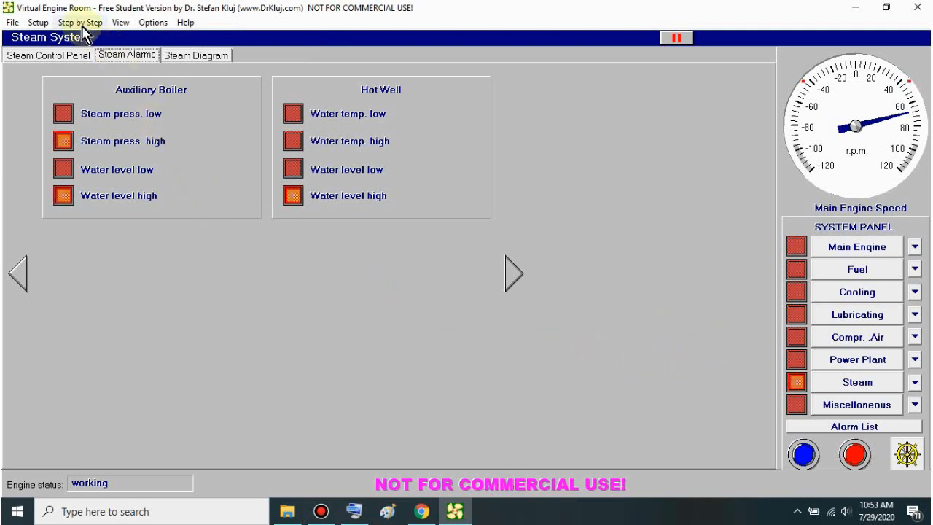
Step: Show the Step by Step instruction window, use the pocket lamp, read the Dead Ship Conditions steps and close them
{"action": "left_click", "coordinate": [80, 22]}
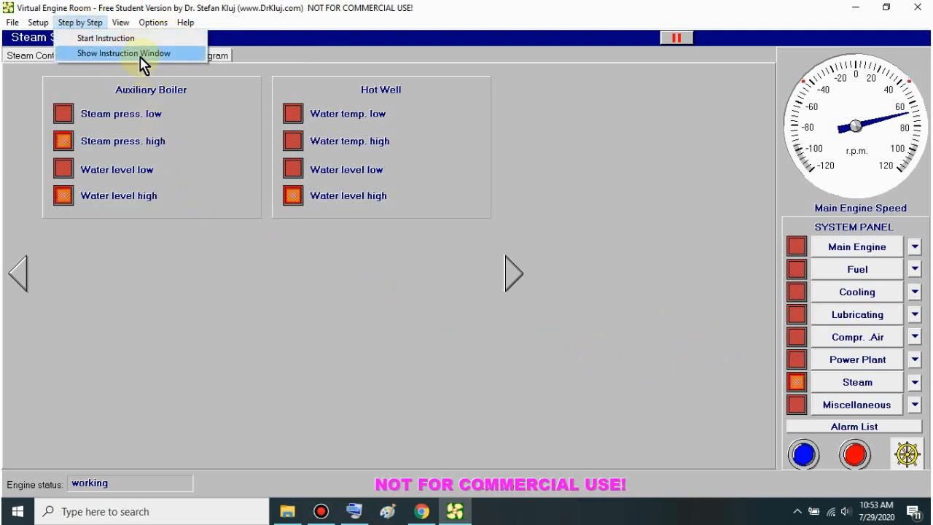
{"action": "left_click", "coordinate": [124, 52]}
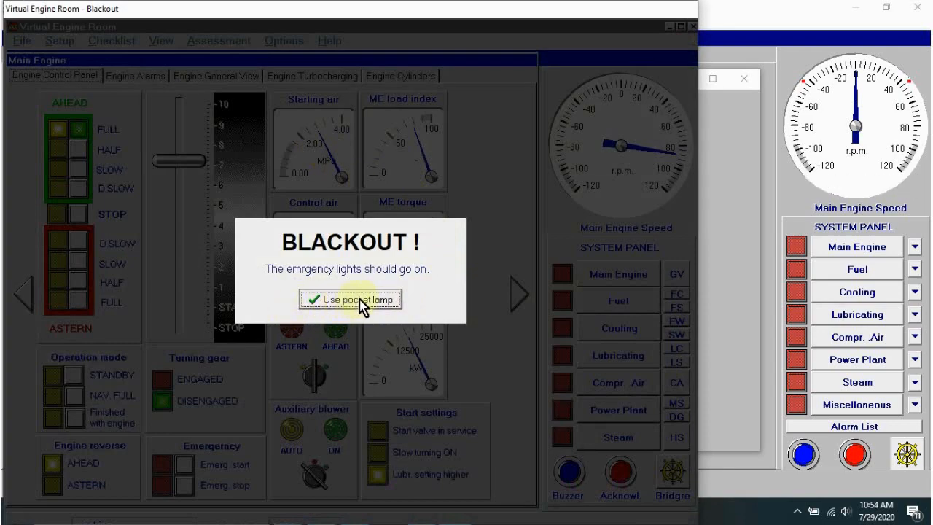
{"action": "left_click", "coordinate": [350, 299]}
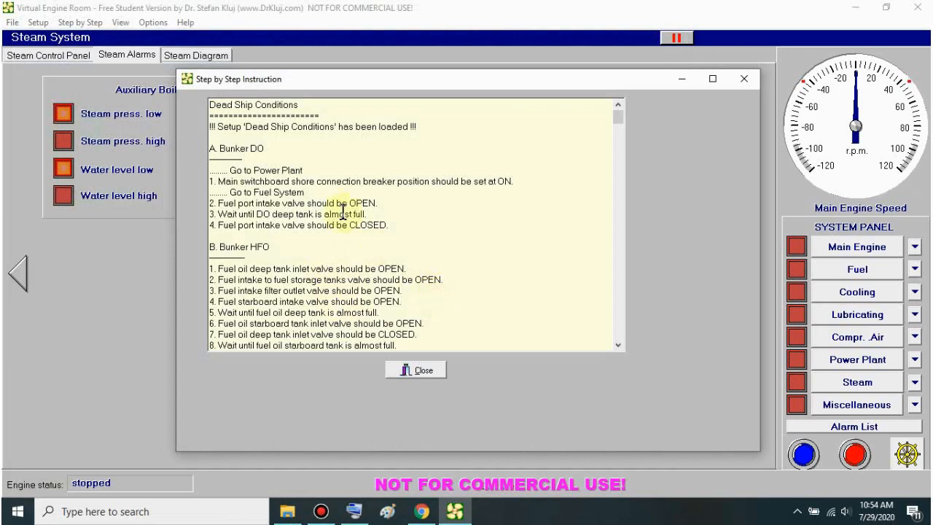
{"action": "scroll", "scroll_direction": "down", "scroll_amount": 3}
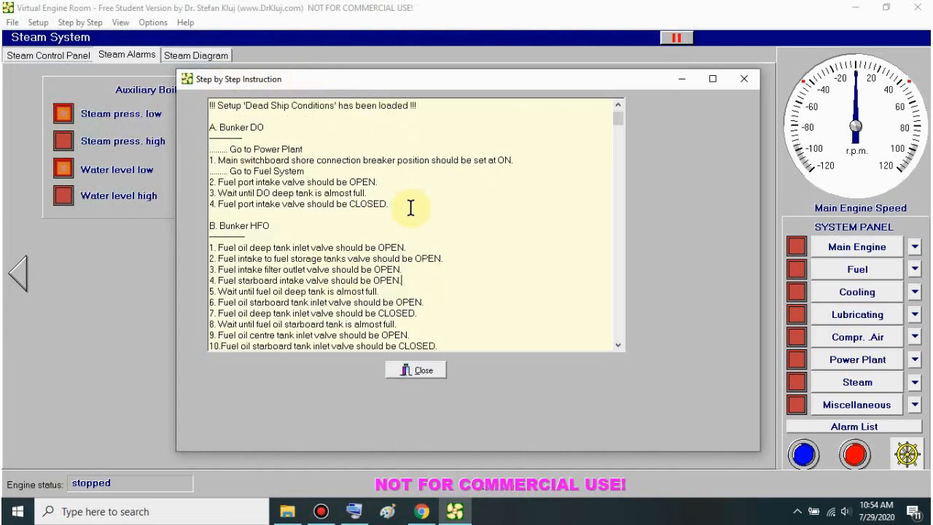
{"action": "scroll", "scroll_direction": "down", "scroll_amount": 3}
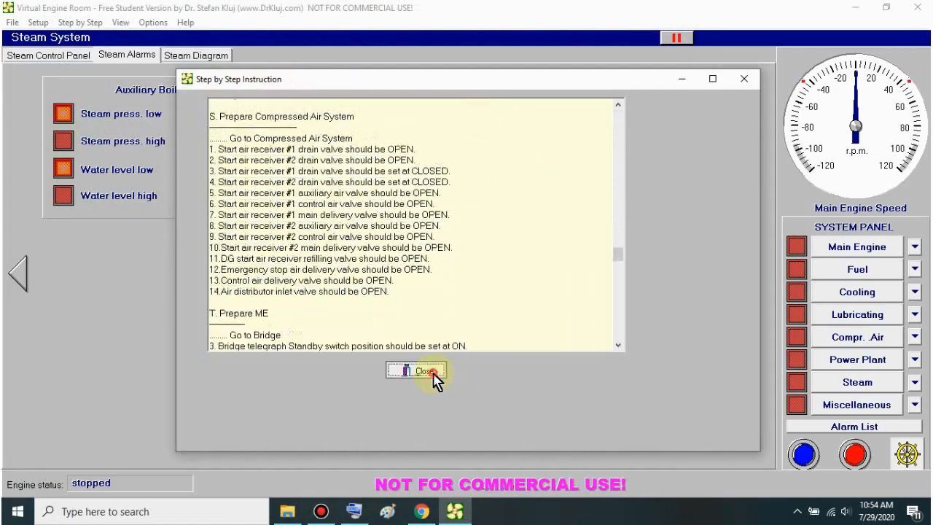
{"action": "left_click", "coordinate": [417, 370]}
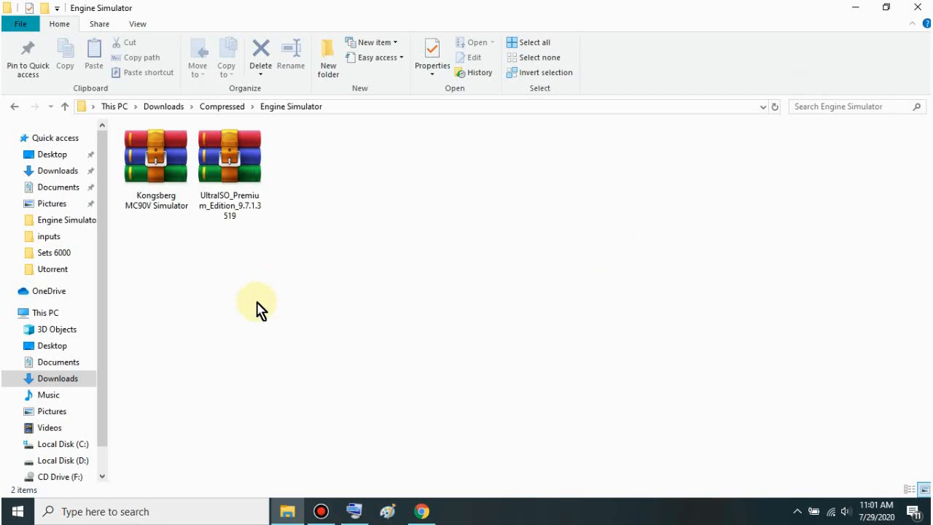
{"action": "mouse_move", "coordinate": [208, 241]}
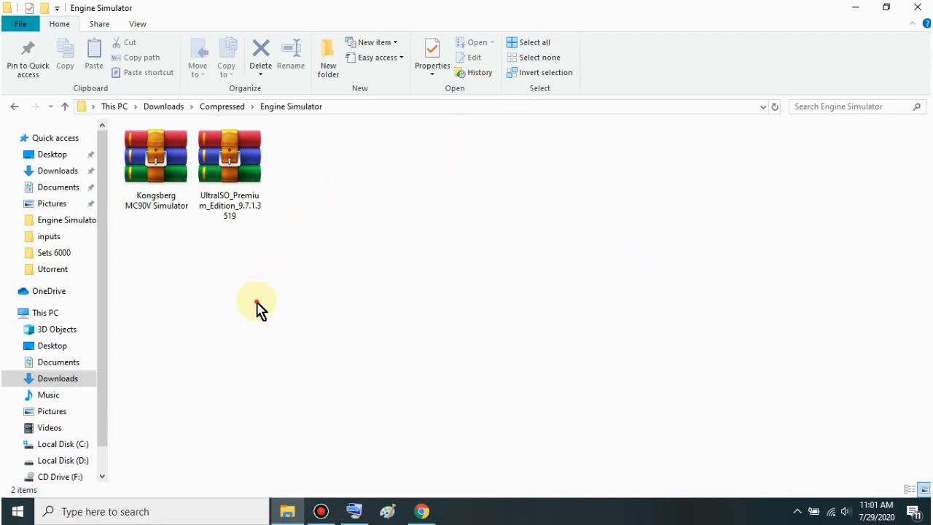
{"action": "mouse_move", "coordinate": [207, 242]}
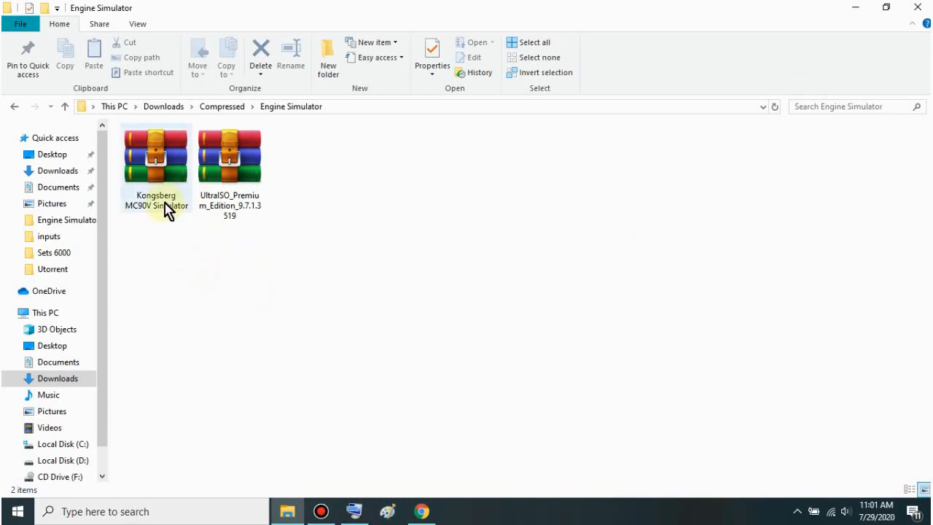
{"action": "mouse_move", "coordinate": [190, 210]}
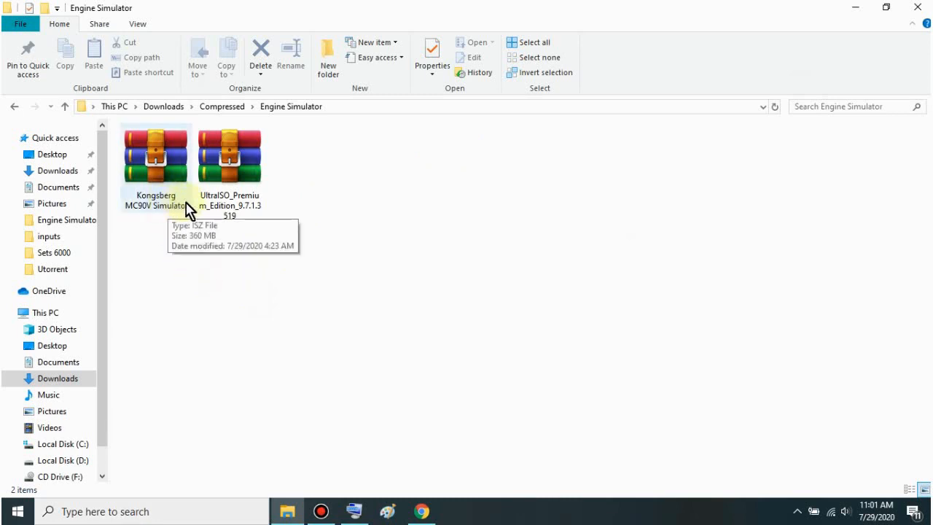
Step: Select the UltraISO archive in the Engine Simulator download folder
{"action": "left_click", "coordinate": [229, 157]}
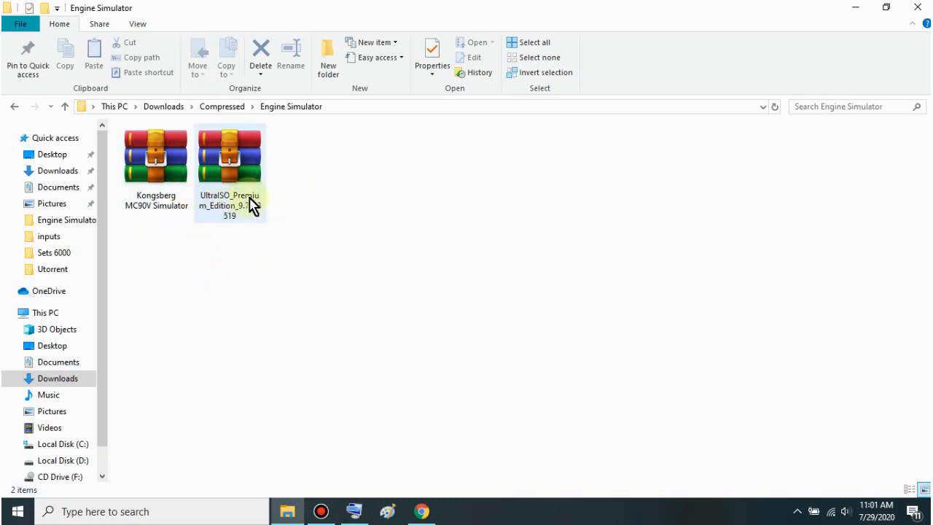
{"action": "mouse_move", "coordinate": [230, 201]}
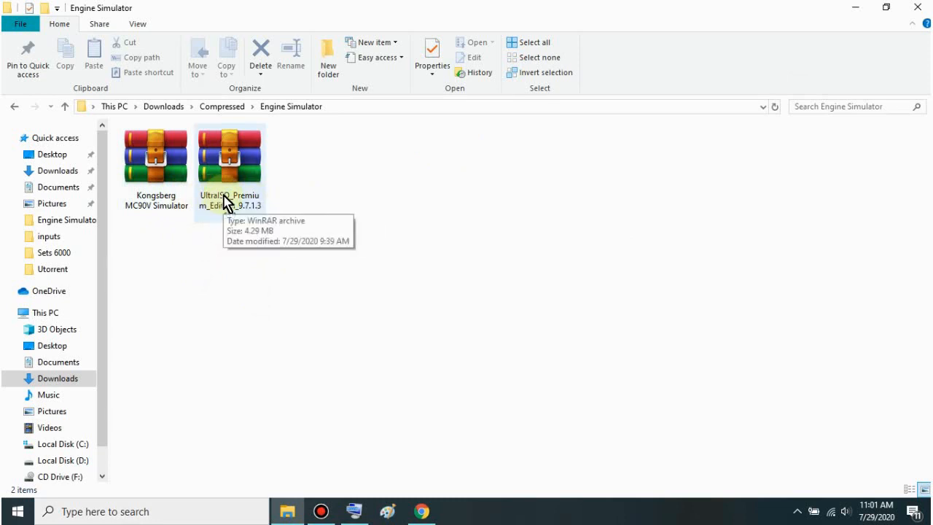
{"action": "right_click", "coordinate": [230, 153]}
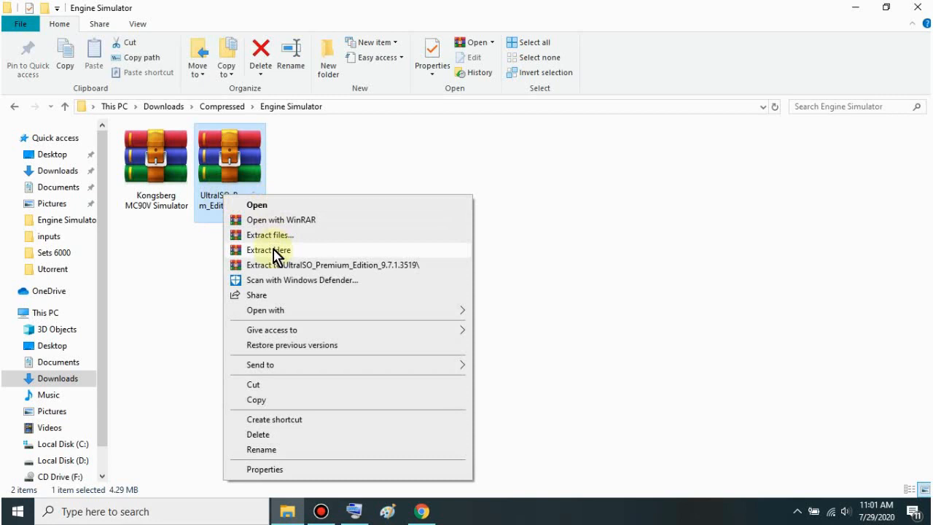
{"action": "left_click", "coordinate": [269, 250]}
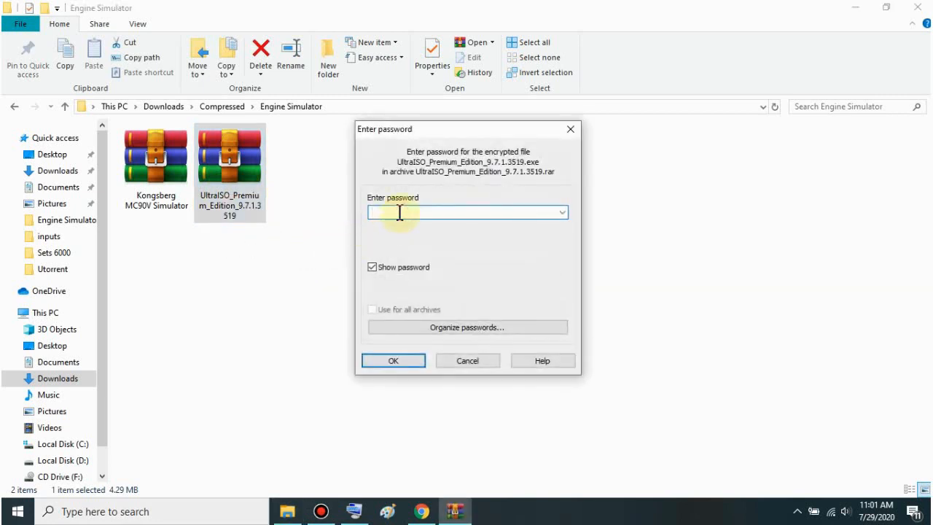
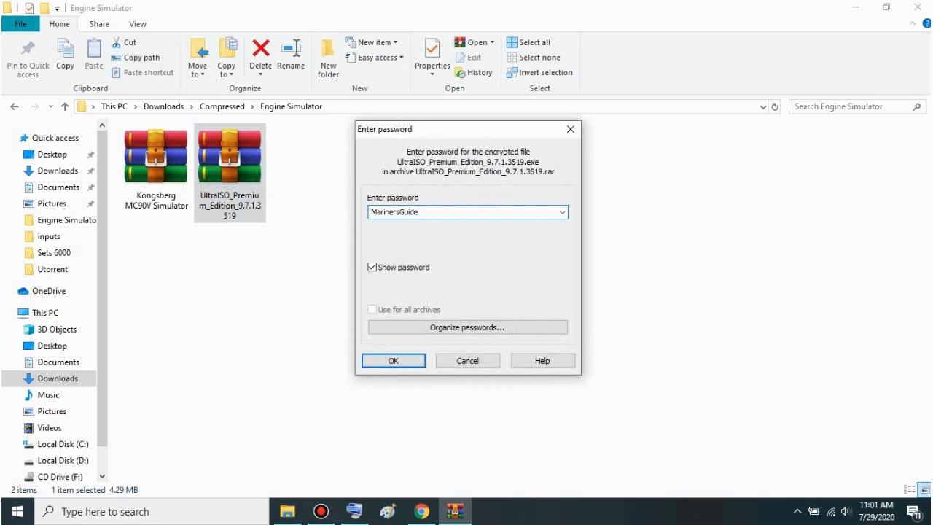
{"action": "left_click", "coordinate": [393, 361]}
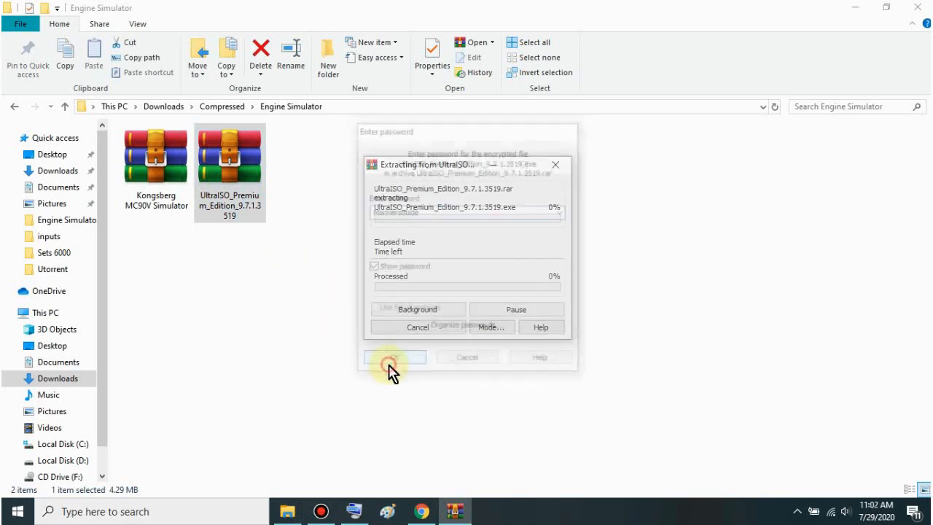
{"action": "left_click", "coordinate": [394, 357]}
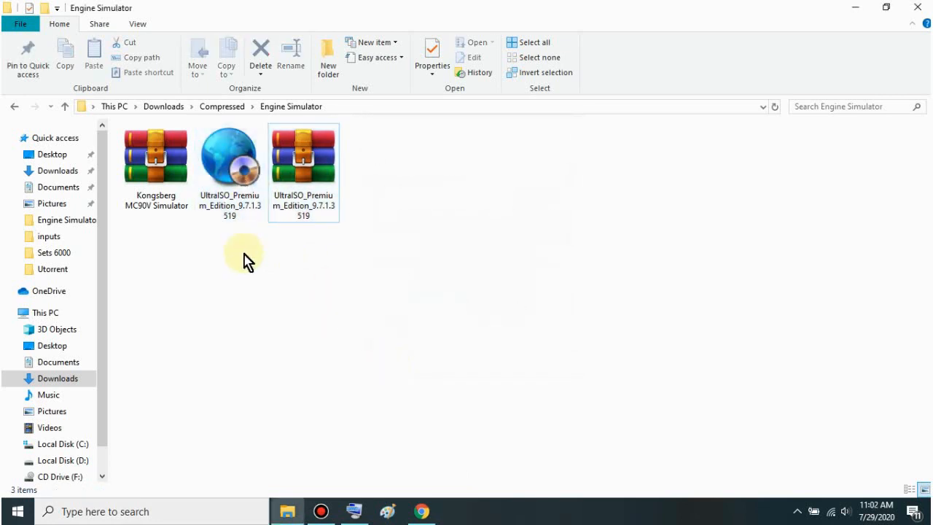
Step: Install UltraISO with the default tasks, accepting the agreement and unticking Launch UltraISO before finishing
{"action": "right_click", "coordinate": [229, 156]}
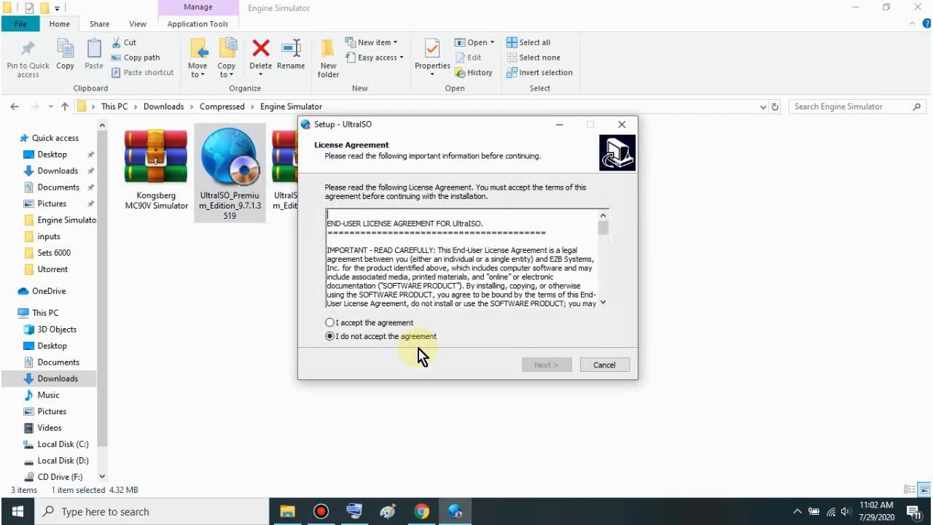
{"action": "left_click", "coordinate": [330, 323]}
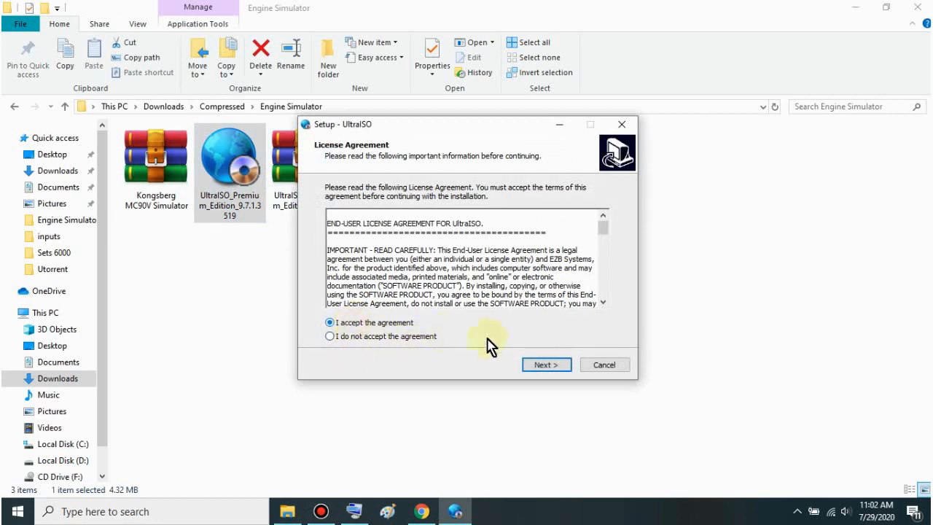
{"action": "left_click", "coordinate": [546, 365]}
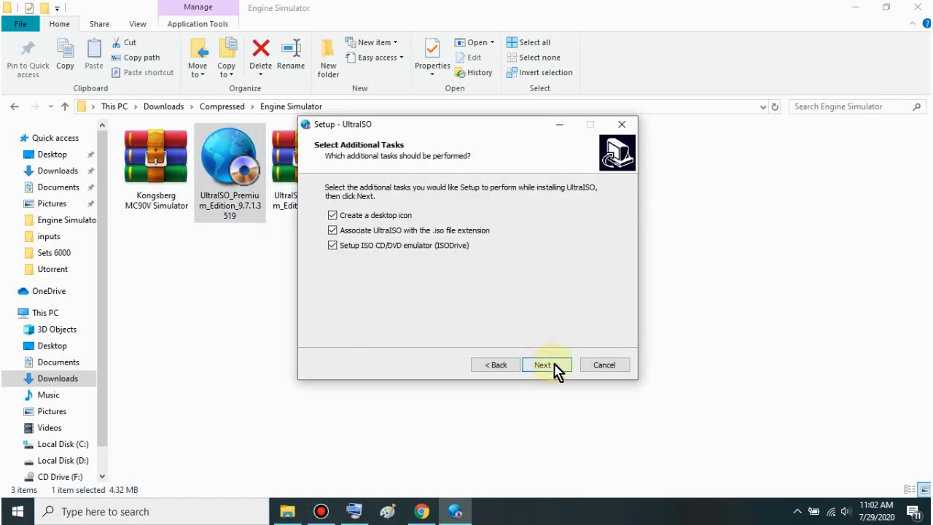
{"action": "left_click", "coordinate": [546, 365]}
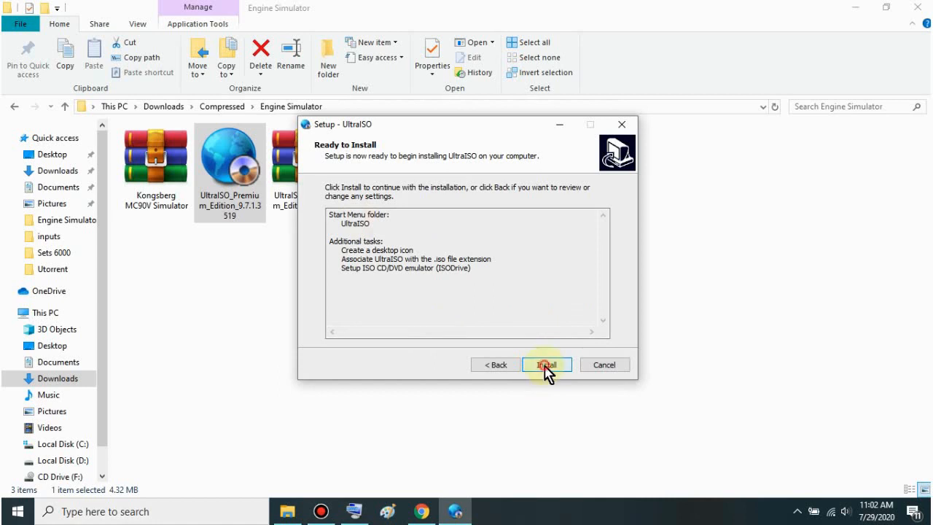
{"action": "left_click", "coordinate": [546, 365]}
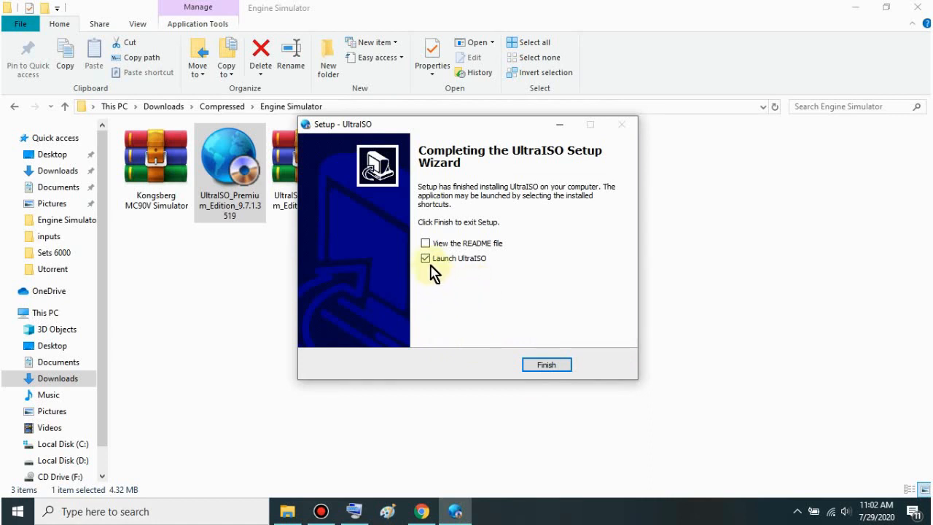
{"action": "left_click", "coordinate": [425, 258]}
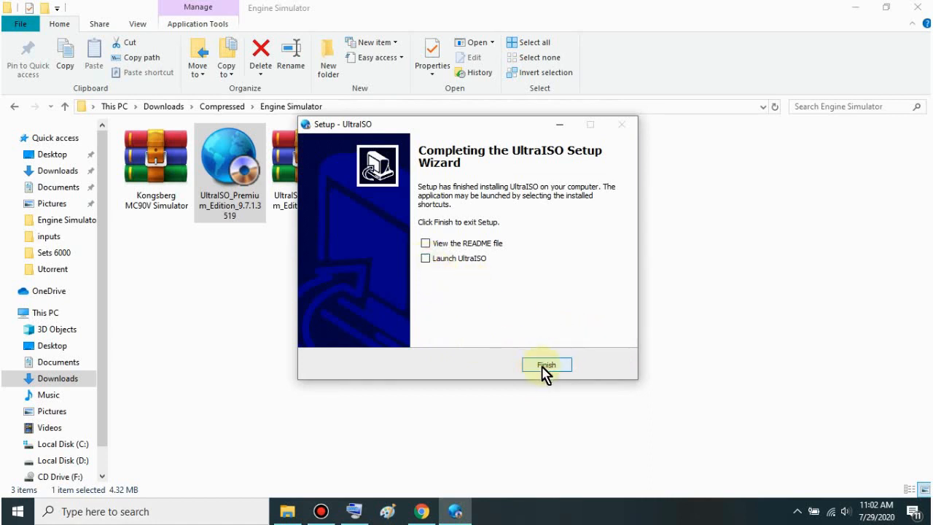
{"action": "left_click", "coordinate": [547, 365]}
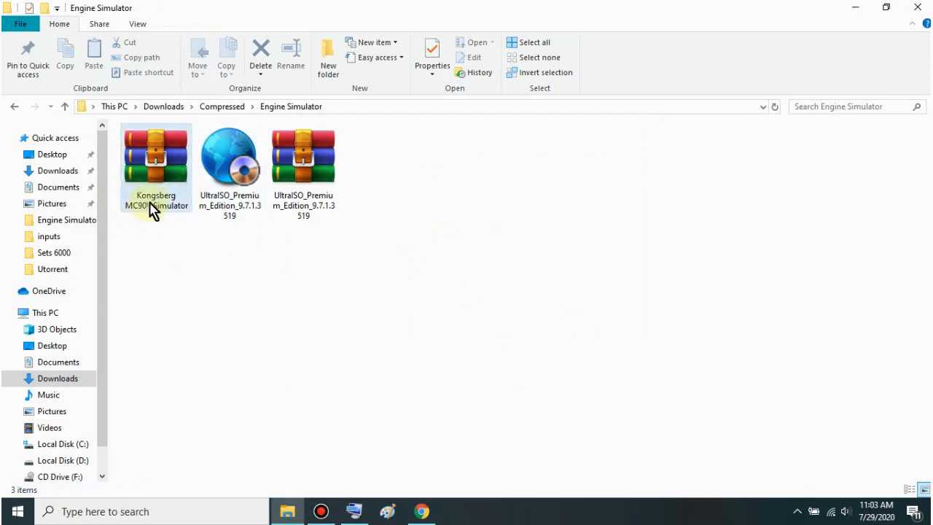
Step: Open the Kongsberg MC90V Simulator image with UltraISO Premium via Open with > Choose another app
{"action": "left_click", "coordinate": [155, 167]}
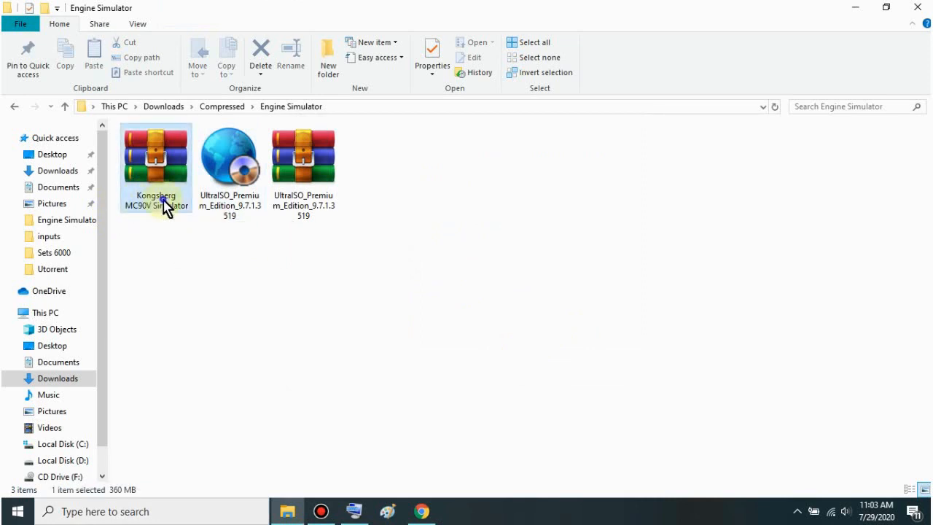
{"action": "right_click", "coordinate": [155, 153]}
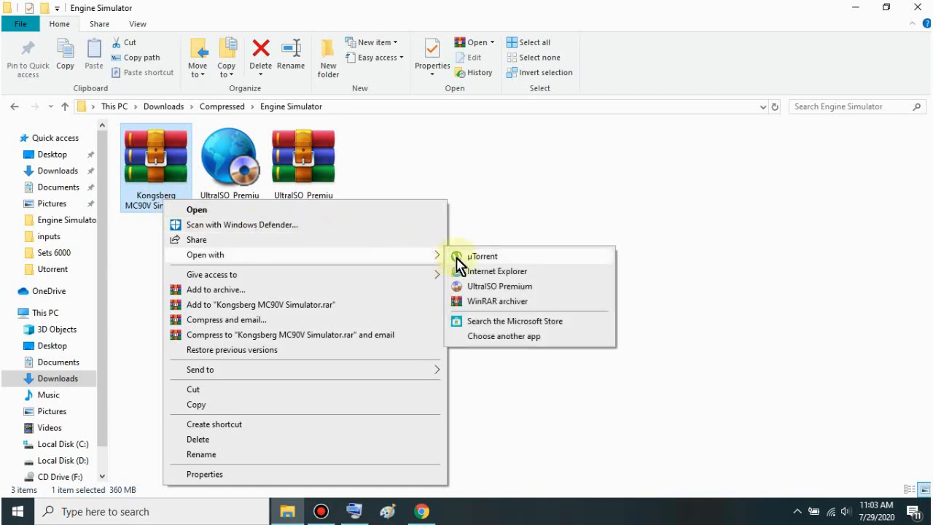
{"action": "mouse_move", "coordinate": [570, 350]}
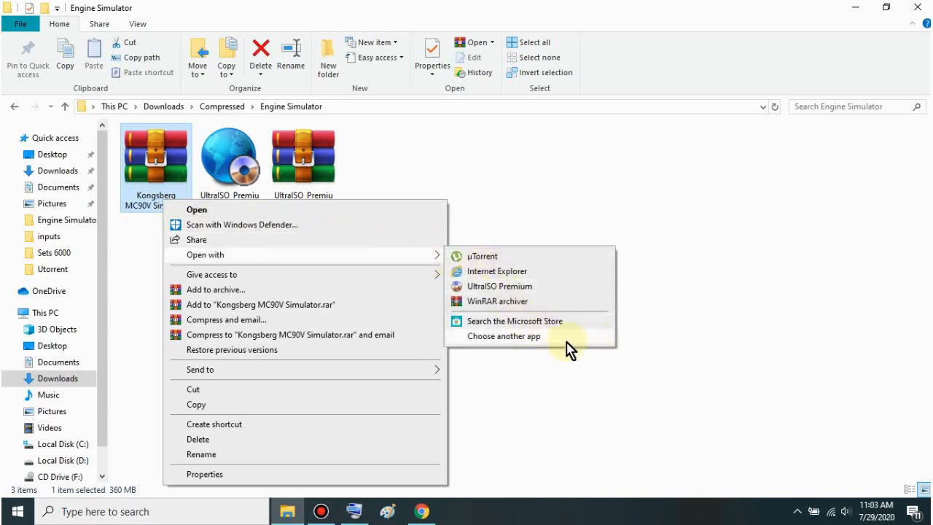
{"action": "left_click", "coordinate": [504, 336]}
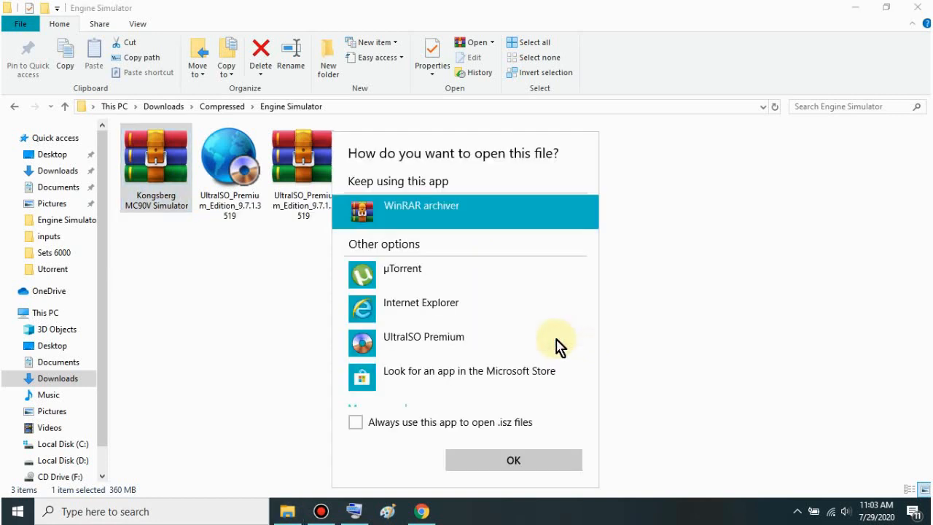
{"action": "mouse_move", "coordinate": [499, 343]}
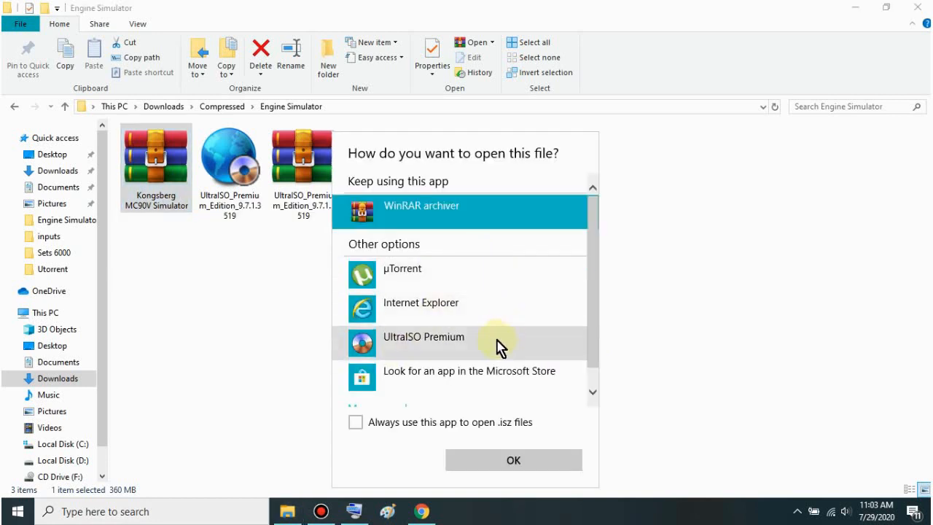
{"action": "mouse_move", "coordinate": [466, 357]}
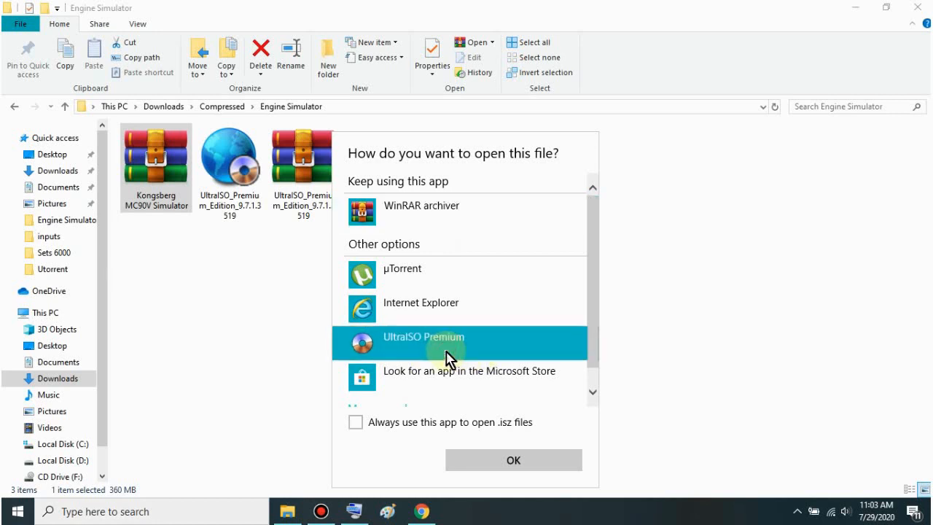
{"action": "mouse_move", "coordinate": [515, 461]}
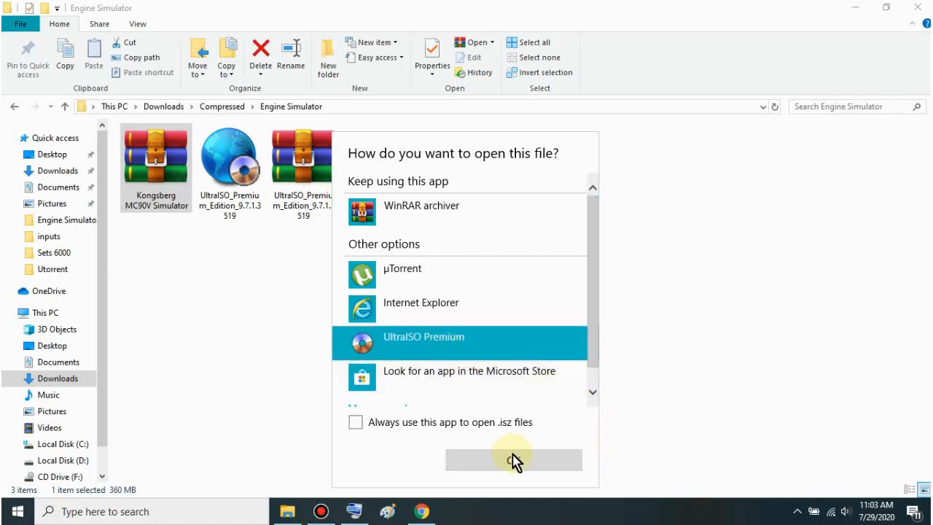
{"action": "left_click", "coordinate": [513, 461]}
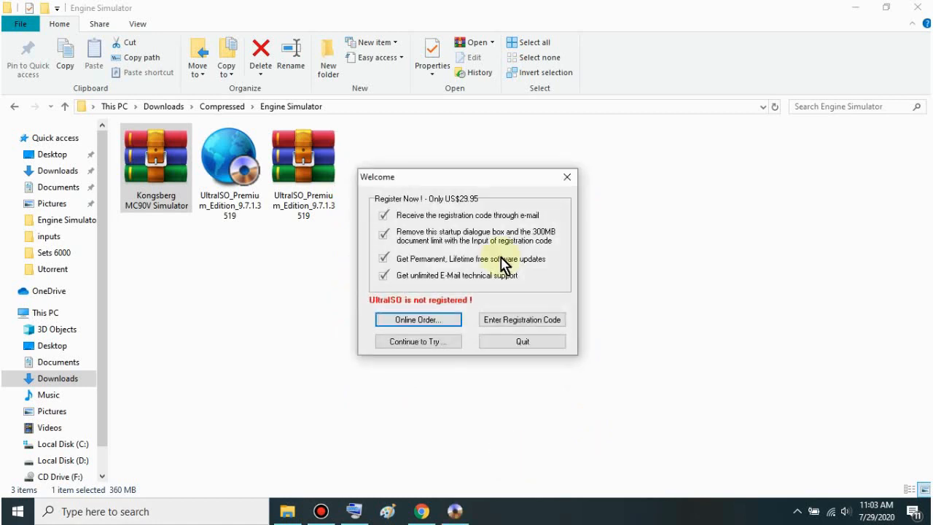
{"action": "mouse_move", "coordinate": [514, 321]}
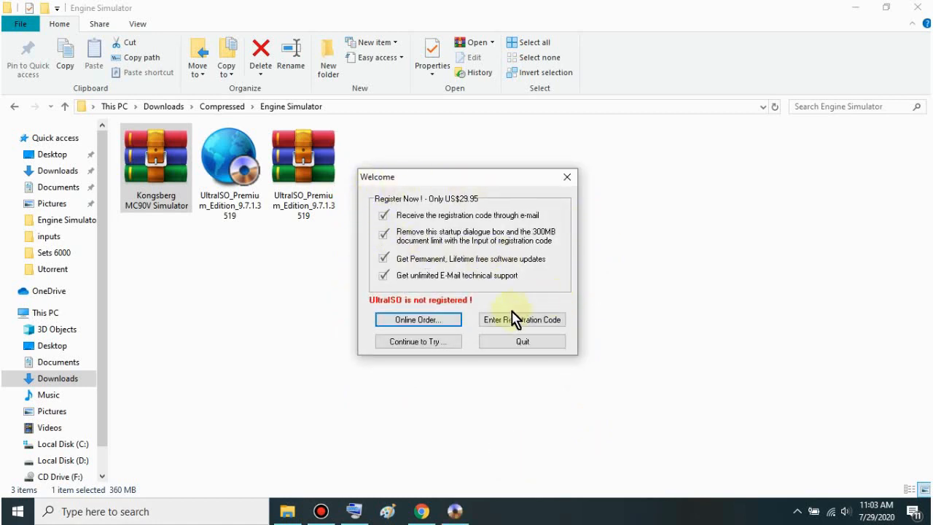
{"action": "mouse_move", "coordinate": [418, 341]}
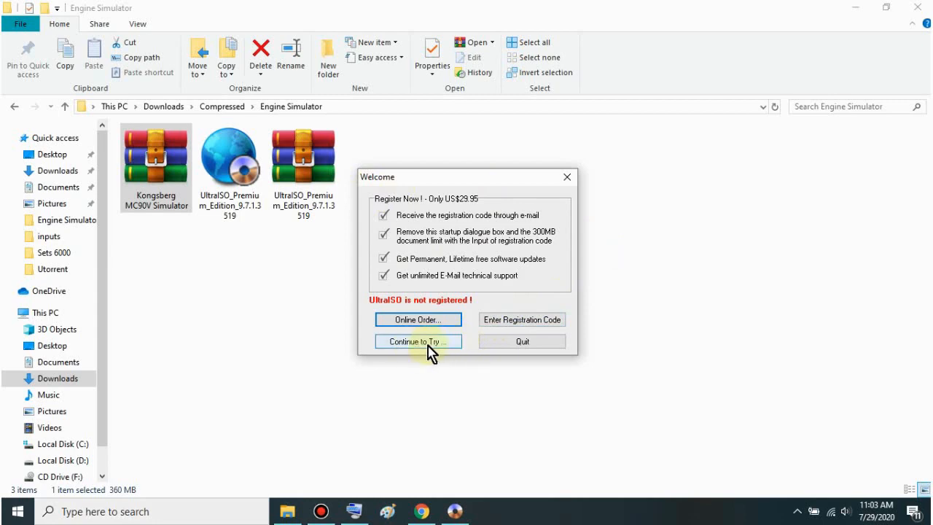
Step: Continue the trial, then extract all files from the image root into the Engine Simulator folder via Actions > Extract
{"action": "left_click", "coordinate": [418, 341]}
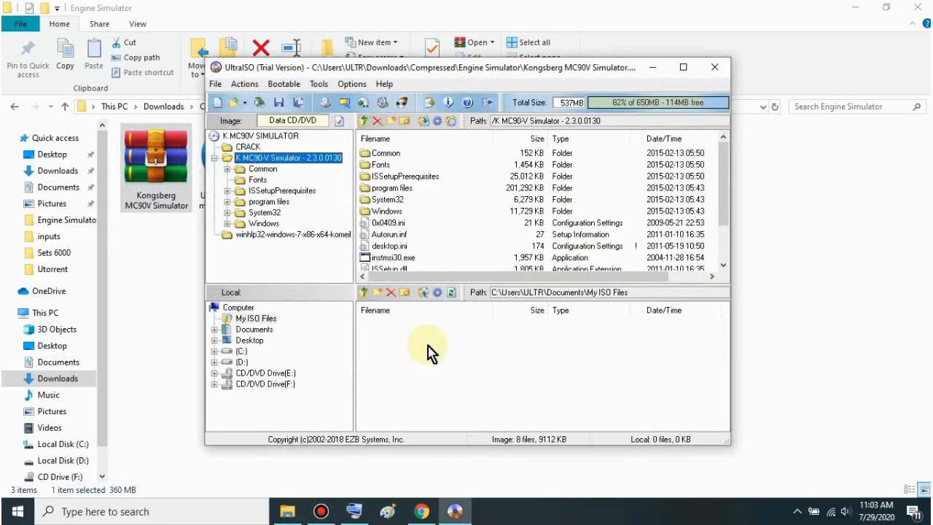
{"action": "mouse_move", "coordinate": [285, 215]}
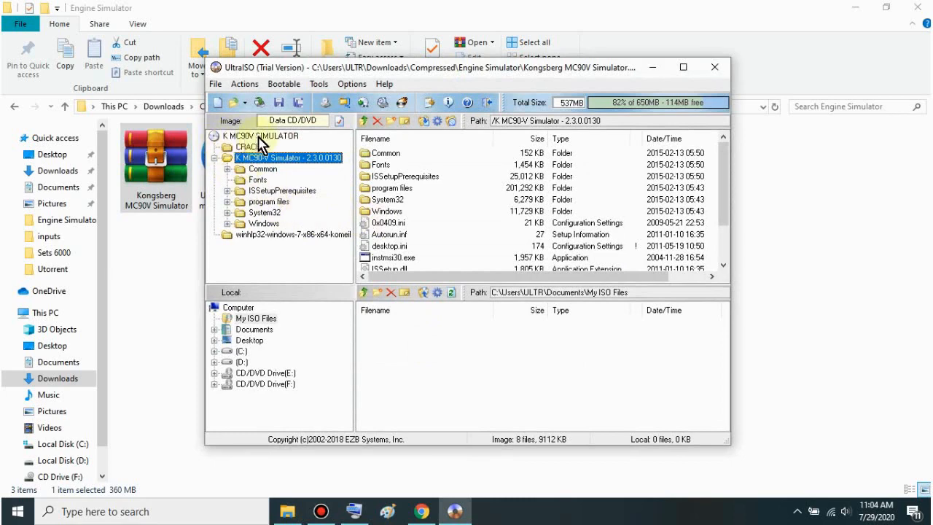
{"action": "left_click", "coordinate": [261, 137]}
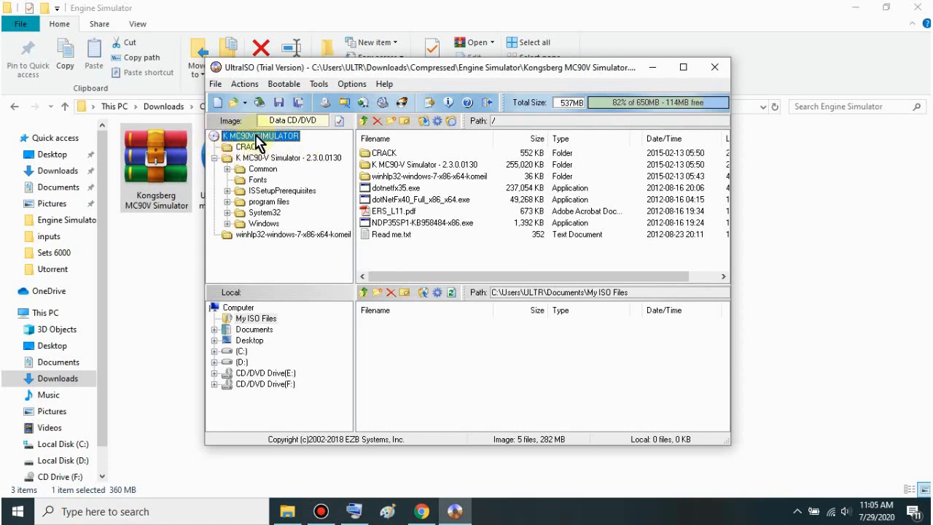
{"action": "mouse_move", "coordinate": [246, 83]}
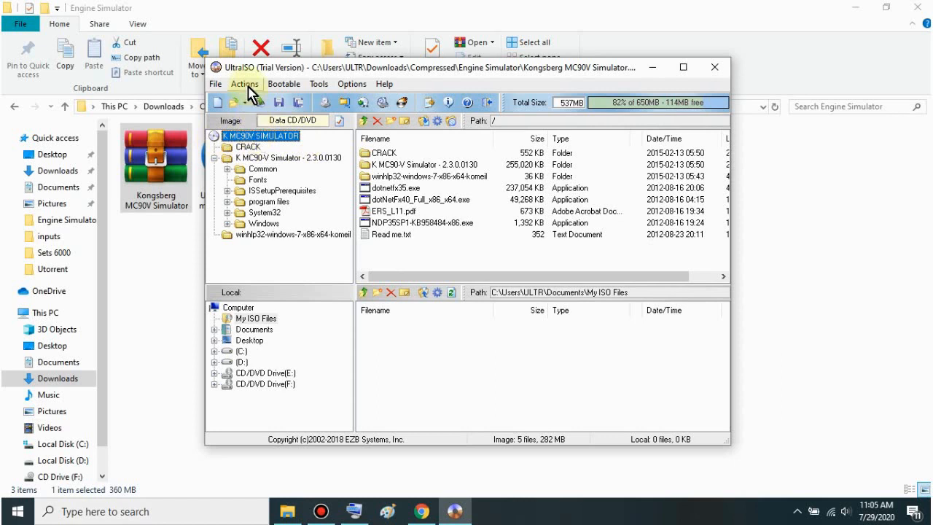
{"action": "left_click", "coordinate": [245, 84]}
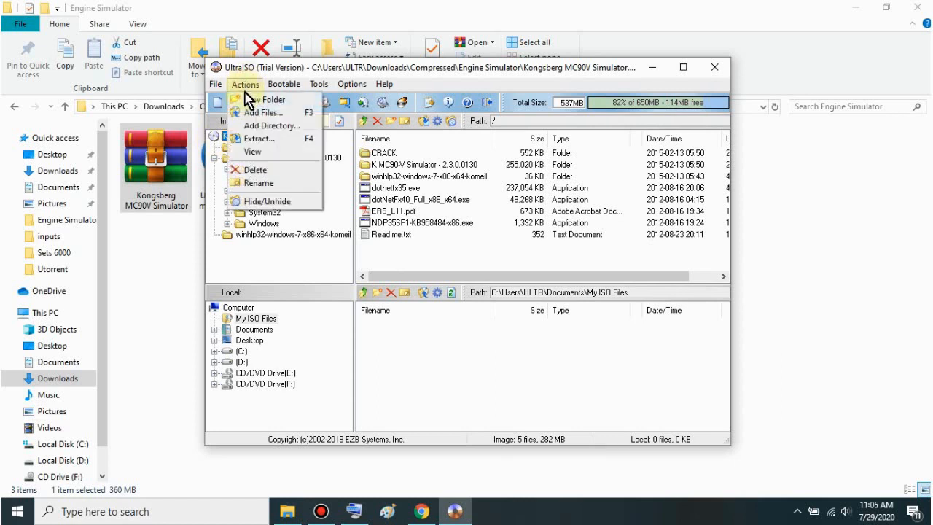
{"action": "mouse_move", "coordinate": [260, 138]}
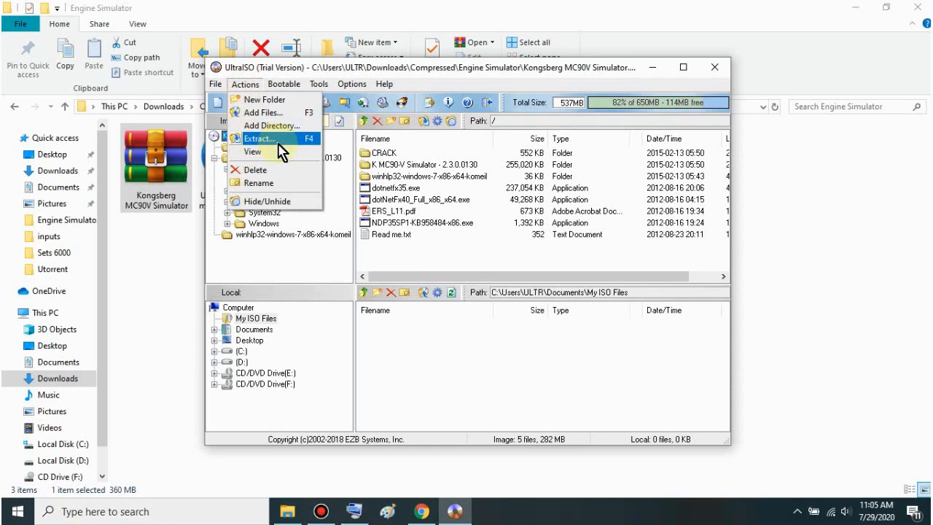
{"action": "left_click", "coordinate": [259, 139]}
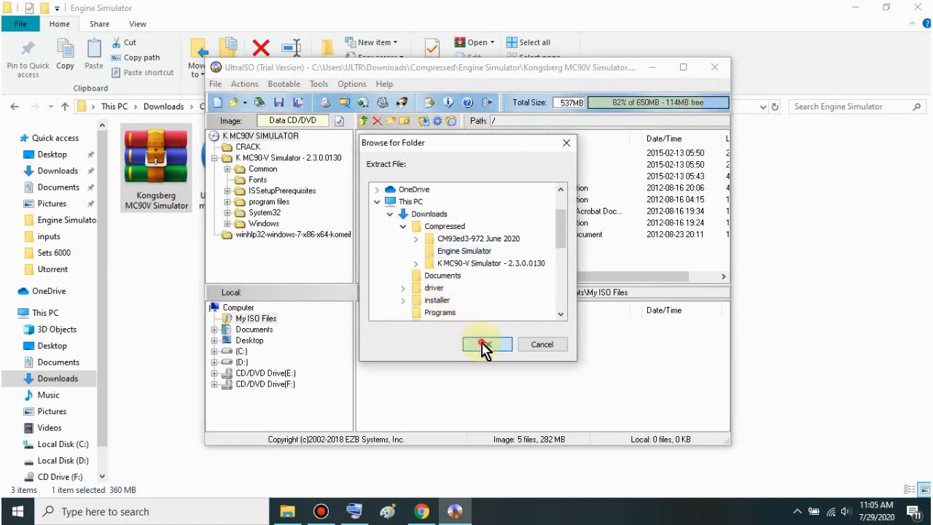
{"action": "left_click", "coordinate": [485, 344]}
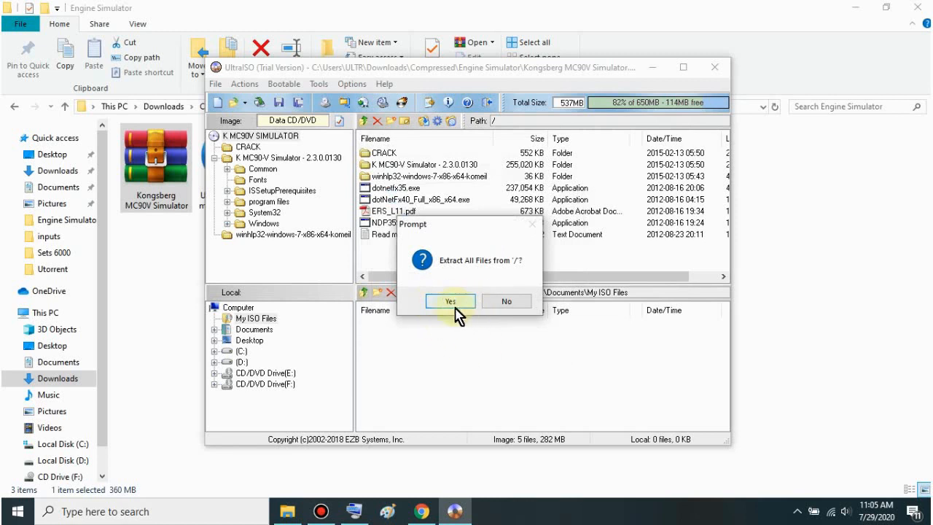
{"action": "left_click", "coordinate": [450, 301]}
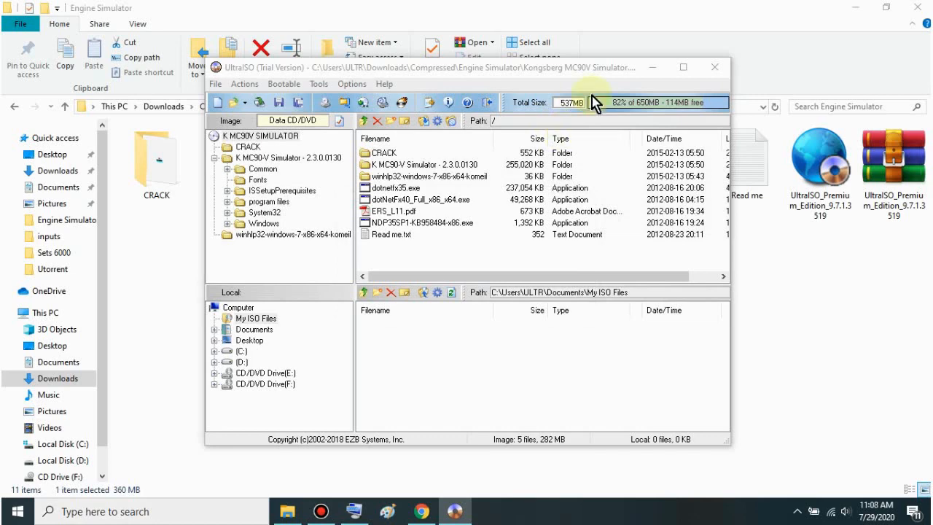
Step: Close UltraISO and open the extracted K MC90-V Simulator - 2.3.0.0130 folder
{"action": "left_click", "coordinate": [714, 66]}
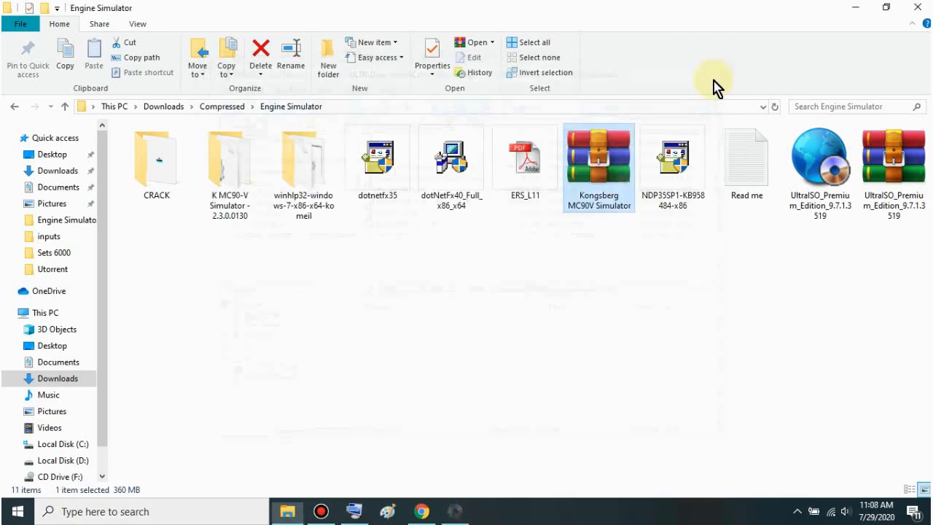
{"action": "left_click", "coordinate": [589, 285]}
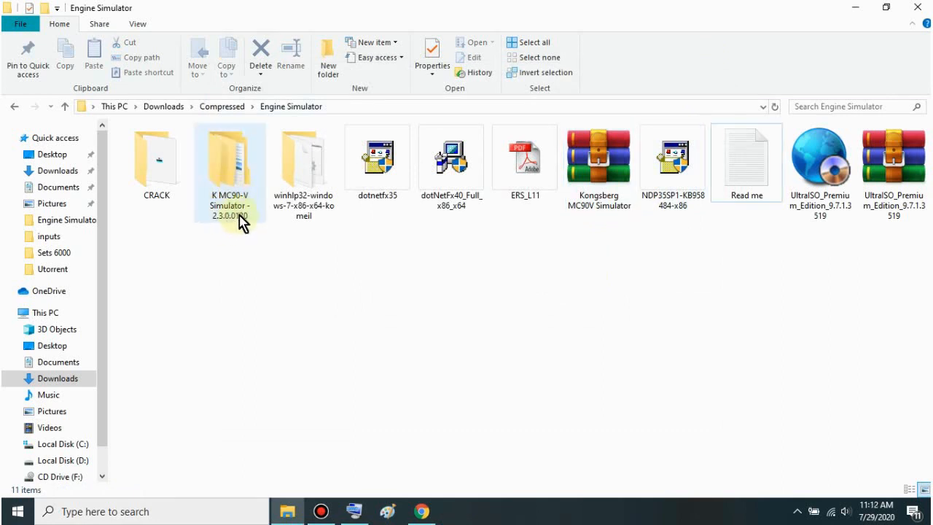
{"action": "mouse_move", "coordinate": [237, 207]}
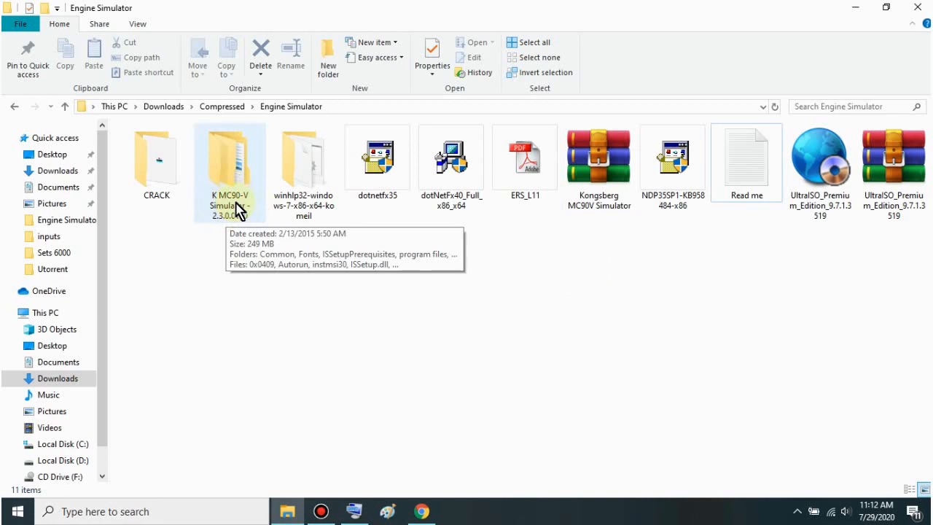
{"action": "right_click", "coordinate": [231, 168]}
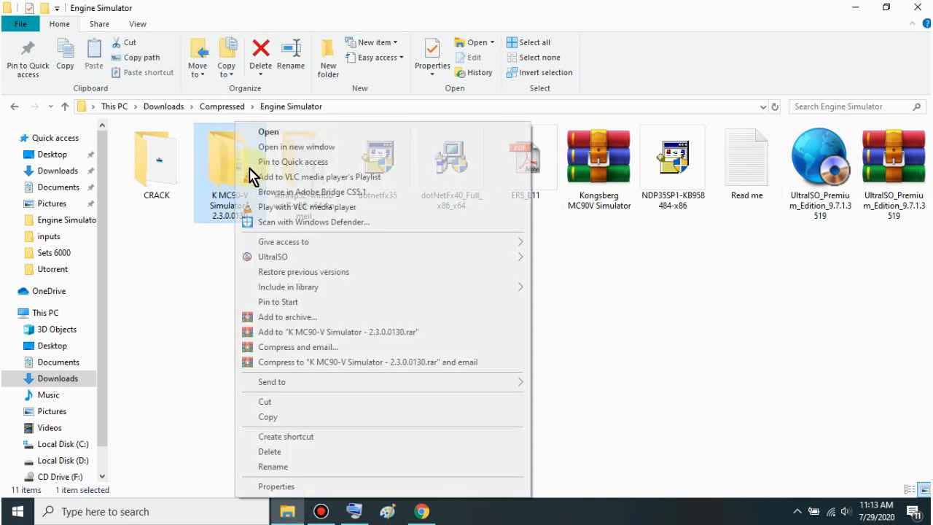
{"action": "left_click", "coordinate": [268, 132]}
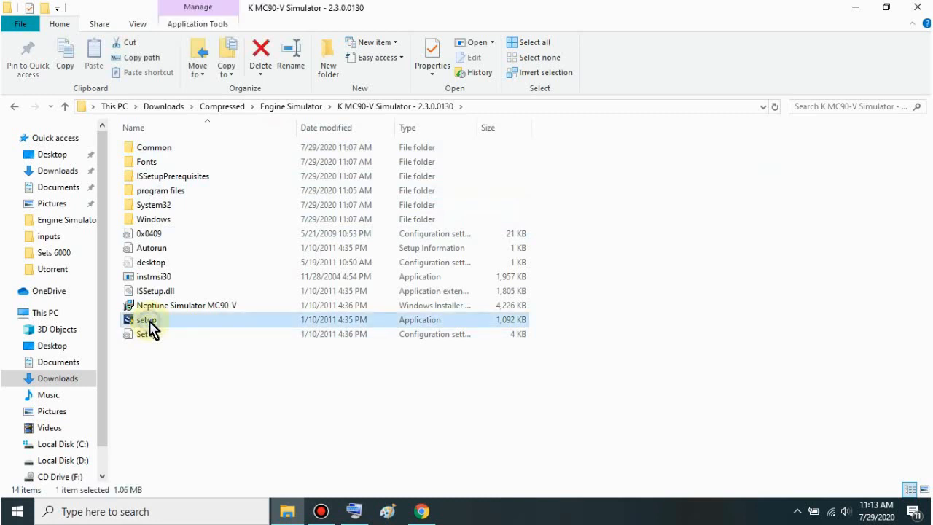
{"action": "mouse_move", "coordinate": [397, 248]}
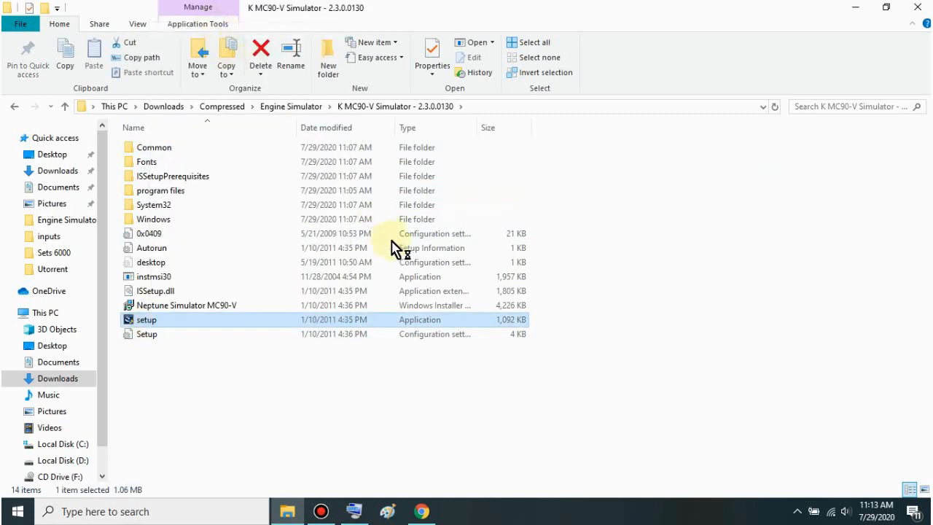
Step: Launch setup.exe to start the Neptune Simulator MC90-V InstallShield Wizard
{"action": "double_click", "coordinate": [146, 319]}
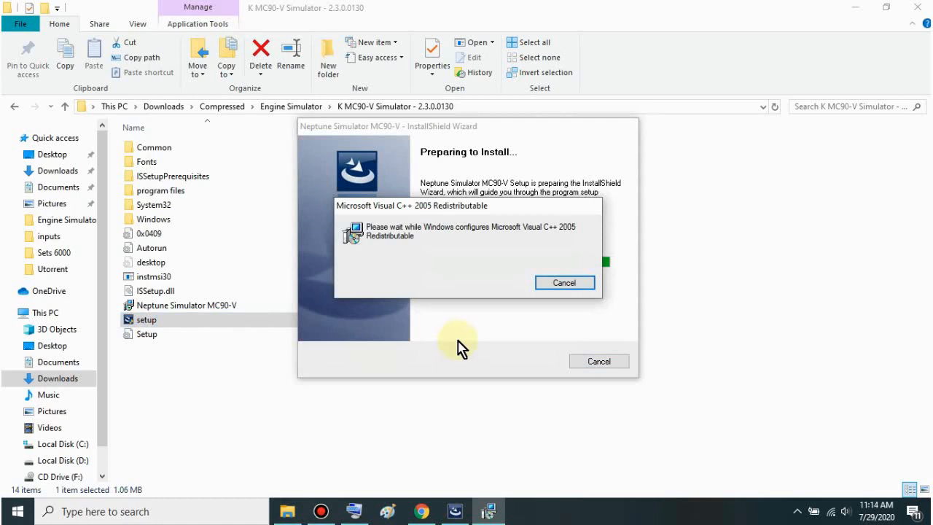
{"action": "mouse_move", "coordinate": [474, 357]}
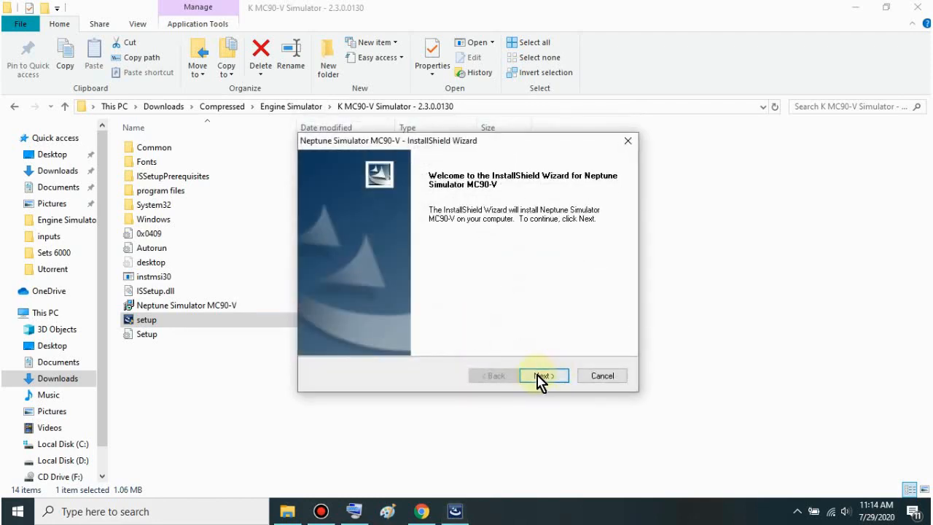
Step: Pass the welcome and customer information pages, entering 'aaa' as the customer details
{"action": "left_click", "coordinate": [543, 376]}
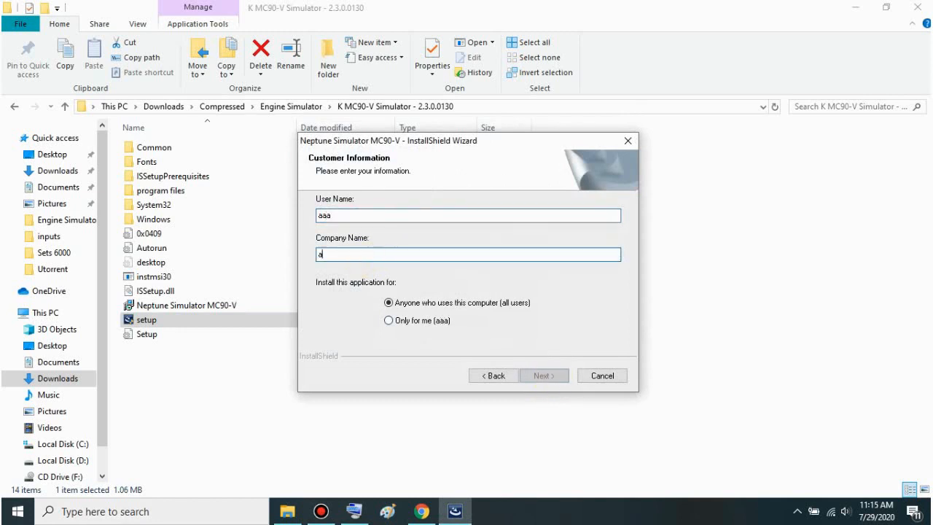
{"action": "type", "text": "aaa"}
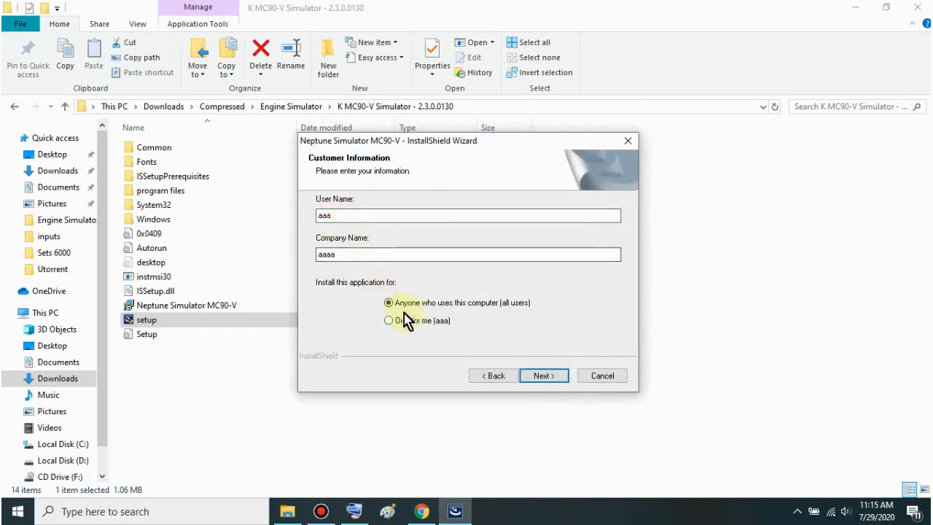
{"action": "mouse_move", "coordinate": [478, 323]}
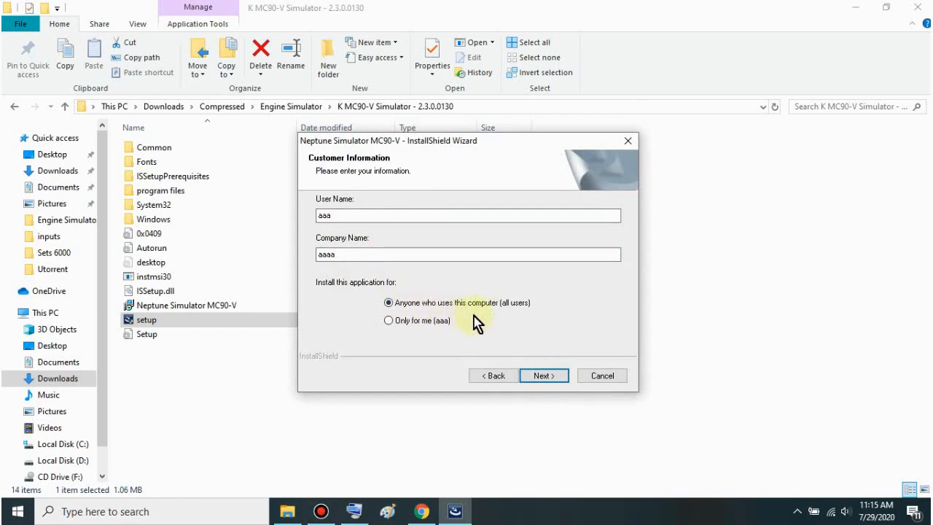
{"action": "left_click", "coordinate": [543, 375]}
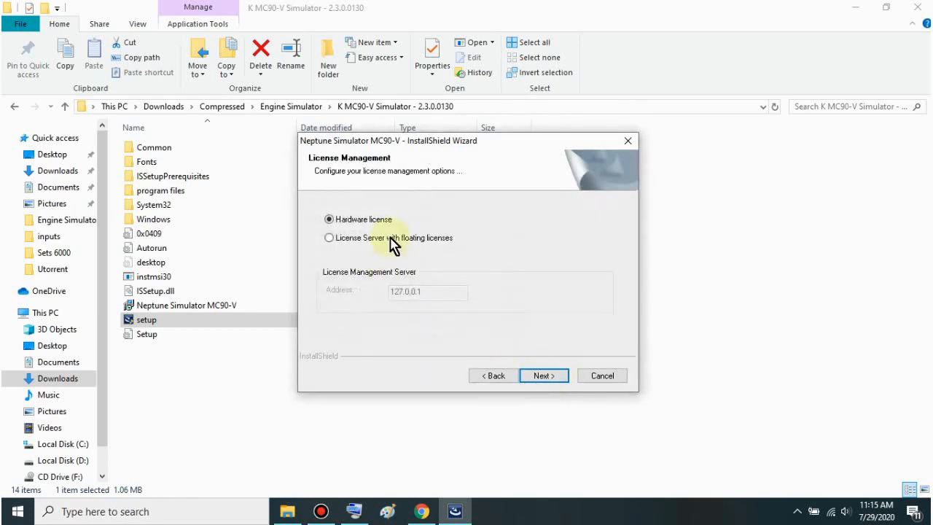
{"action": "left_click", "coordinate": [543, 375]}
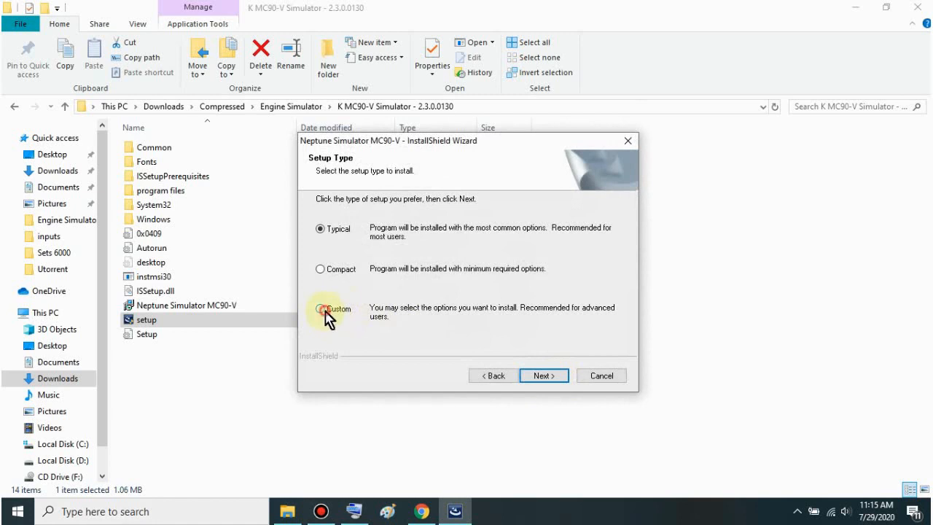
Step: Choose Custom setup with the default folder and tick Hardware IO and BigView features to reach Start Copying Files
{"action": "left_click", "coordinate": [320, 309]}
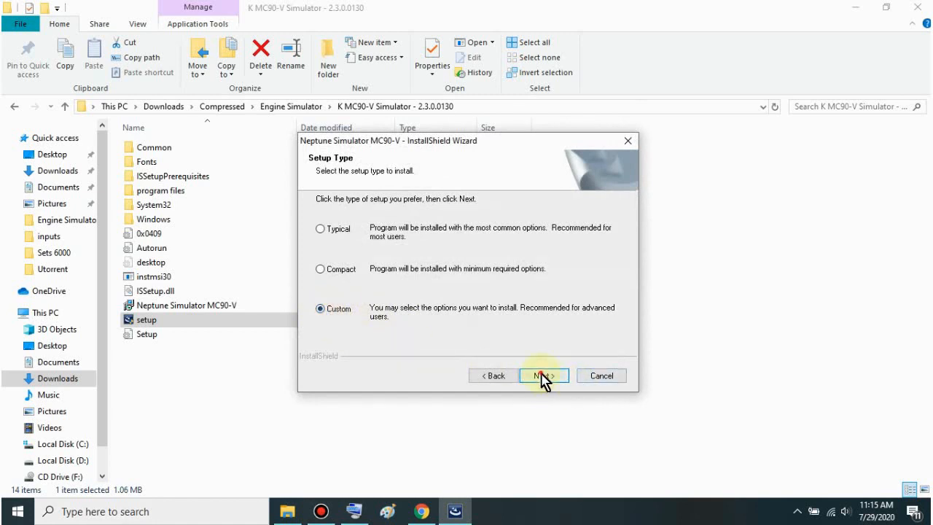
{"action": "left_click", "coordinate": [544, 376]}
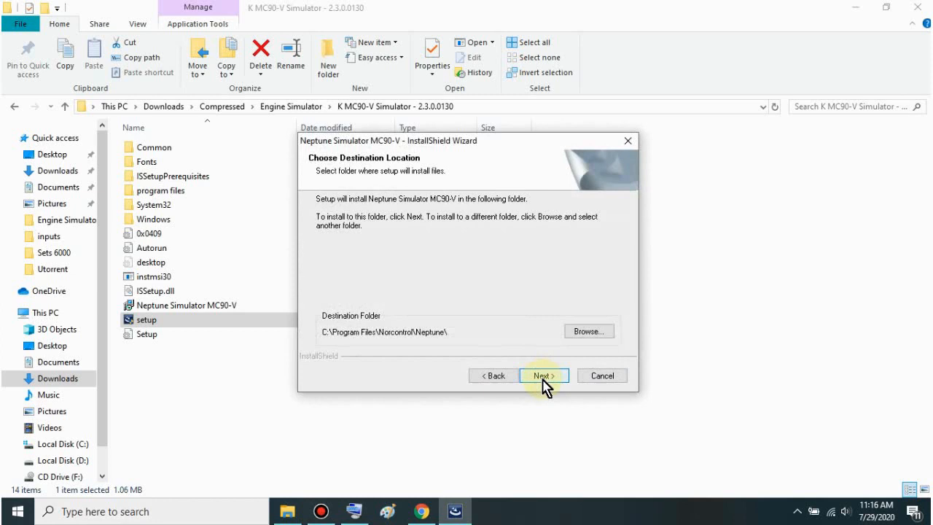
{"action": "left_click", "coordinate": [543, 375]}
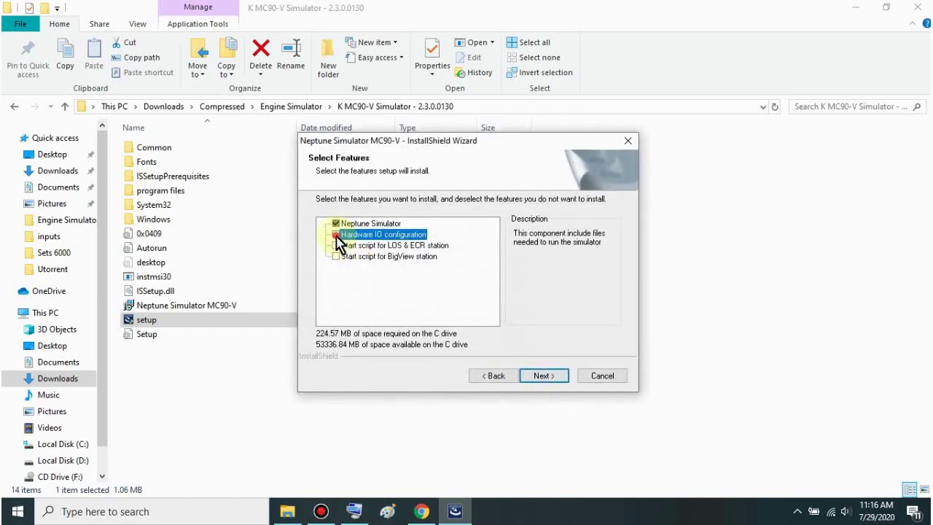
{"action": "left_click", "coordinate": [336, 256]}
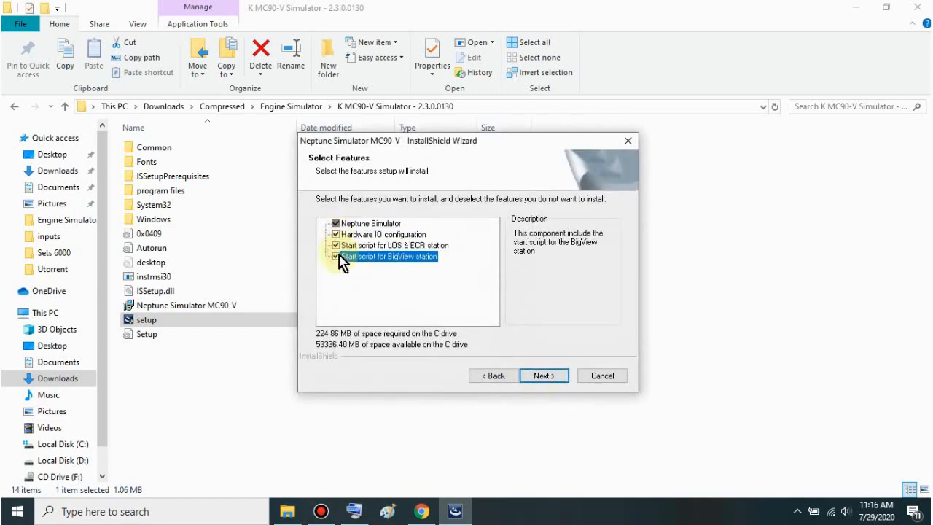
{"action": "left_click", "coordinate": [343, 256]}
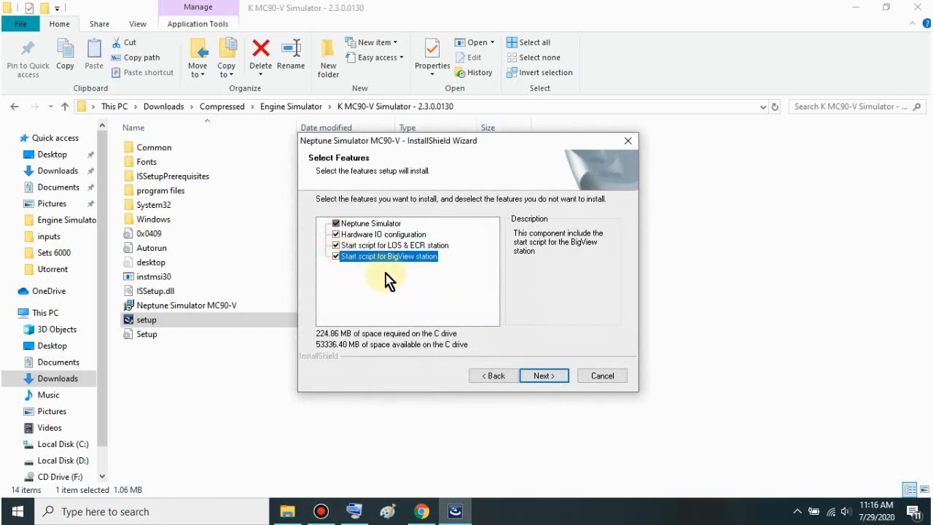
{"action": "mouse_move", "coordinate": [544, 375]}
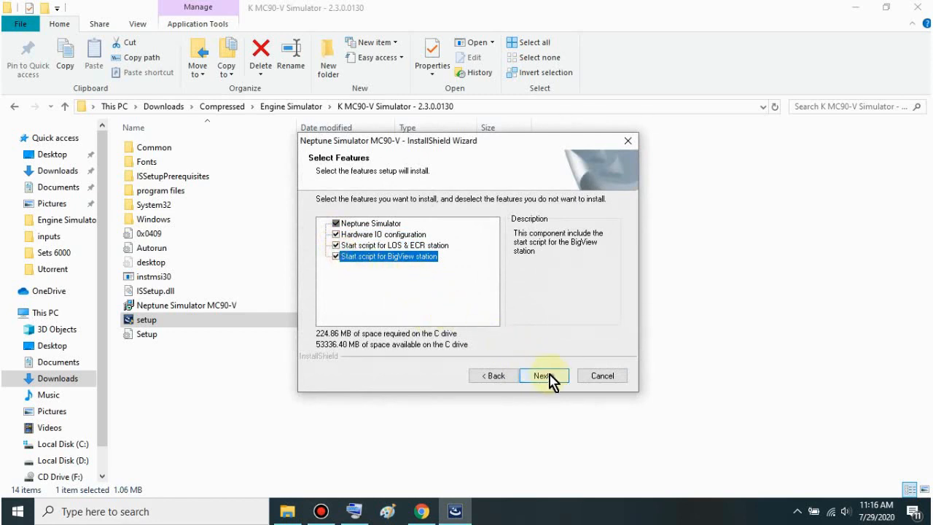
{"action": "left_click", "coordinate": [543, 375]}
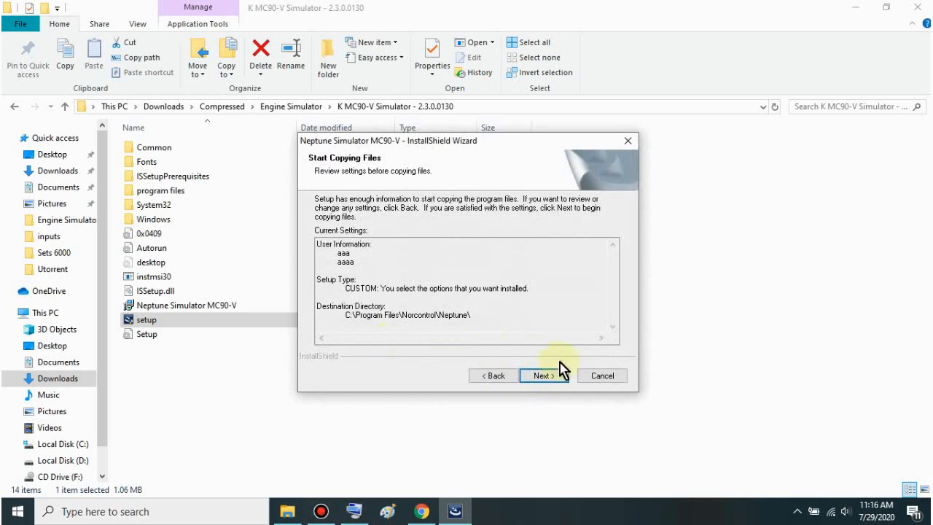
Step: Copy the program files and finish the wizard once Neptune Simulator MC90-V is installed
{"action": "left_click", "coordinate": [543, 375]}
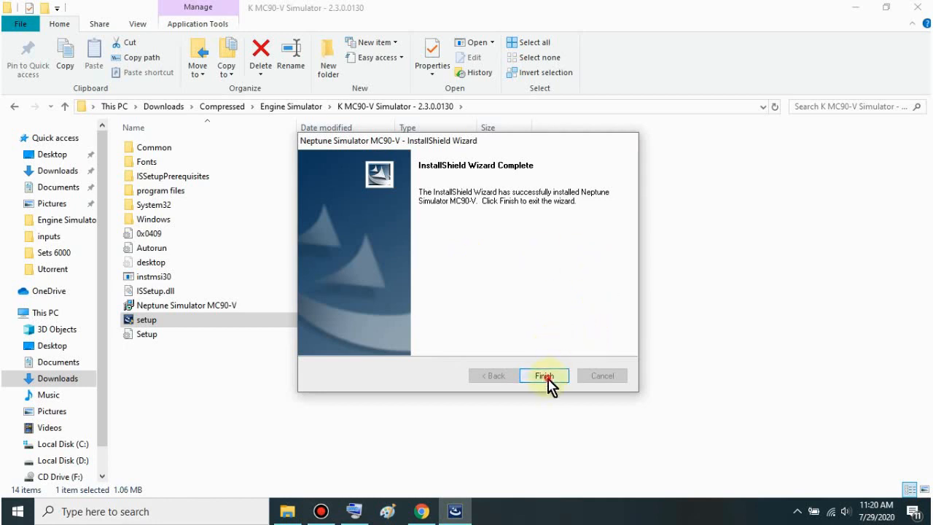
{"action": "left_click", "coordinate": [544, 375]}
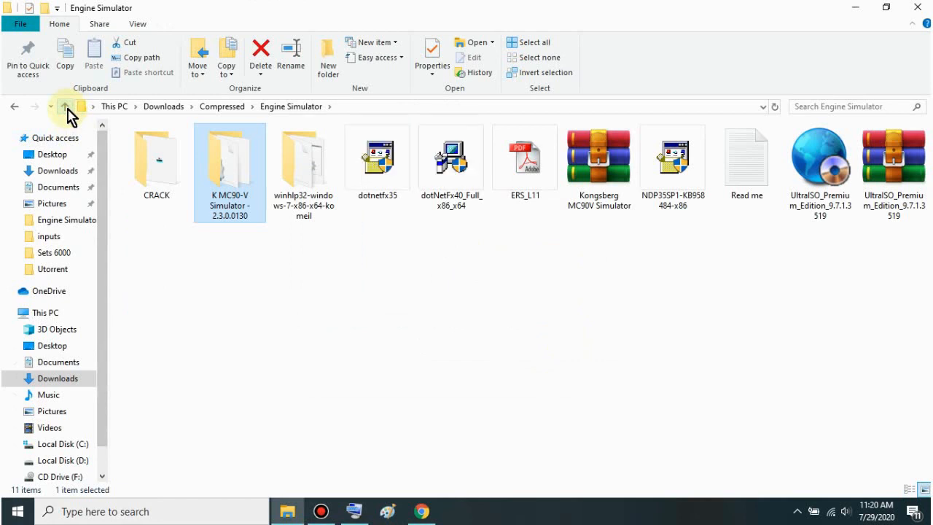
{"action": "mouse_move", "coordinate": [156, 160]}
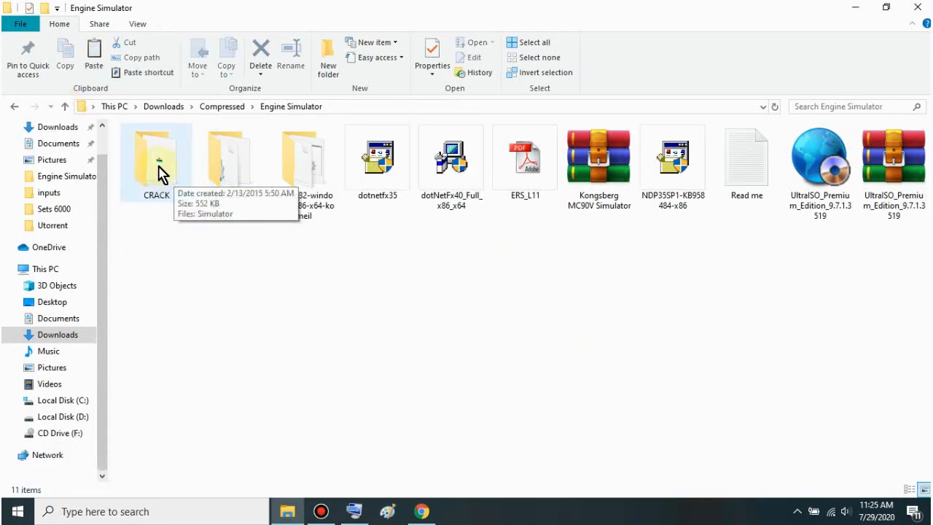
Step: Open the CRACK folder and copy its Simulator application file
{"action": "right_click", "coordinate": [156, 160]}
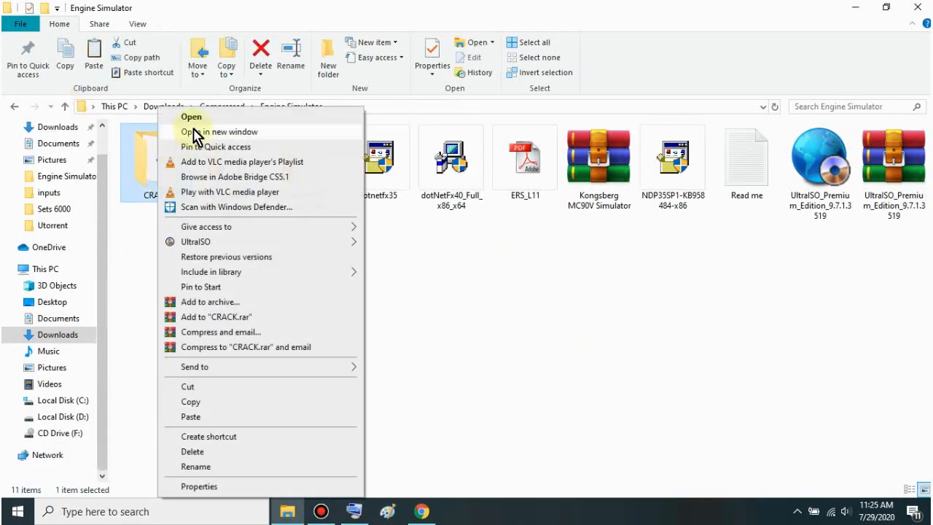
{"action": "left_click", "coordinate": [191, 117]}
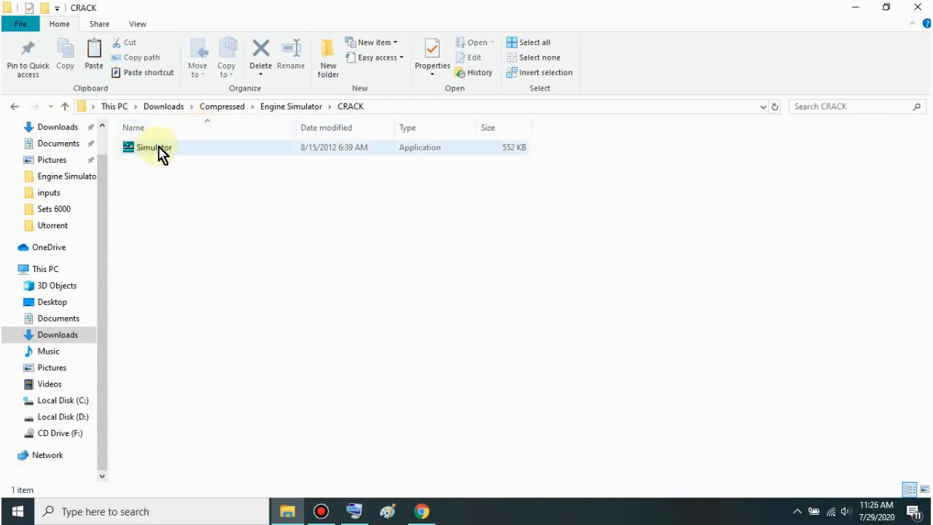
{"action": "left_click", "coordinate": [149, 147]}
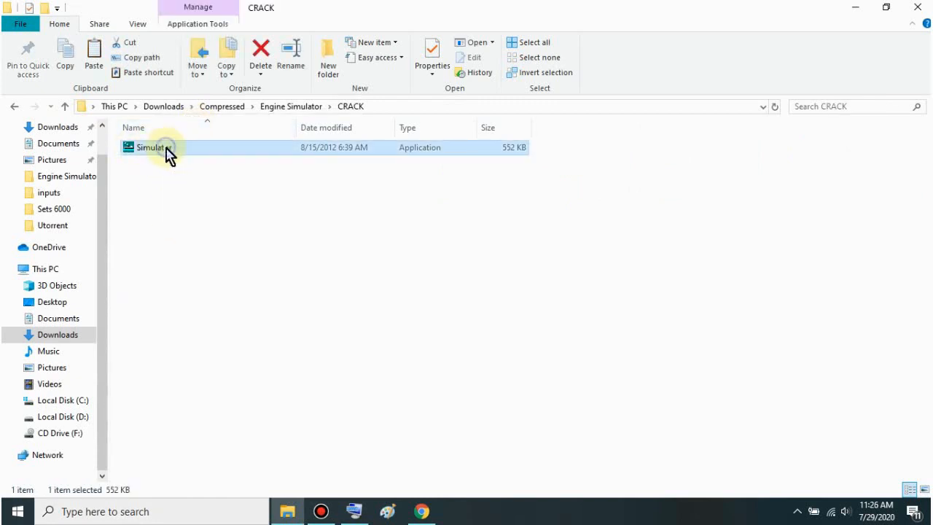
{"action": "right_click", "coordinate": [151, 147]}
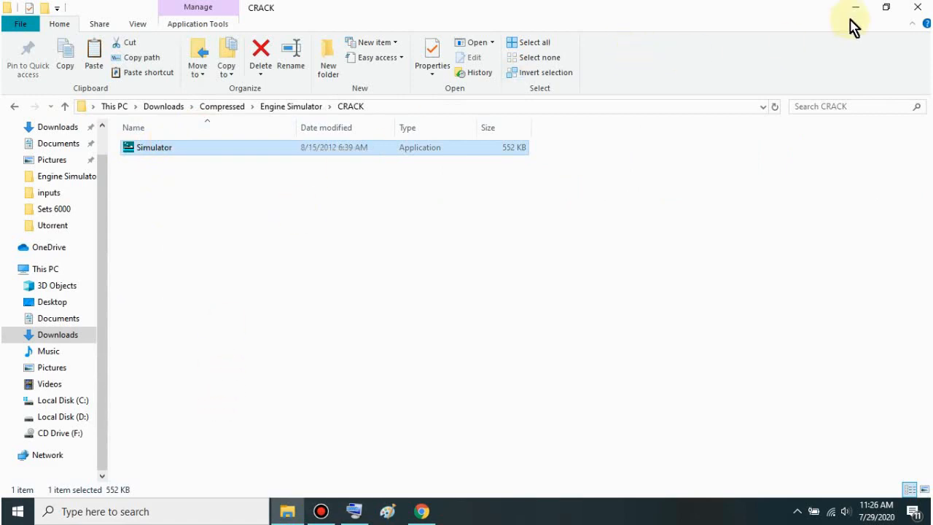
Step: From the MC90-V Desktop shortcut, open its file location, the Neptune Bin folder
{"action": "left_click", "coordinate": [856, 8]}
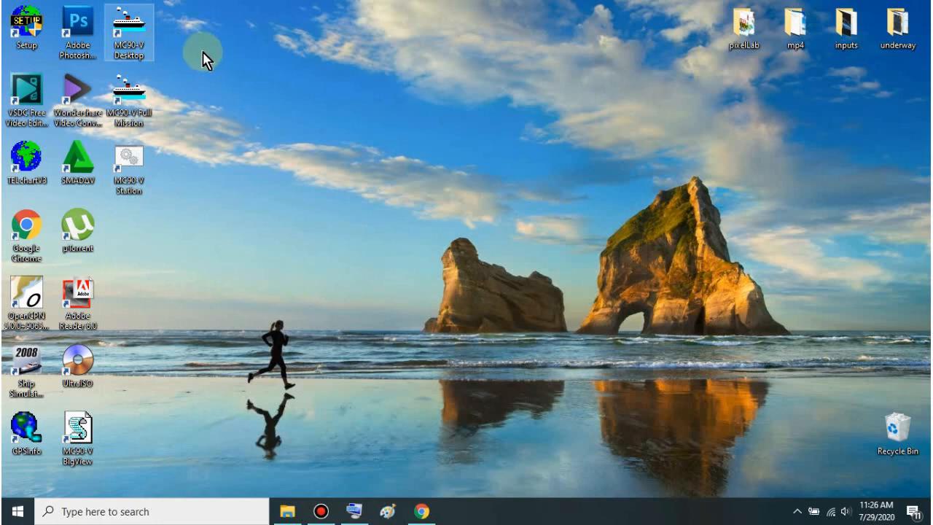
{"action": "mouse_move", "coordinate": [155, 62]}
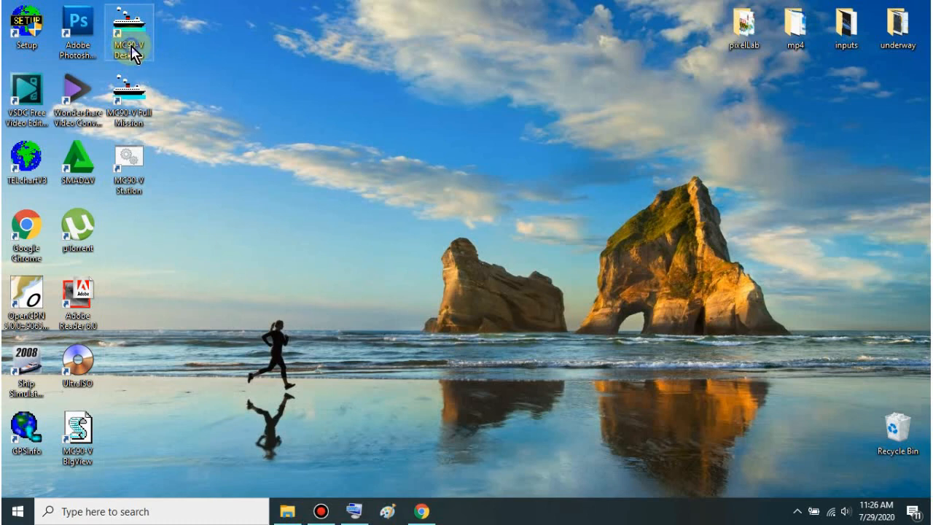
{"action": "right_click", "coordinate": [129, 29]}
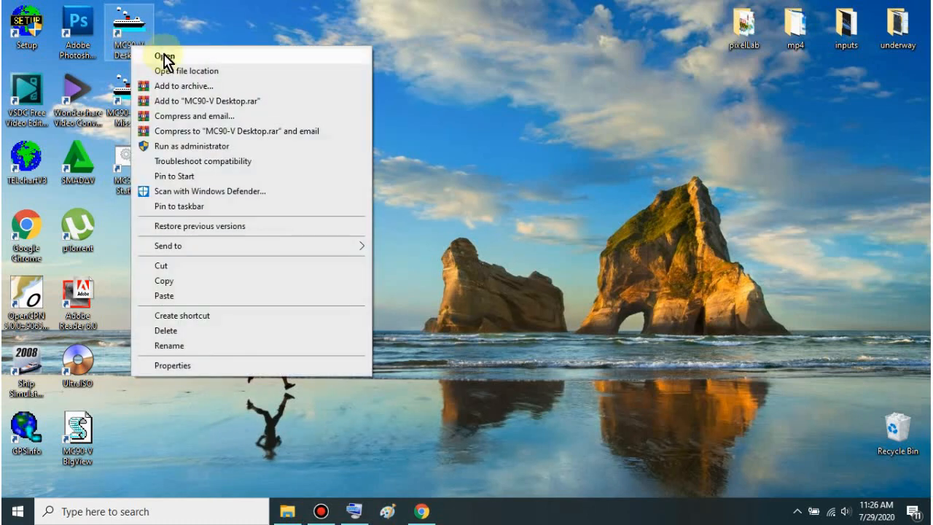
{"action": "mouse_move", "coordinate": [212, 70]}
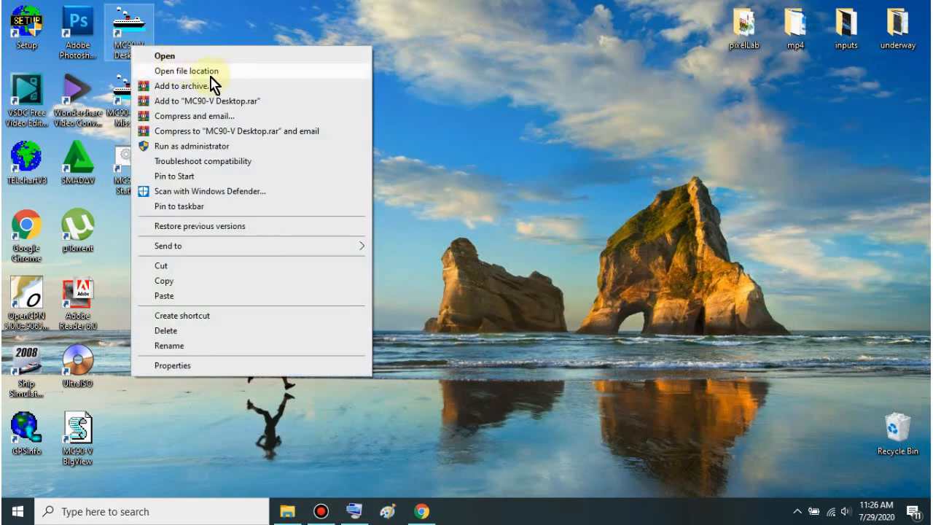
{"action": "left_click", "coordinate": [225, 74]}
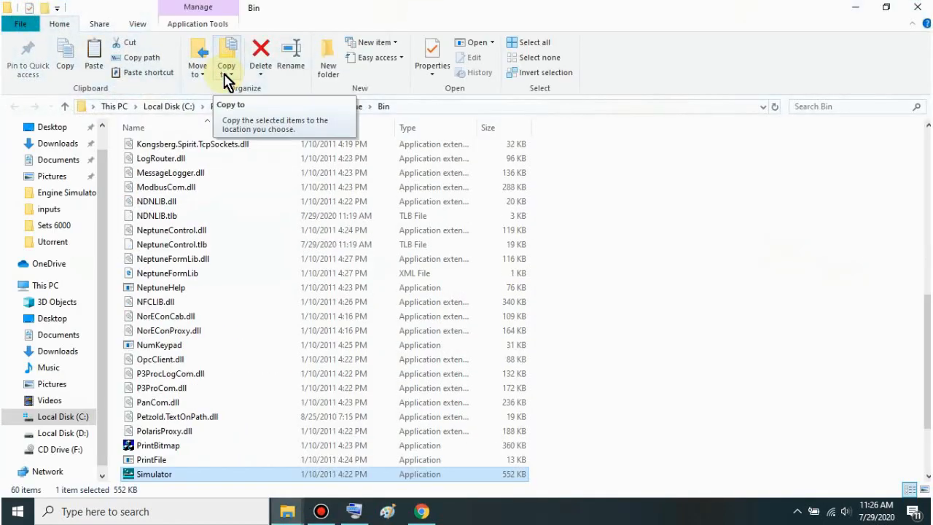
{"action": "mouse_move", "coordinate": [663, 283]}
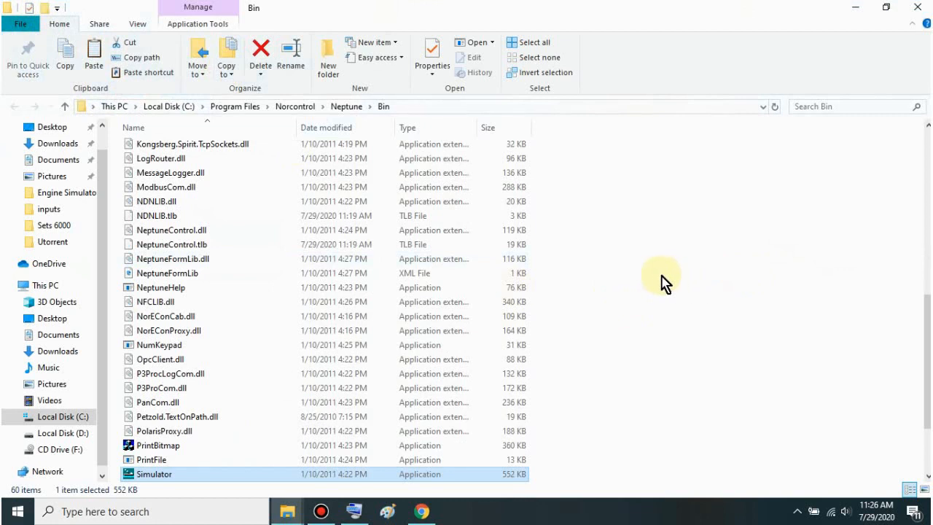
Step: Paste the cracked Simulator.exe into Bin, replacing the original file
{"action": "right_click", "coordinate": [662, 283]}
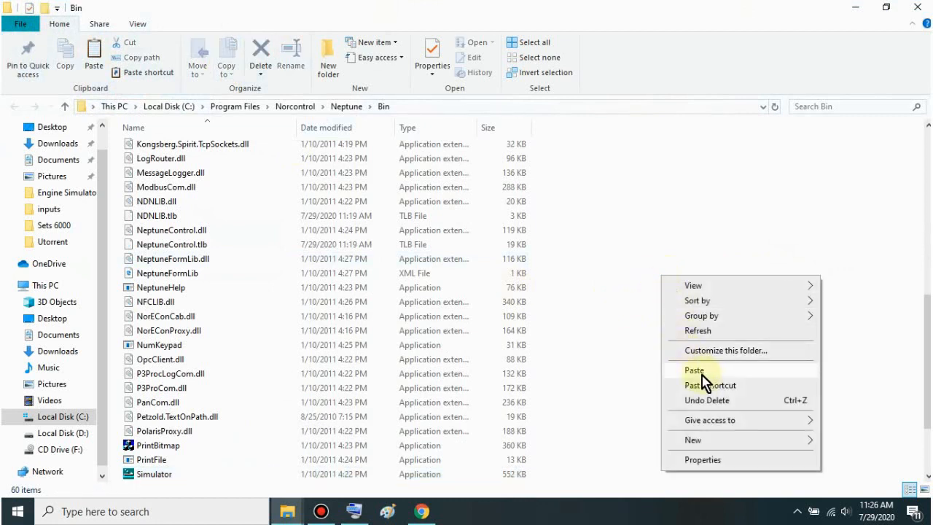
{"action": "left_click", "coordinate": [694, 369]}
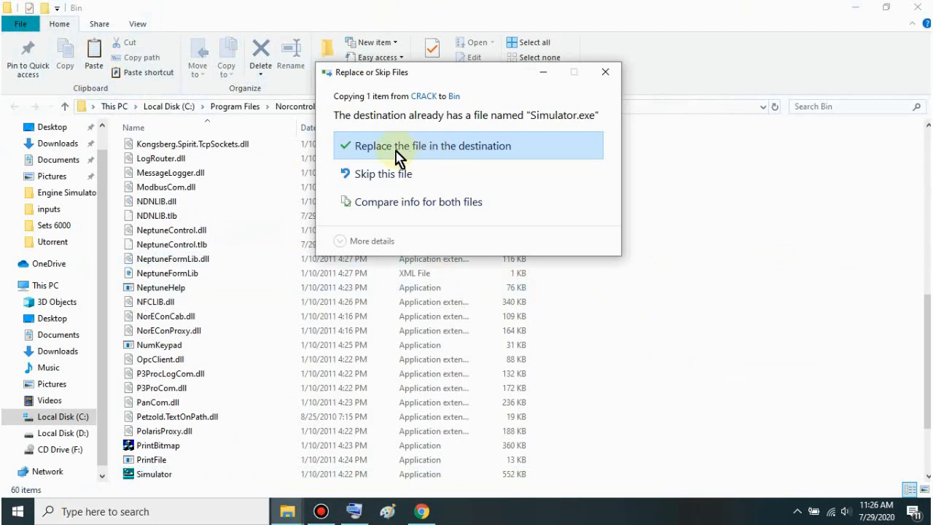
{"action": "mouse_move", "coordinate": [422, 150]}
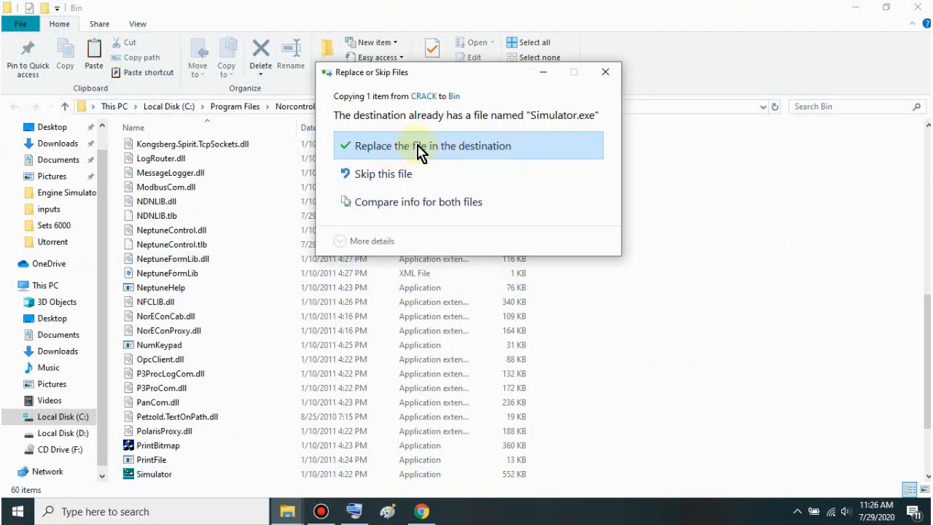
{"action": "left_click", "coordinate": [435, 146]}
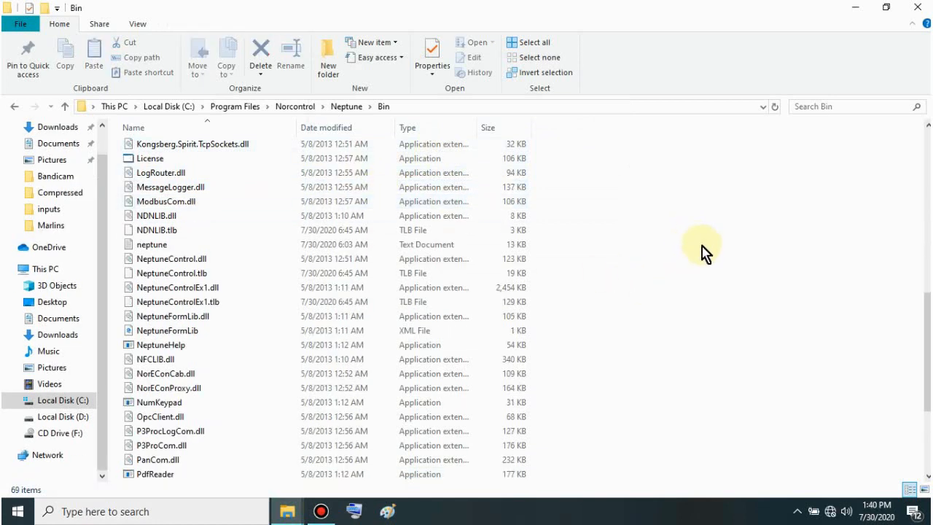
{"action": "mouse_move", "coordinate": [343, 99]}
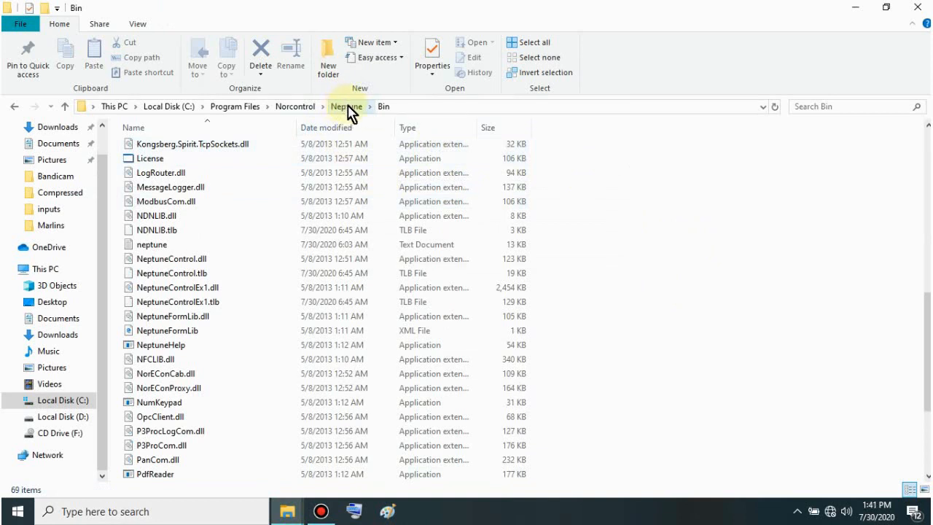
Step: Go up to the Neptune folder and open the MC90-V folder
{"action": "left_click", "coordinate": [347, 106]}
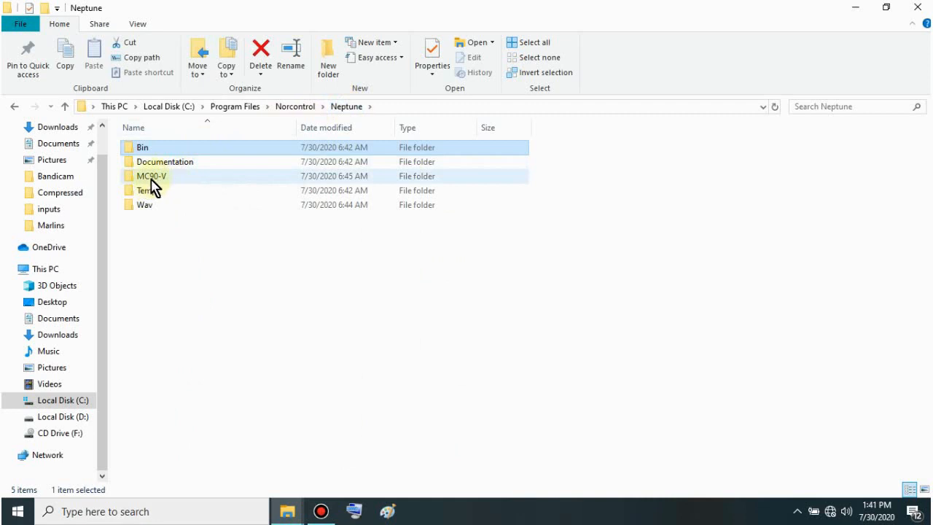
{"action": "left_click", "coordinate": [151, 176]}
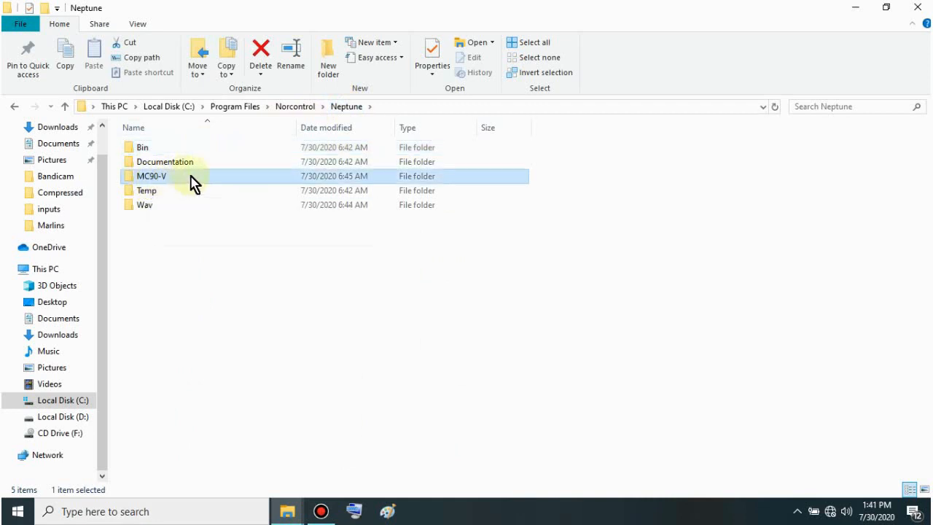
{"action": "right_click", "coordinate": [151, 176]}
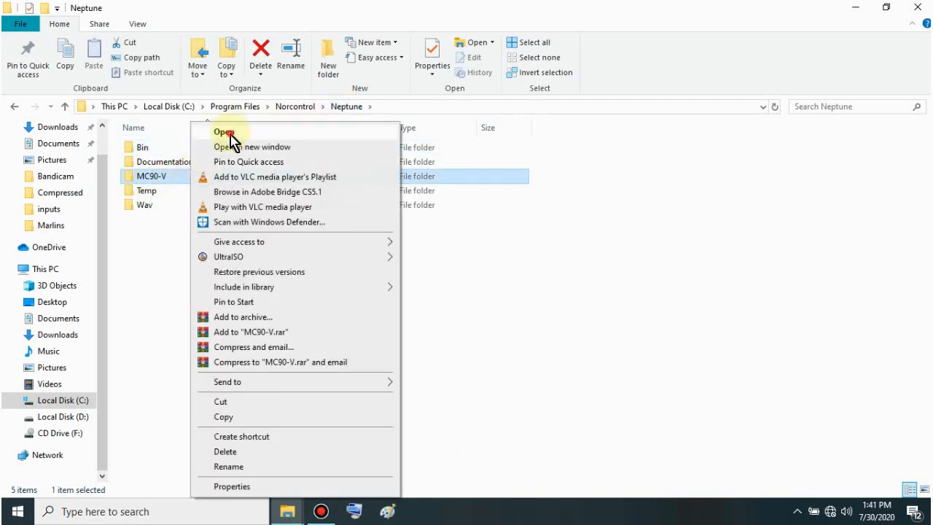
{"action": "left_click", "coordinate": [225, 132]}
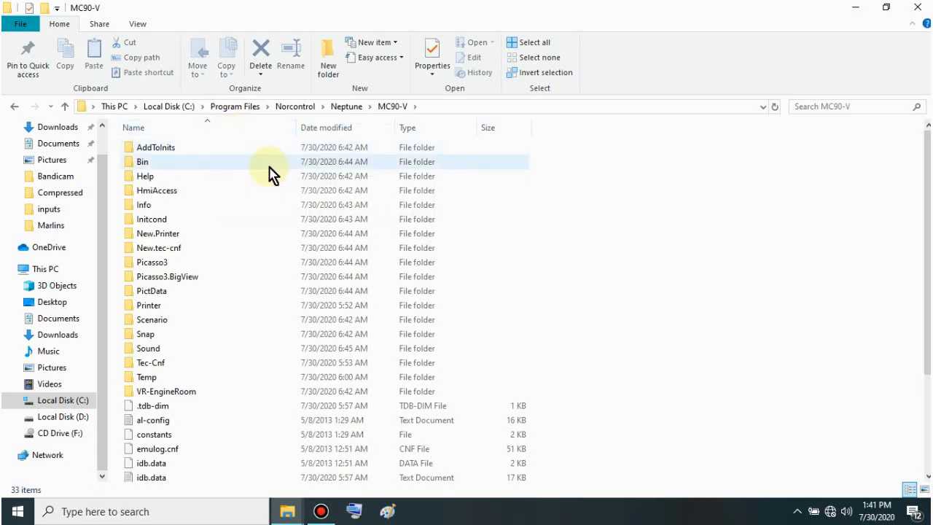
{"action": "mouse_move", "coordinate": [212, 394]}
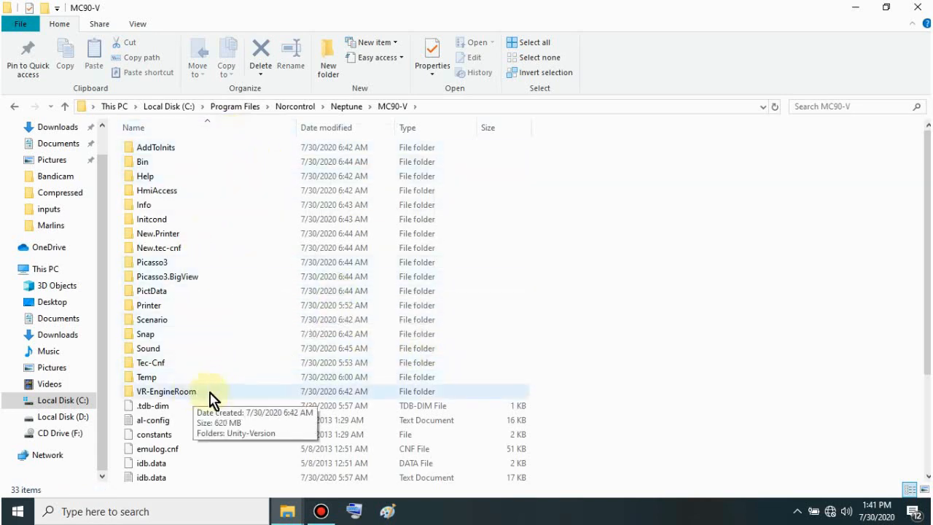
{"action": "mouse_move", "coordinate": [248, 403]}
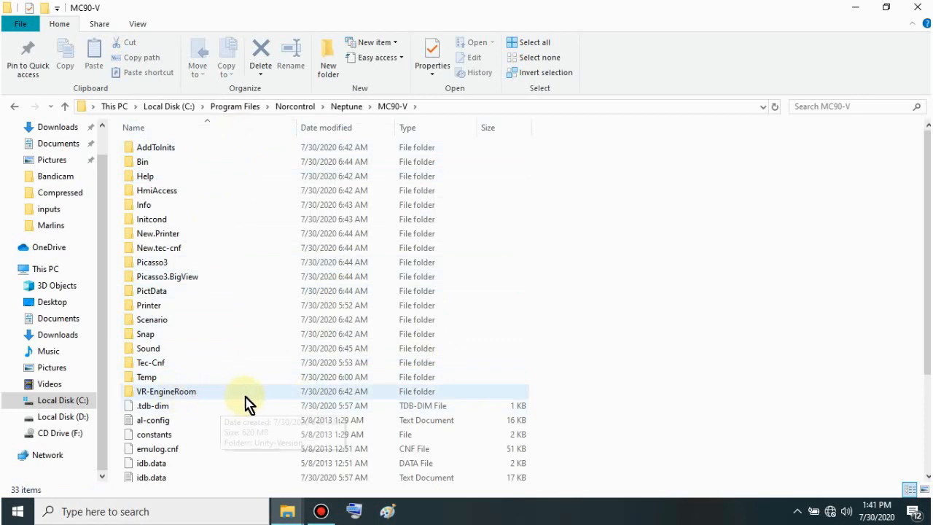
Step: Open VR-EngineRoom's Unity-Version folder and select its four Unity applications
{"action": "right_click", "coordinate": [165, 391]}
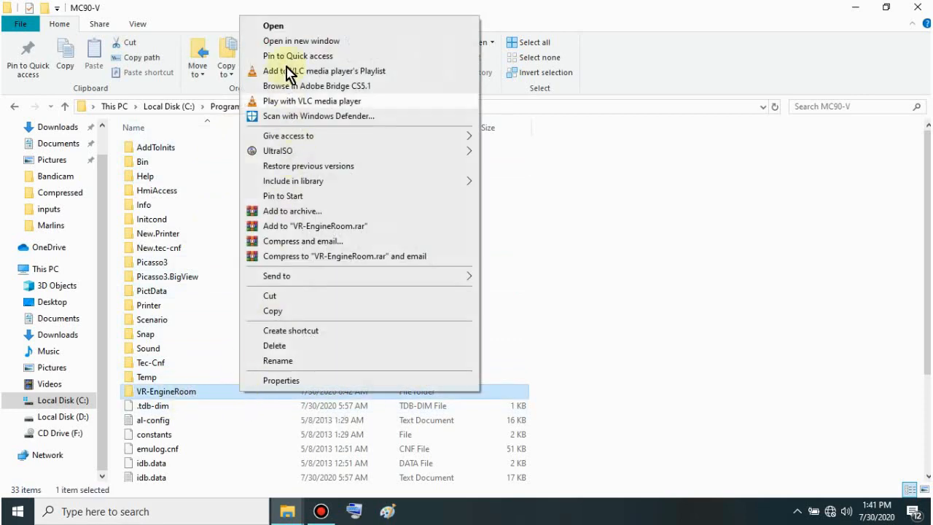
{"action": "left_click", "coordinate": [273, 26]}
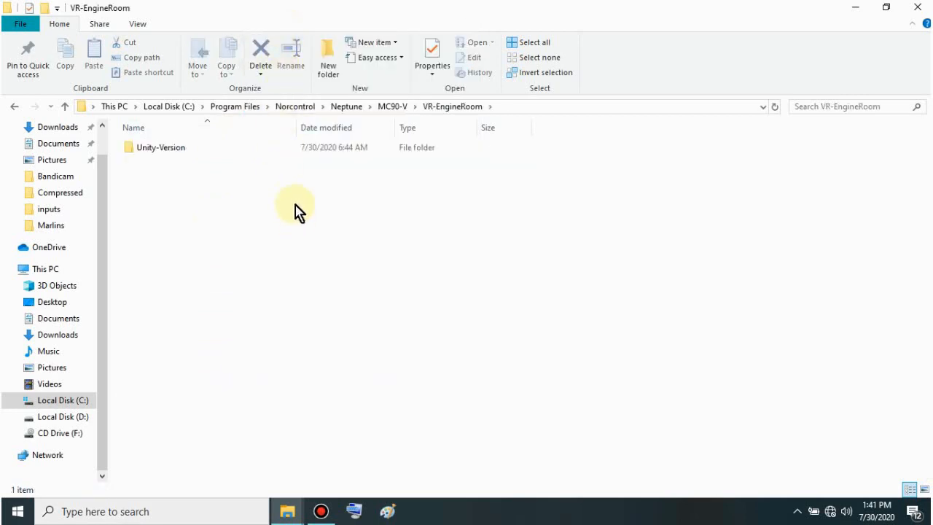
{"action": "mouse_move", "coordinate": [222, 153]}
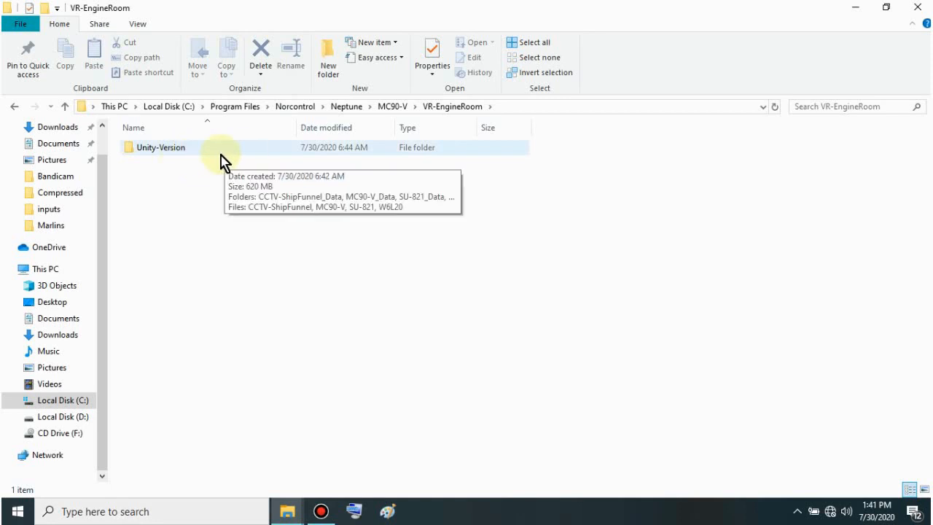
{"action": "mouse_move", "coordinate": [234, 156]}
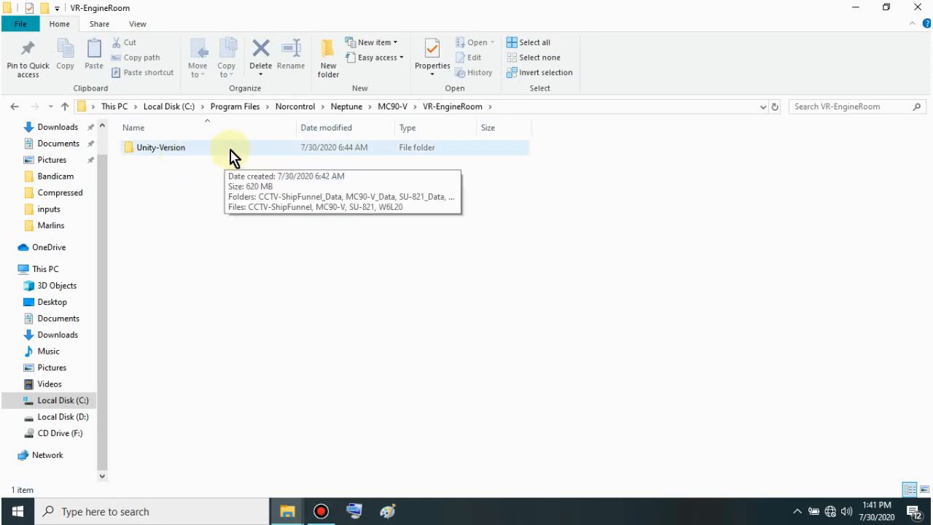
{"action": "double_click", "coordinate": [159, 146]}
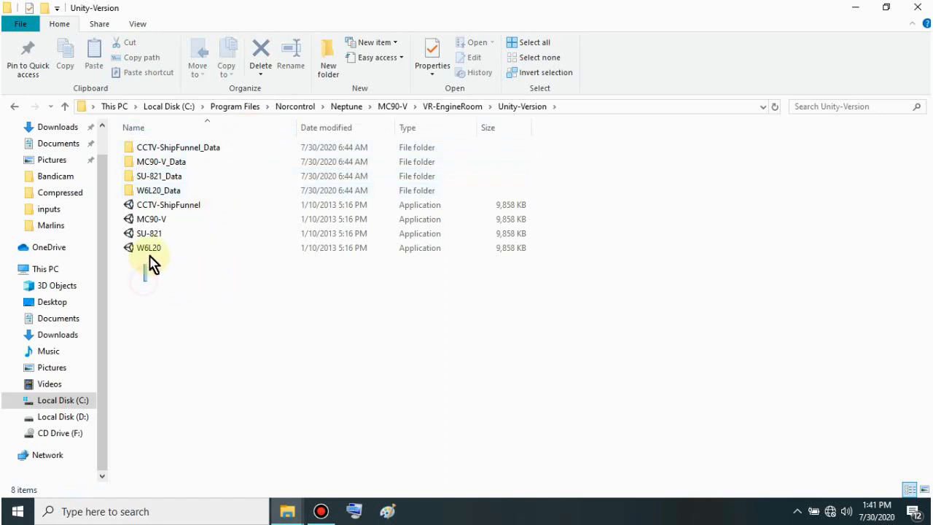
{"action": "left_click_drag", "start_coordinate": [150, 263], "coordinate": [168, 204]}
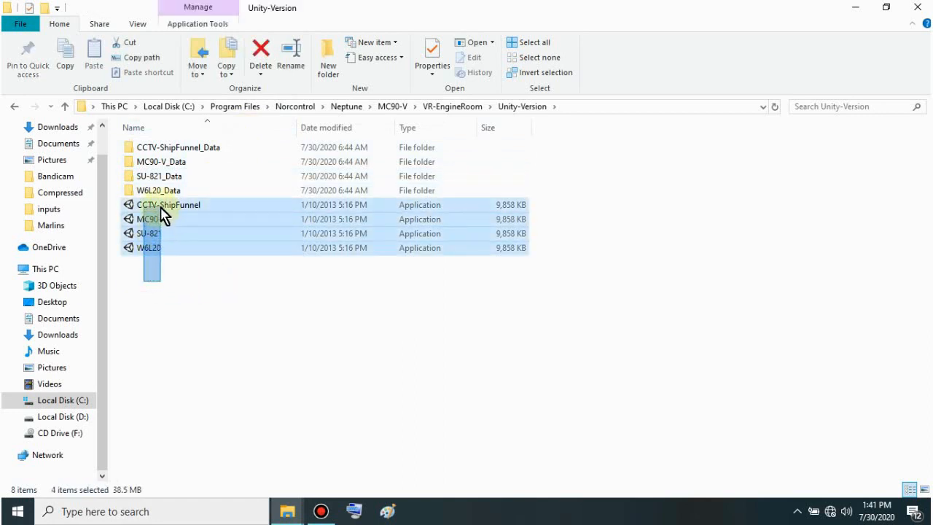
{"action": "mouse_move", "coordinate": [200, 218]}
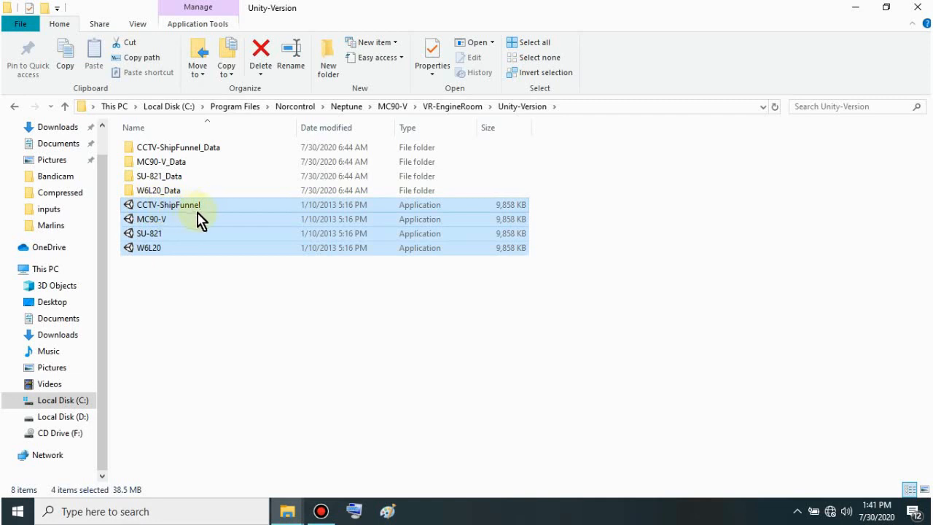
{"action": "mouse_move", "coordinate": [181, 248]}
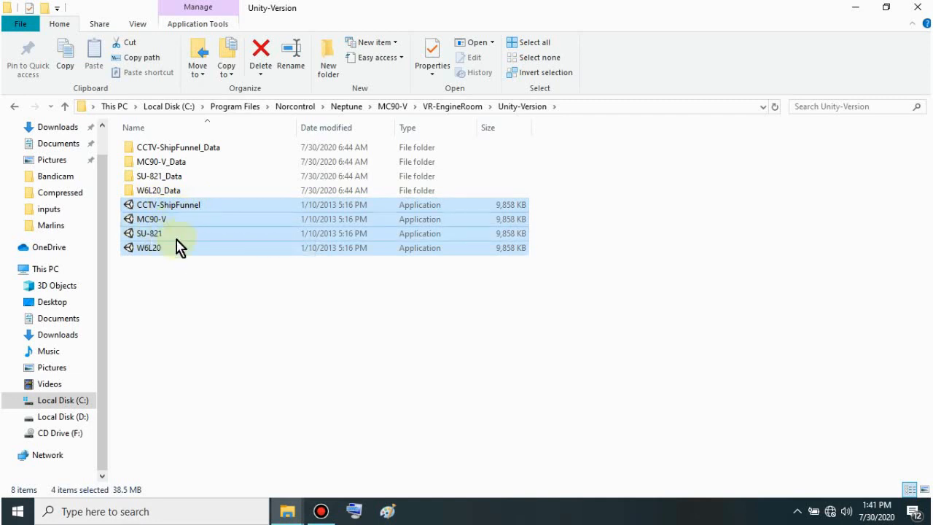
{"action": "mouse_move", "coordinate": [190, 251]}
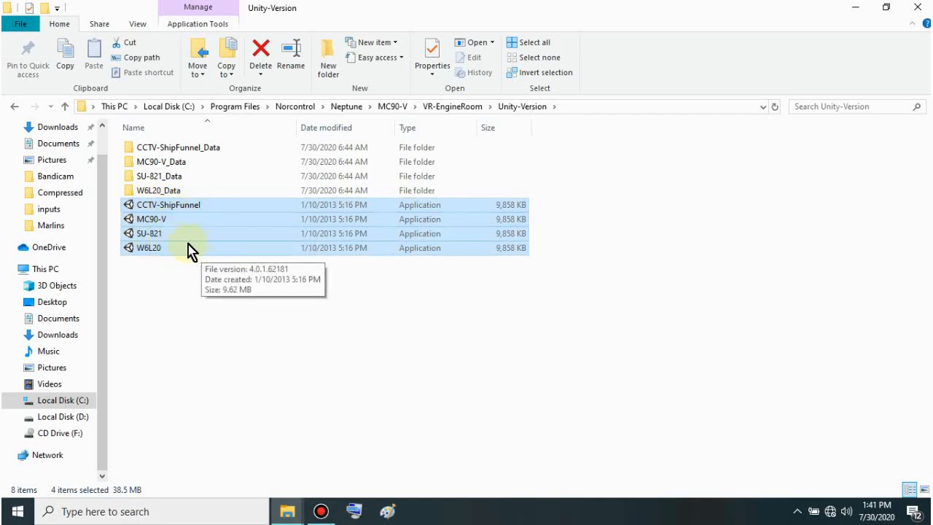
{"action": "mouse_move", "coordinate": [243, 260]}
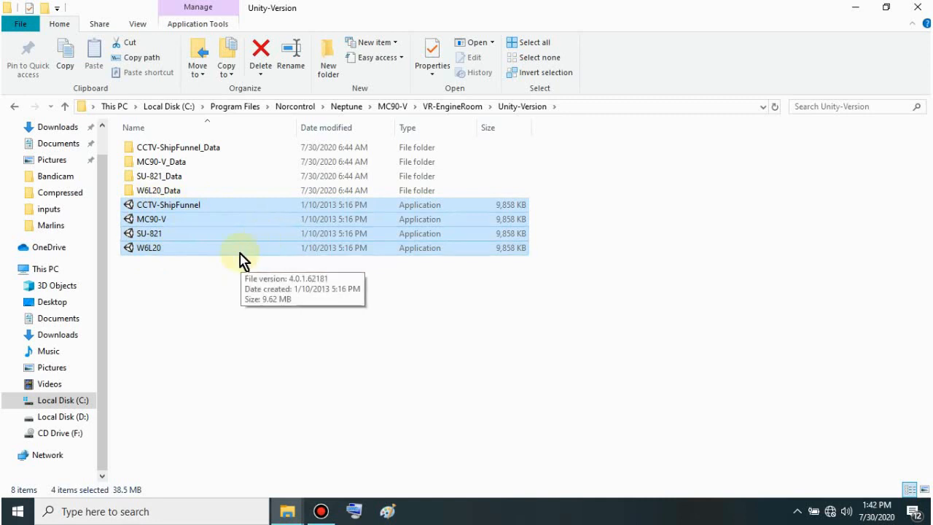
{"action": "mouse_move", "coordinate": [241, 252]}
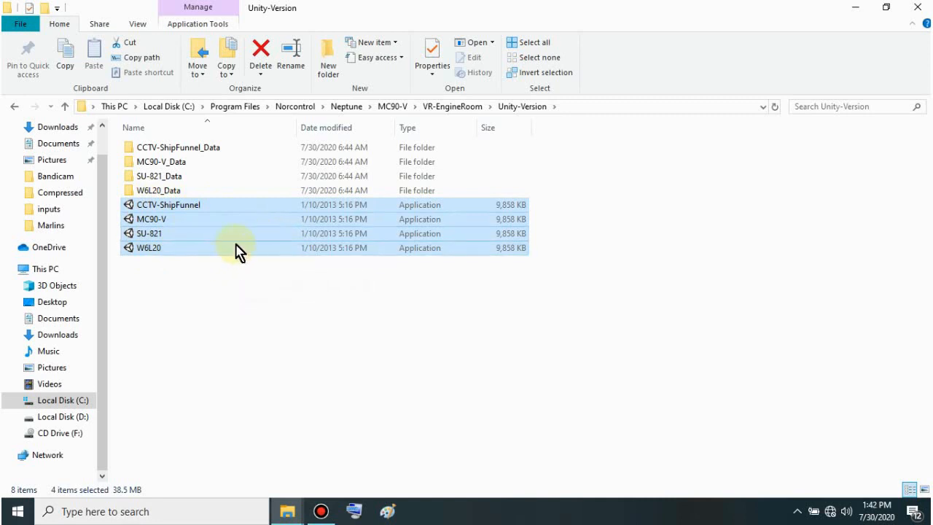
{"action": "mouse_move", "coordinate": [220, 228]}
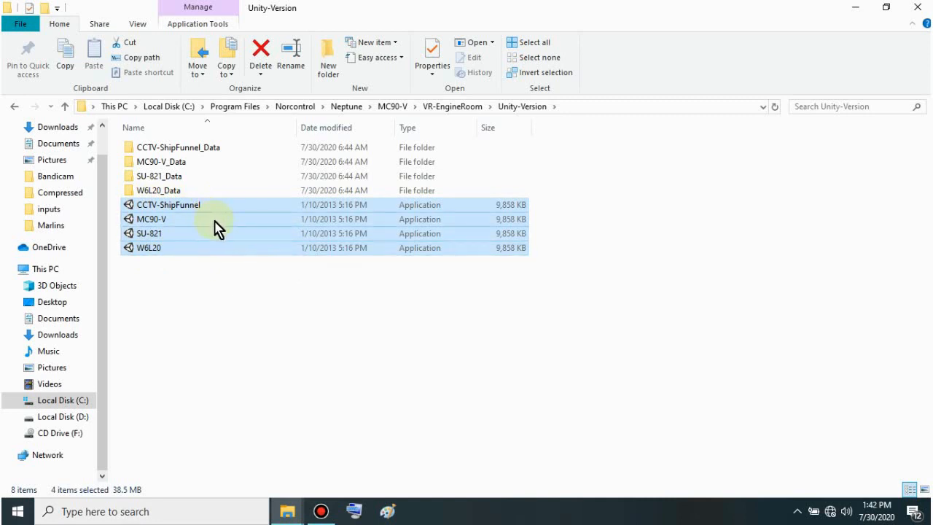
Step: Send shortcuts for CCTV-ShipFunnel, MC90-V, SU-821 and W6L20 to the desktop
{"action": "right_click", "coordinate": [219, 219]}
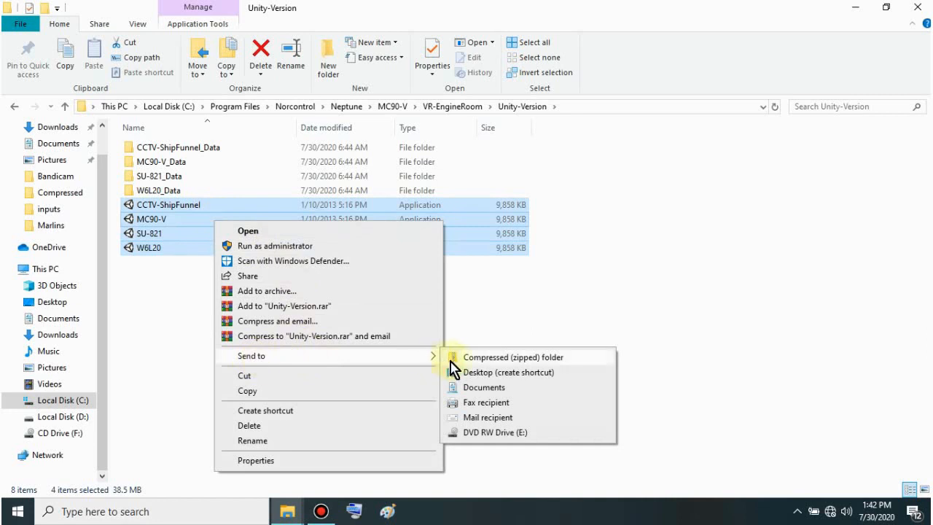
{"action": "mouse_move", "coordinate": [508, 372]}
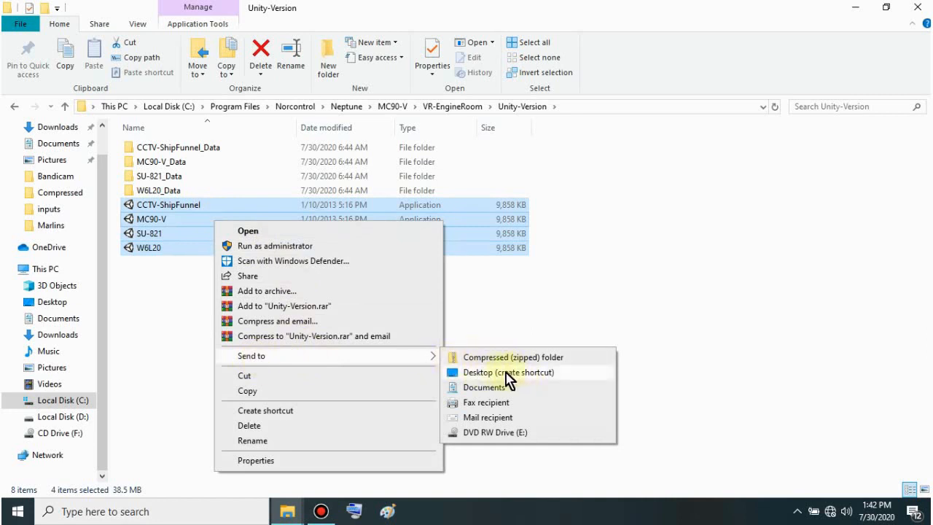
{"action": "mouse_move", "coordinate": [575, 384]}
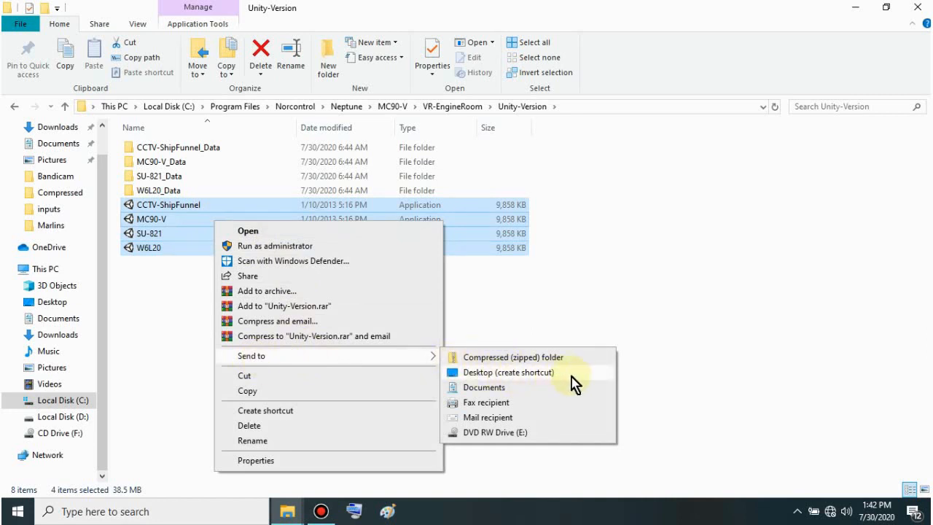
{"action": "mouse_move", "coordinate": [576, 377]}
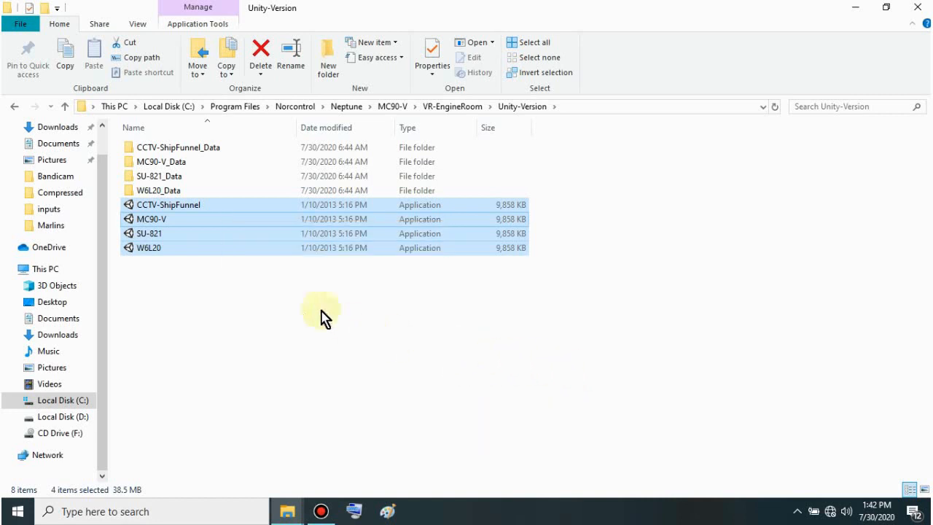
{"action": "mouse_move", "coordinate": [233, 229]}
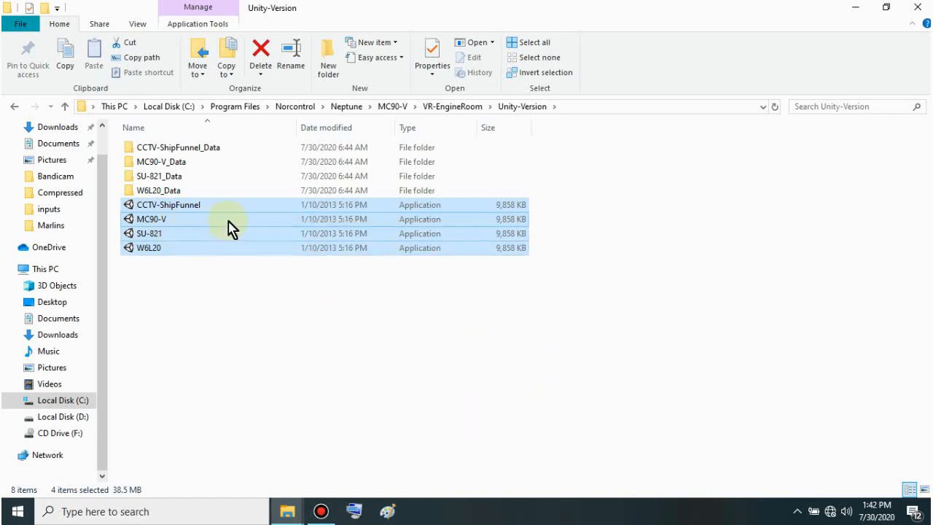
{"action": "mouse_move", "coordinate": [857, 13]}
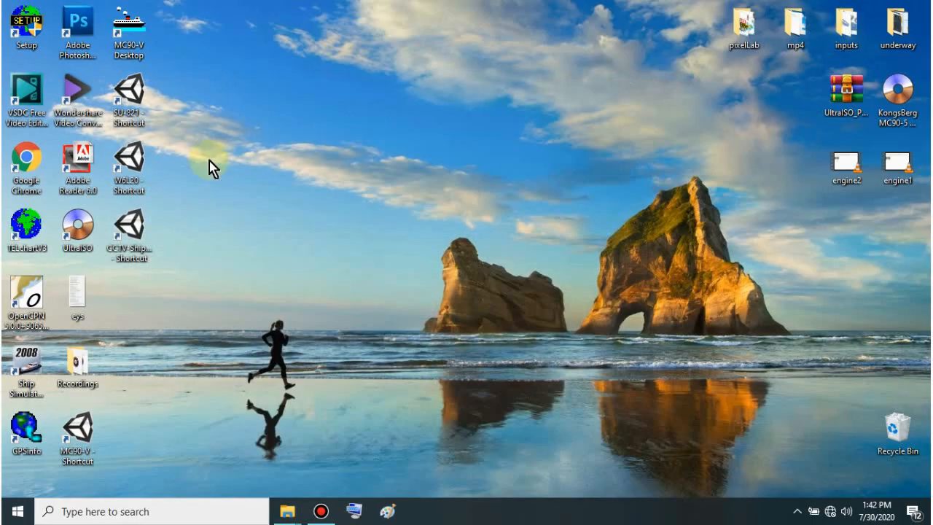
{"action": "mouse_move", "coordinate": [124, 317]}
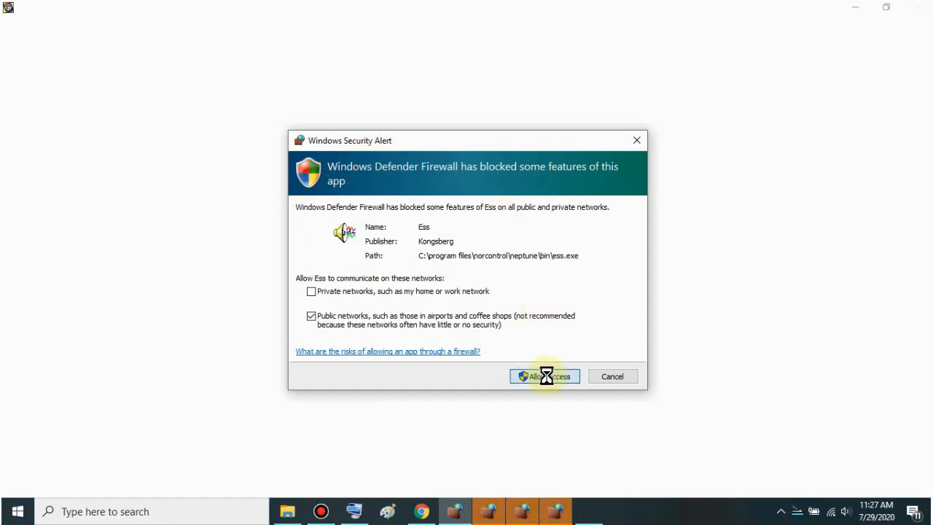
Step: Allow Ess, control, Neptune Simulator and ProcSee RTM through Windows Defender Firewall
{"action": "left_click", "coordinate": [544, 376]}
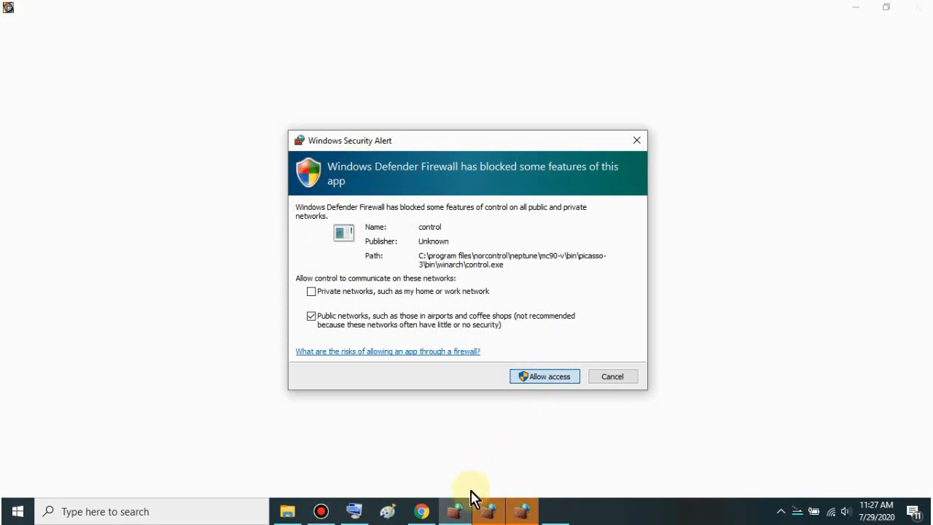
{"action": "left_click", "coordinate": [544, 376]}
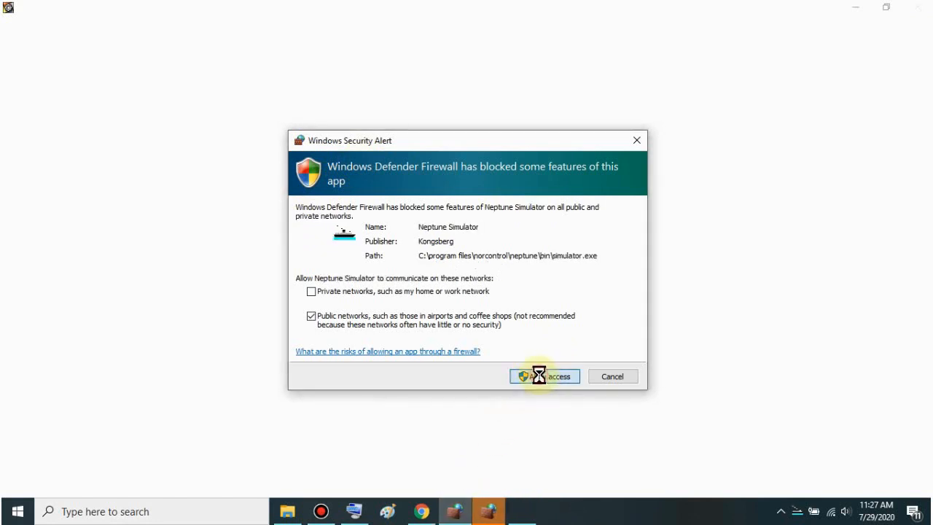
{"action": "left_click", "coordinate": [545, 376]}
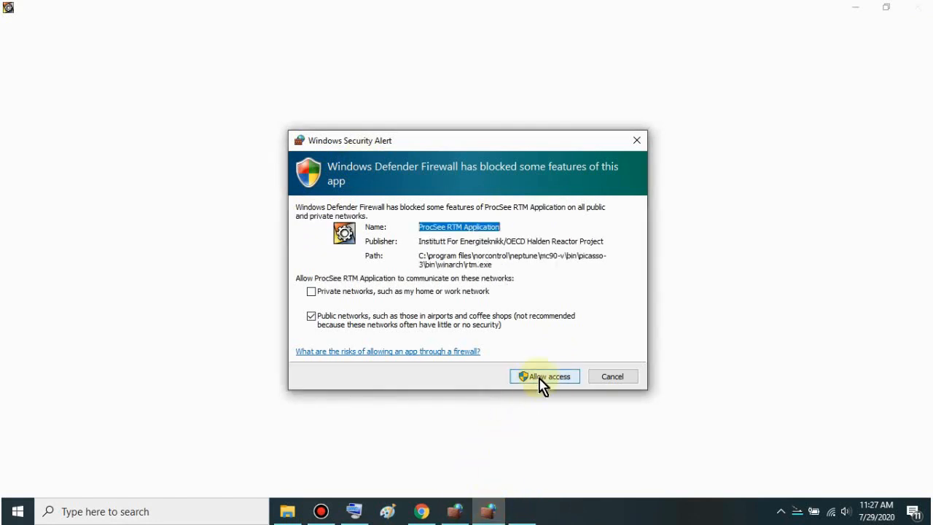
{"action": "mouse_move", "coordinate": [466, 502]}
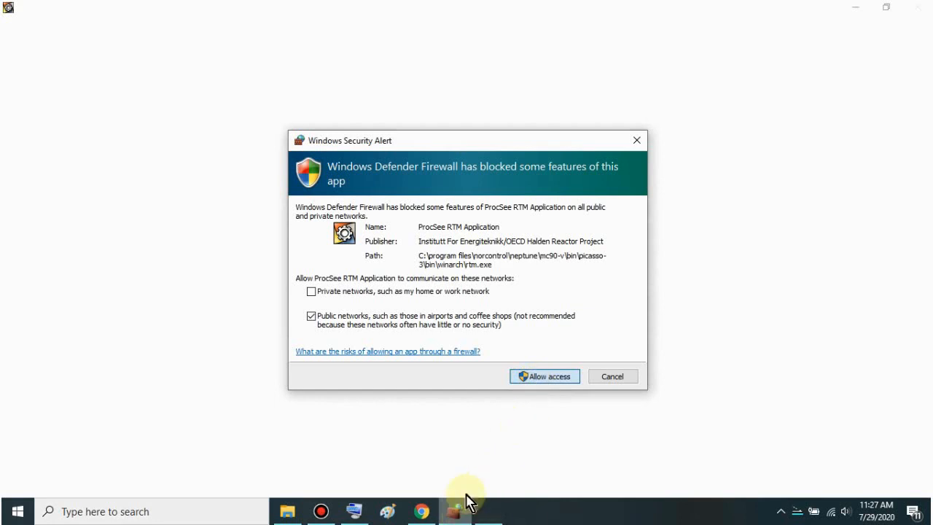
{"action": "left_click", "coordinate": [544, 376]}
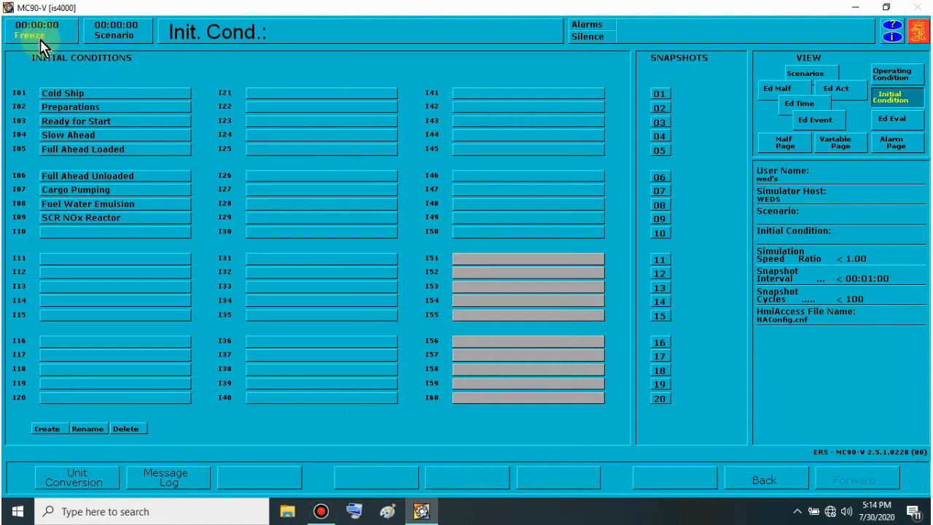
{"action": "mouse_move", "coordinate": [203, 51]}
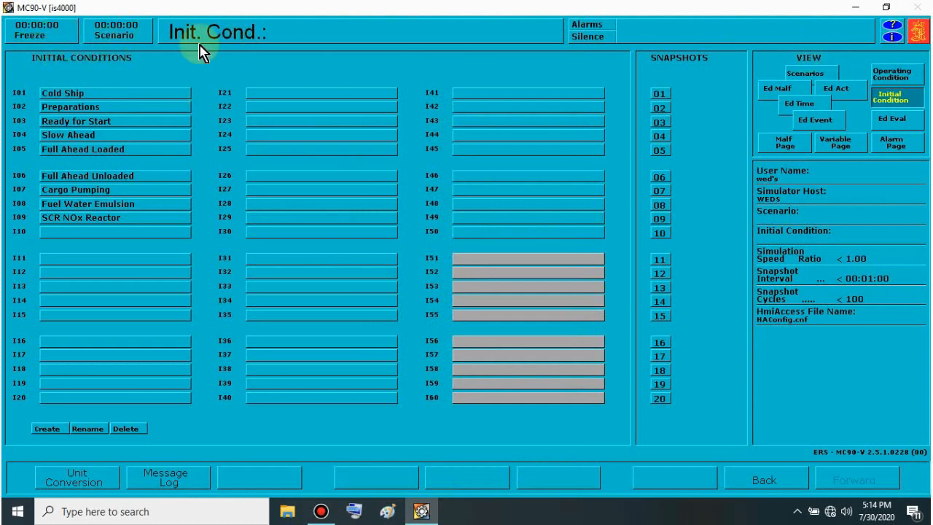
{"action": "mouse_move", "coordinate": [896, 100]}
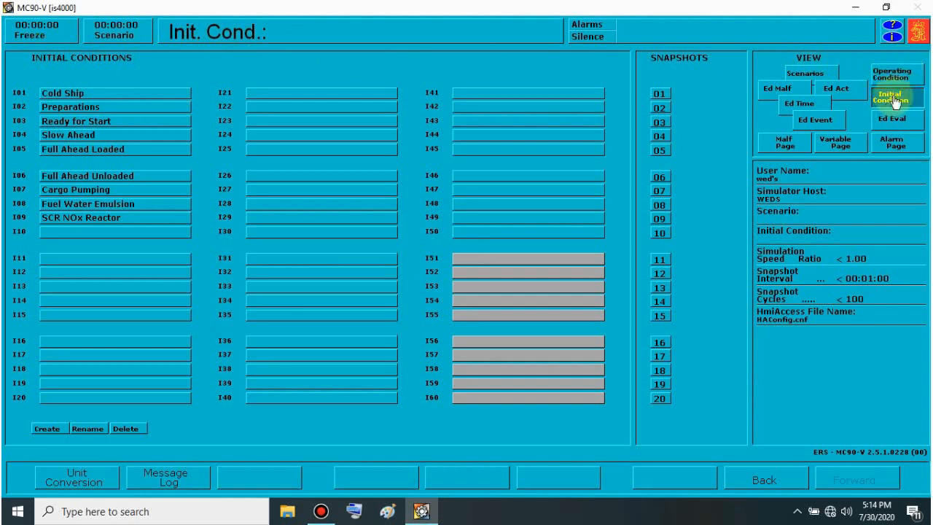
Step: Load the I04 Slow Ahead initial condition and start the simulation running
{"action": "left_click", "coordinate": [895, 73]}
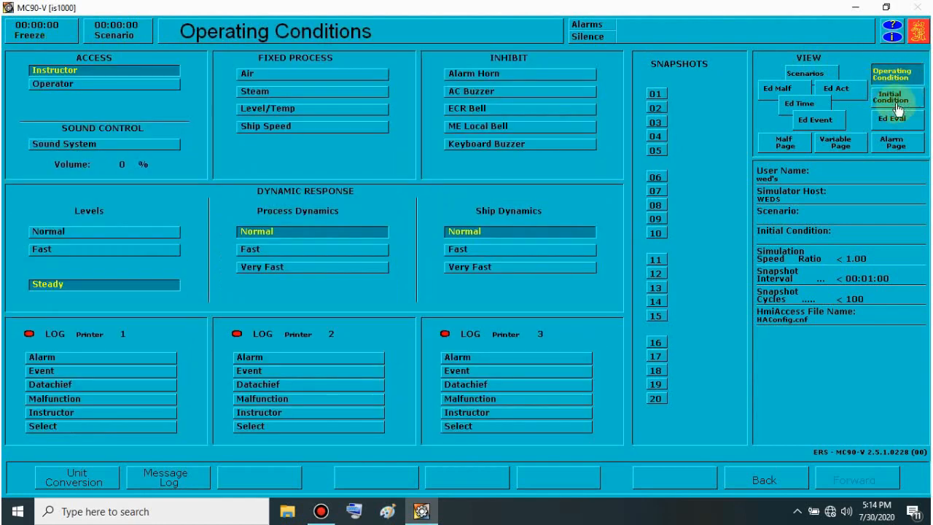
{"action": "left_click", "coordinate": [896, 98]}
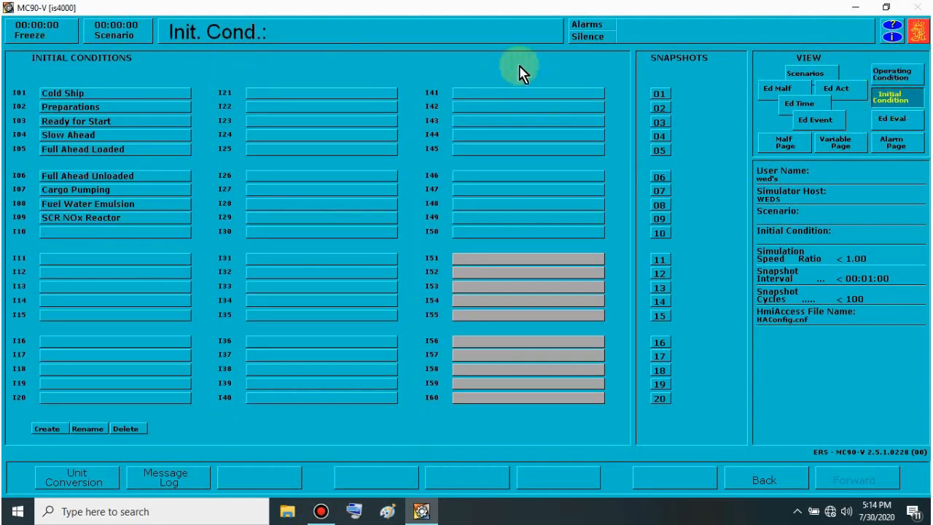
{"action": "mouse_move", "coordinate": [79, 175]}
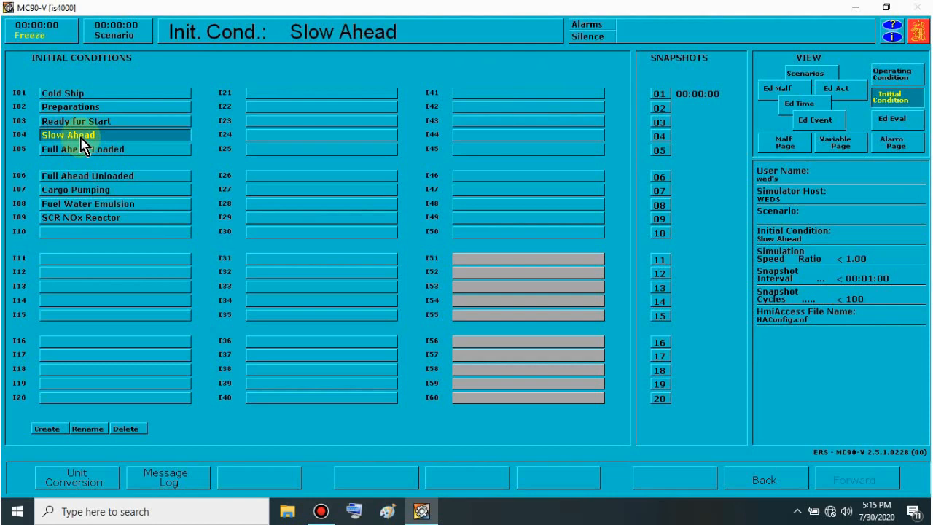
{"action": "left_click", "coordinate": [40, 31]}
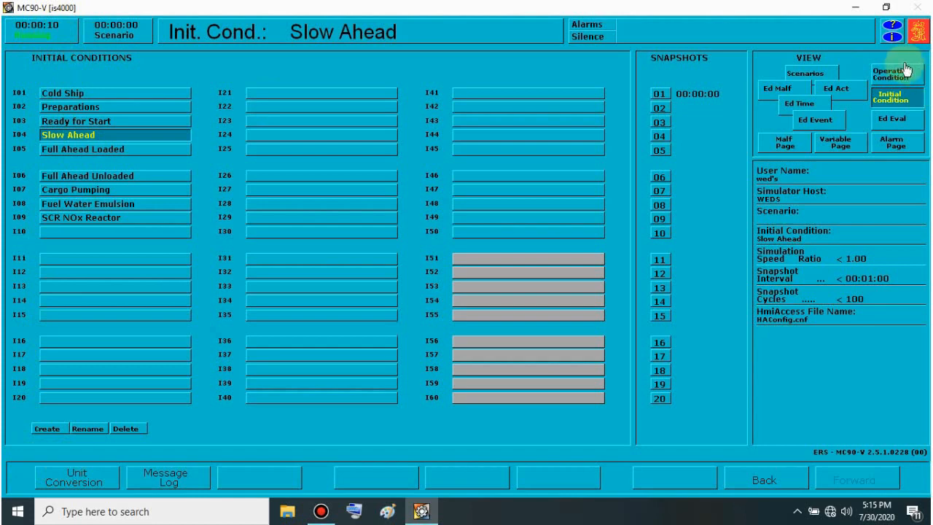
Step: In Operating Condition, set Levels, Process Dynamics and Ship Dynamics to Fast
{"action": "left_click", "coordinate": [895, 74]}
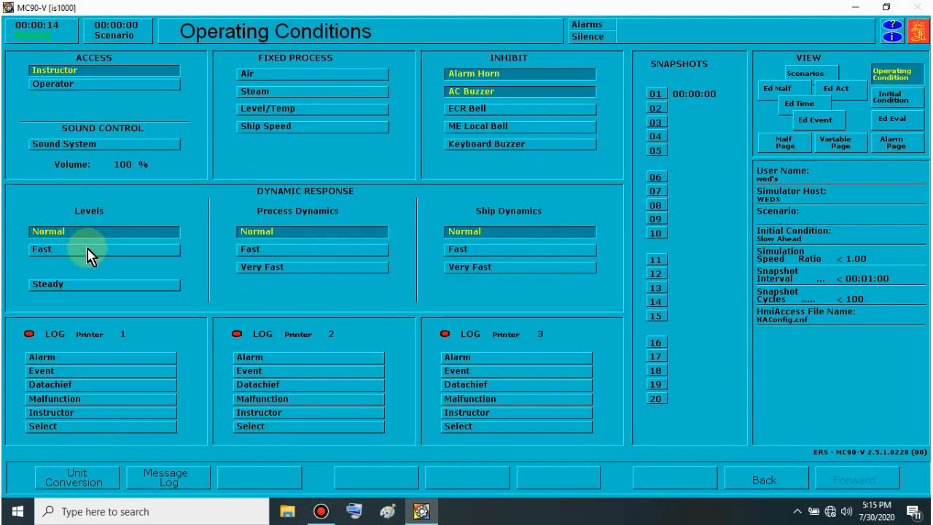
{"action": "left_click", "coordinate": [89, 249]}
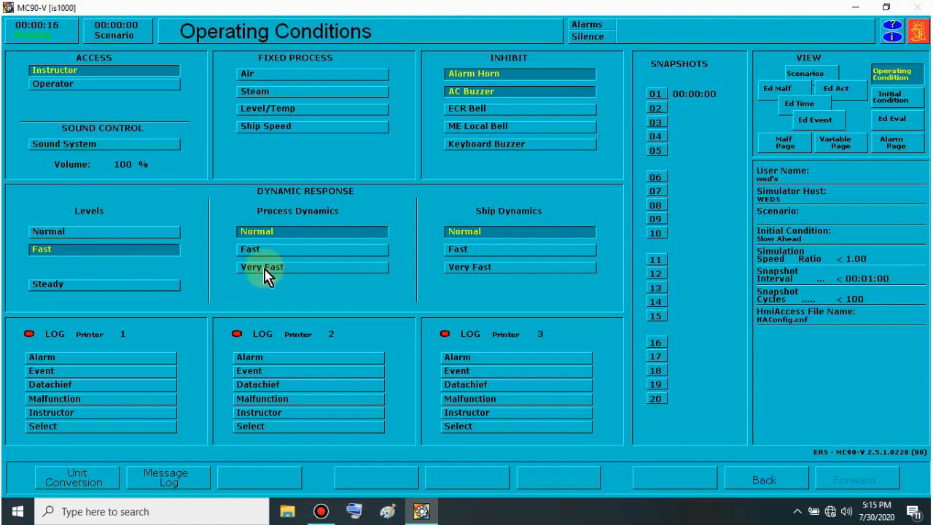
{"action": "left_click", "coordinate": [312, 249]}
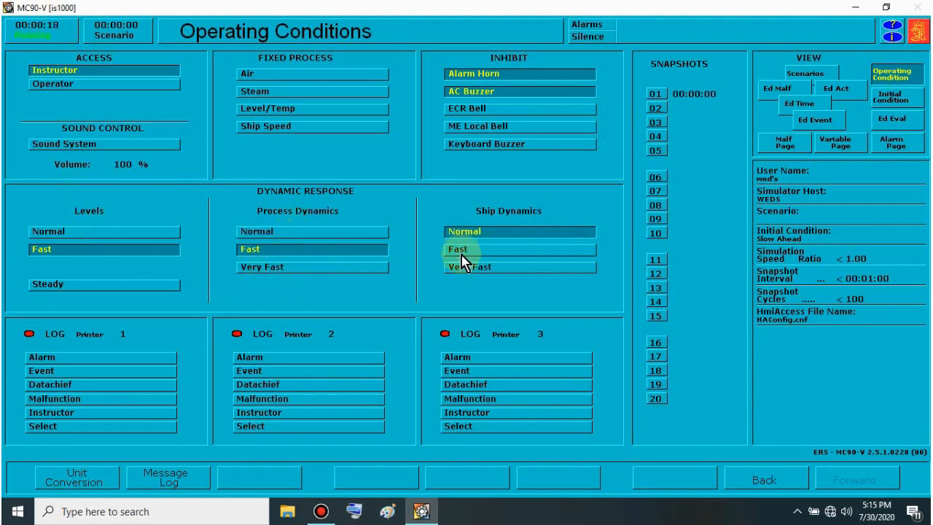
{"action": "left_click", "coordinate": [521, 250]}
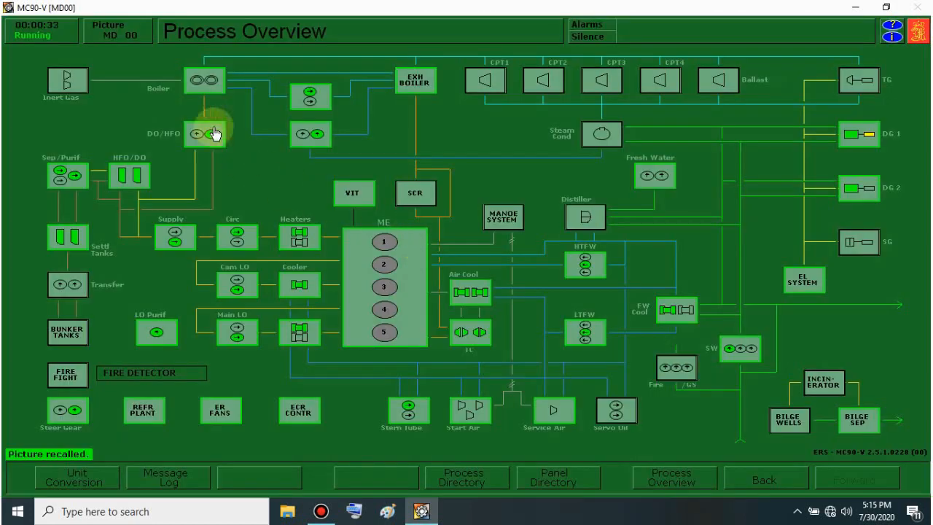
{"action": "mouse_move", "coordinate": [263, 57]}
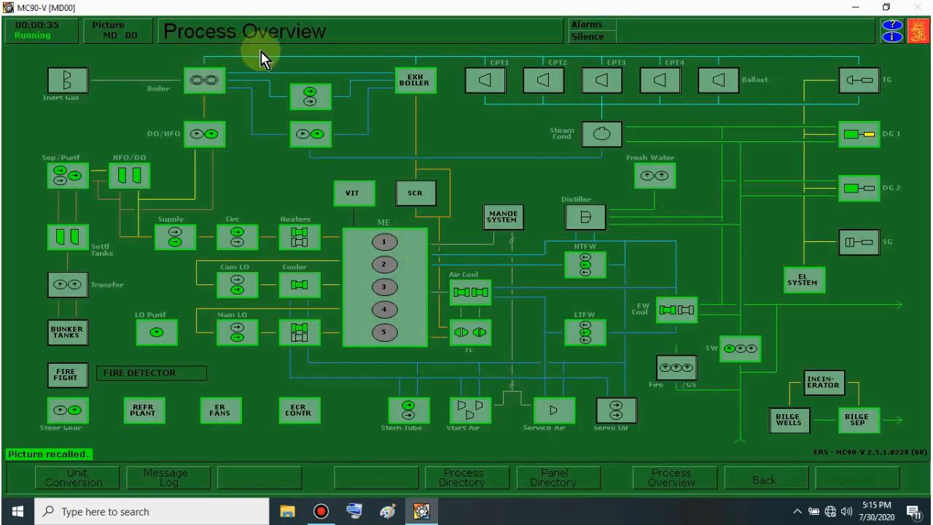
{"action": "mouse_move", "coordinate": [519, 445]}
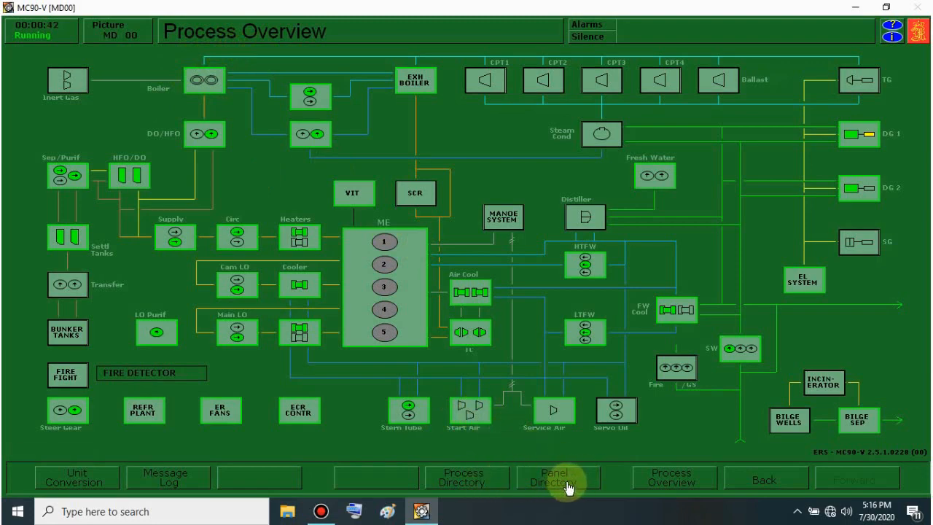
Step: Via Panel Directory, view Auto Chief Indicator, Main Engine Control and Shaft Generator switchboard pages
{"action": "left_click", "coordinate": [558, 477]}
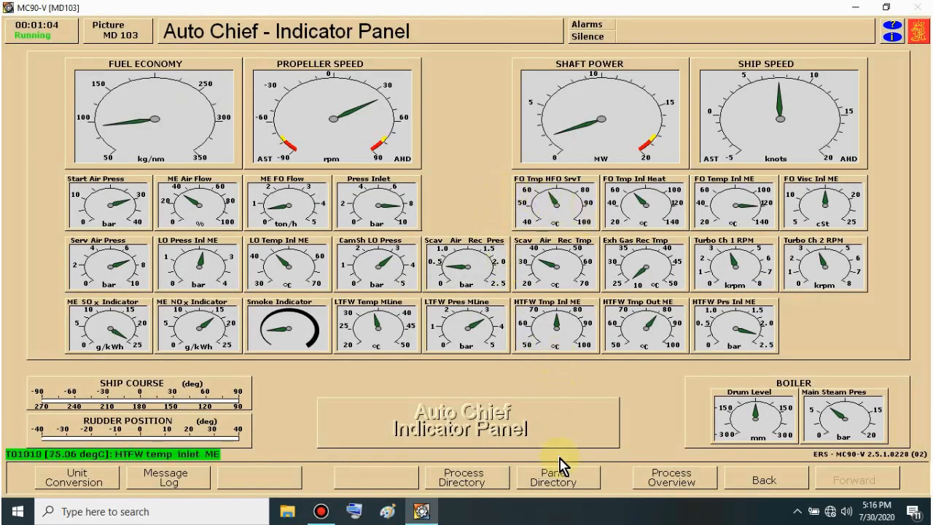
{"action": "left_click", "coordinate": [554, 477]}
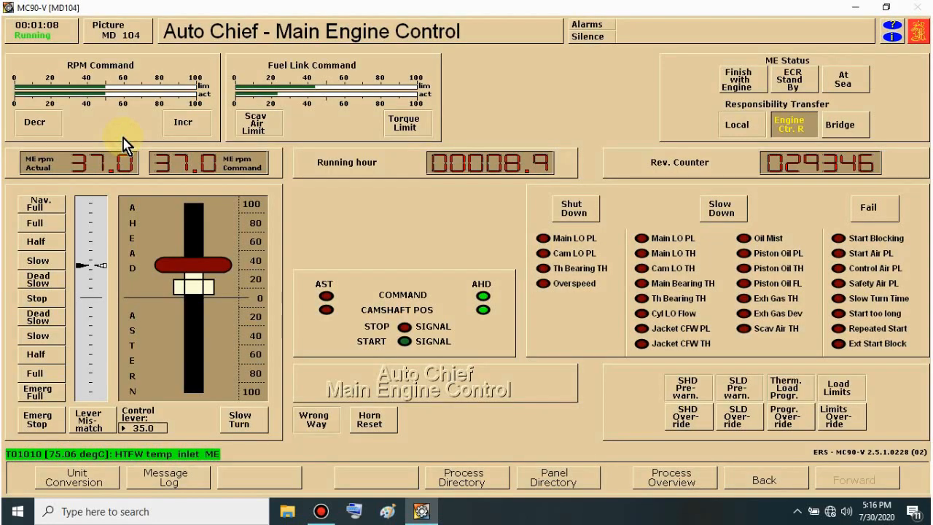
{"action": "mouse_move", "coordinate": [576, 467]}
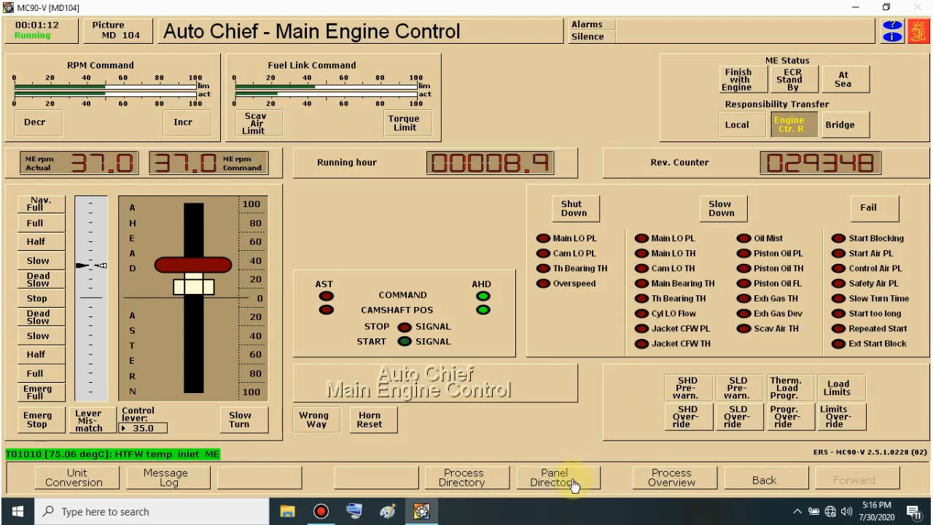
{"action": "left_click", "coordinate": [558, 477]}
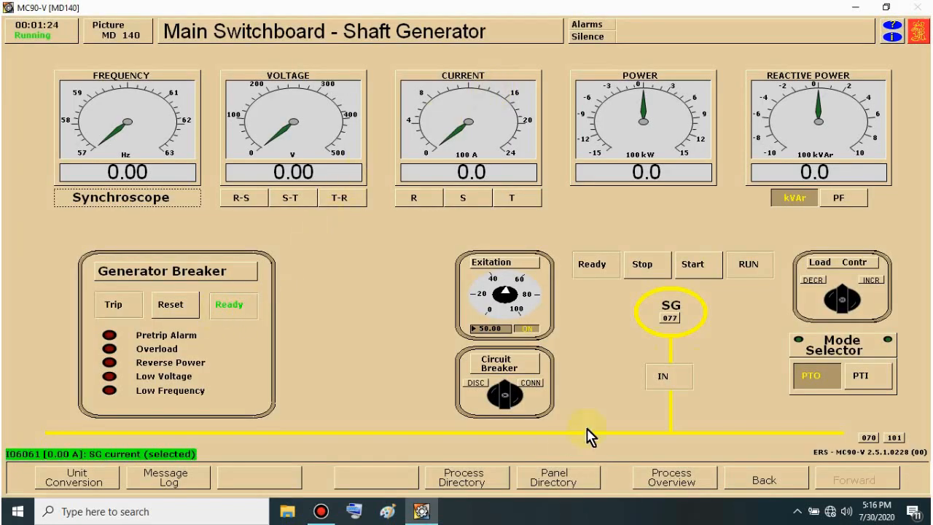
{"action": "left_click", "coordinate": [467, 477]}
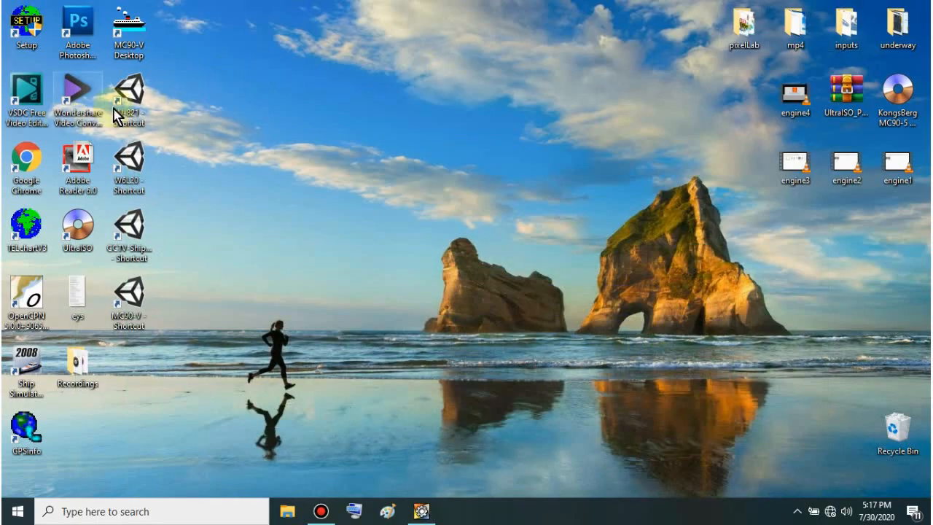
{"action": "mouse_move", "coordinate": [157, 208]}
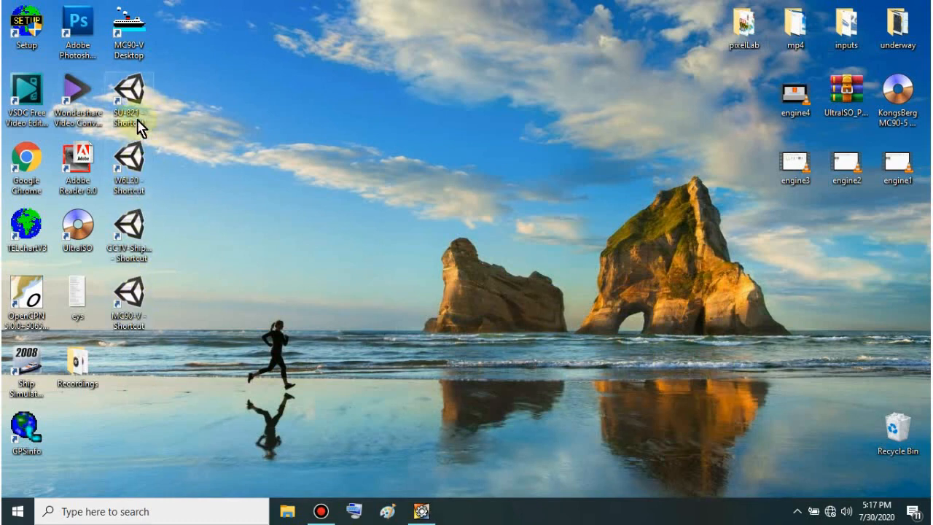
Step: Launch the first Unity VRER engine room app from its desktop shortcut
{"action": "double_click", "coordinate": [128, 98]}
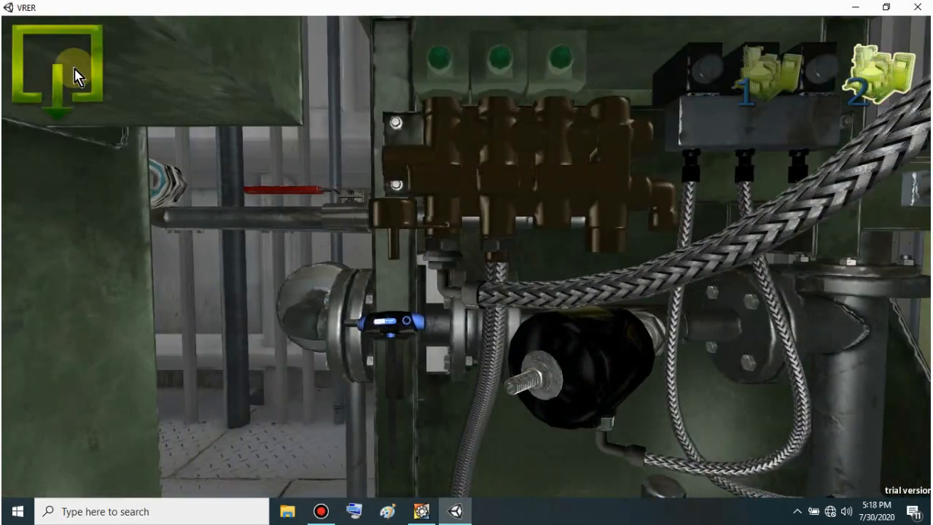
Step: Exit the first engine room app and launch the W6L20 Unity app from the desktop
{"action": "left_click", "coordinate": [57, 77]}
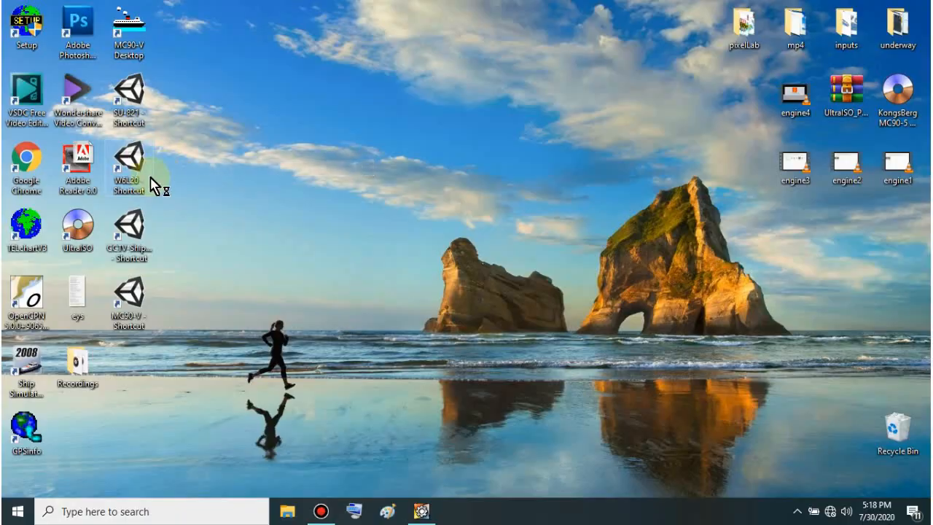
{"action": "double_click", "coordinate": [129, 168]}
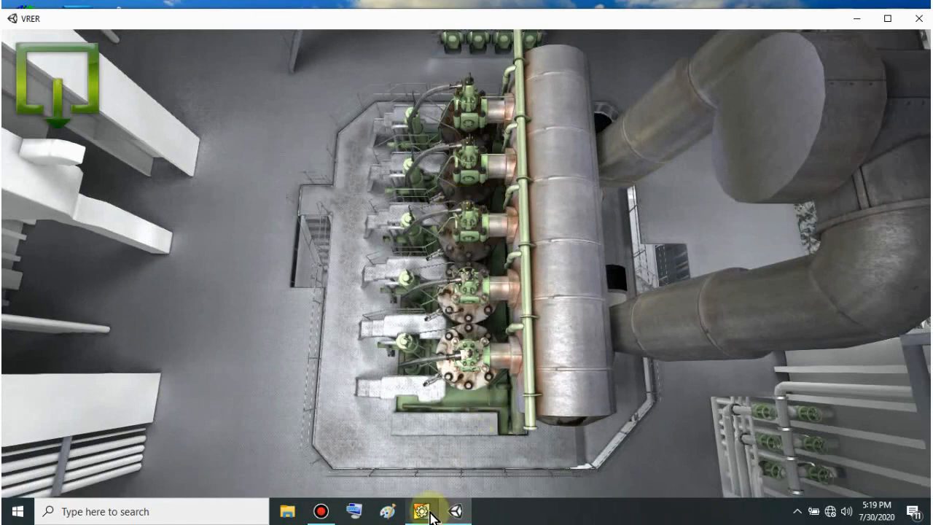
Step: Bring the running MC90-V simulator back to the front from the taskbar
{"action": "left_click", "coordinate": [422, 511]}
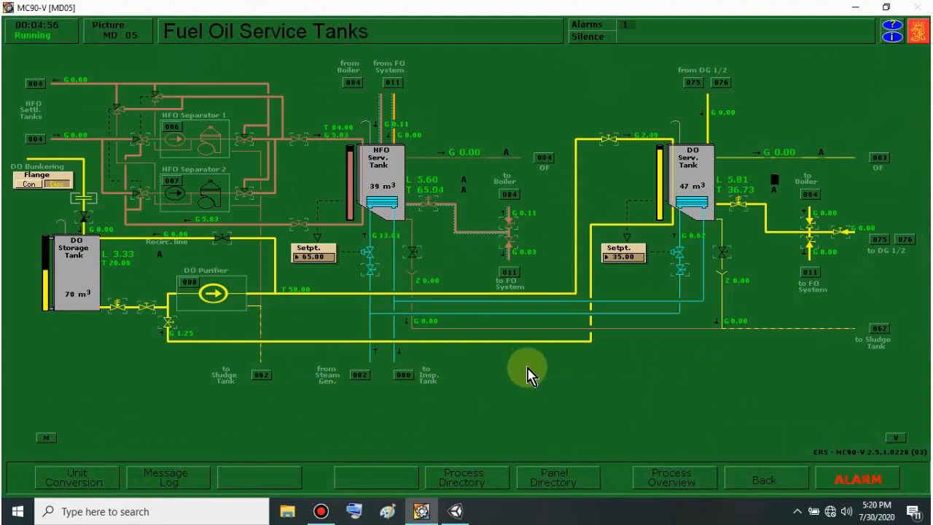
{"action": "mouse_move", "coordinate": [352, 413]}
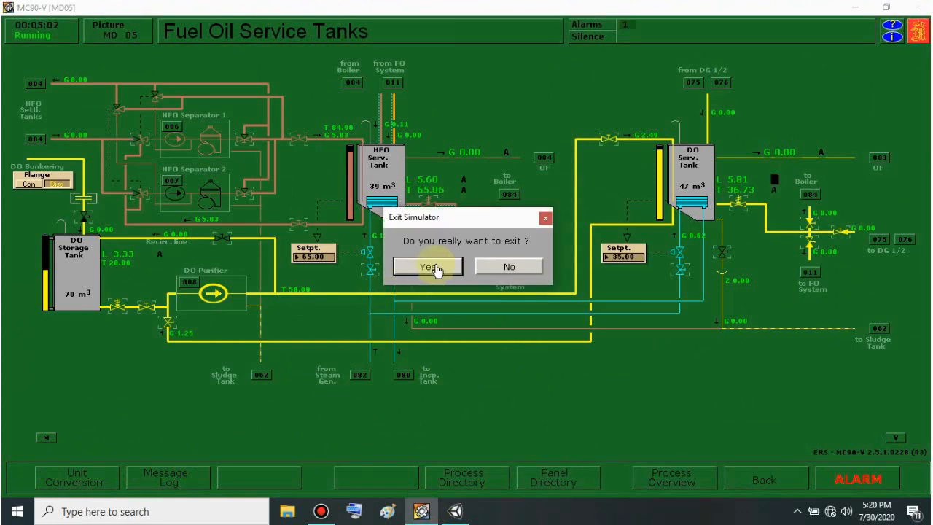
Step: Confirm Yes to exit the simulator, then turn to view the main engine from another side in VRER
{"action": "left_click", "coordinate": [428, 266]}
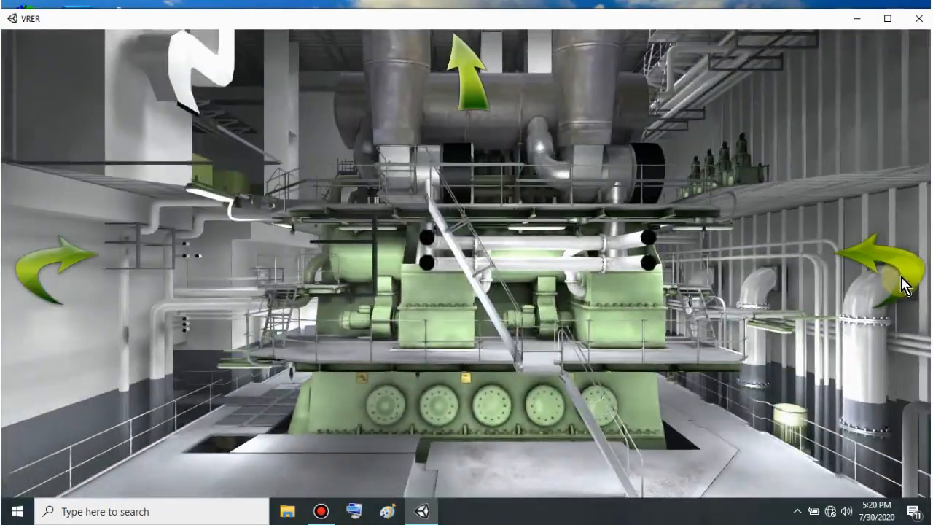
{"action": "left_click", "coordinate": [469, 66]}
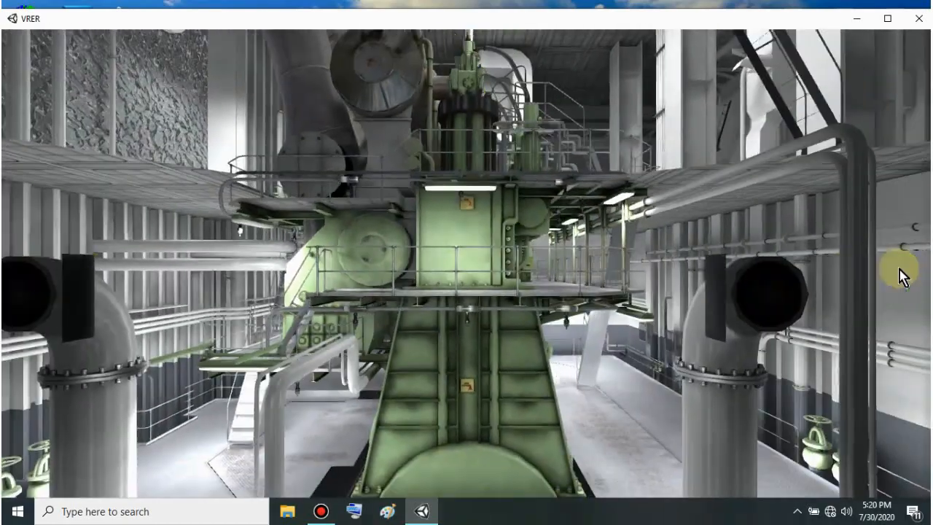